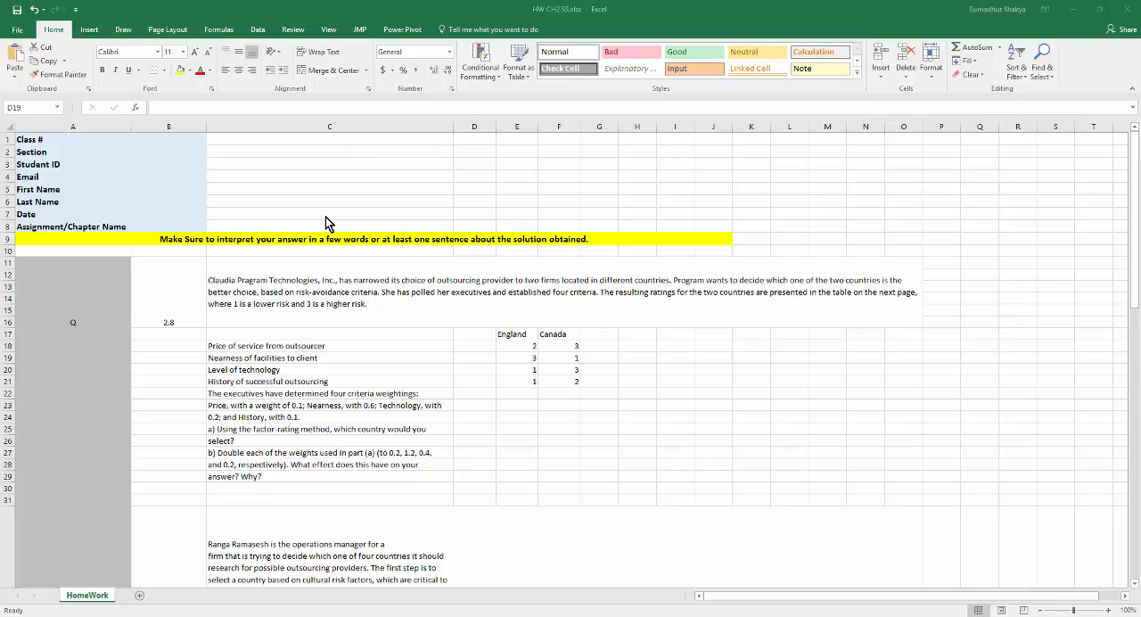
mouse_move(196, 313)
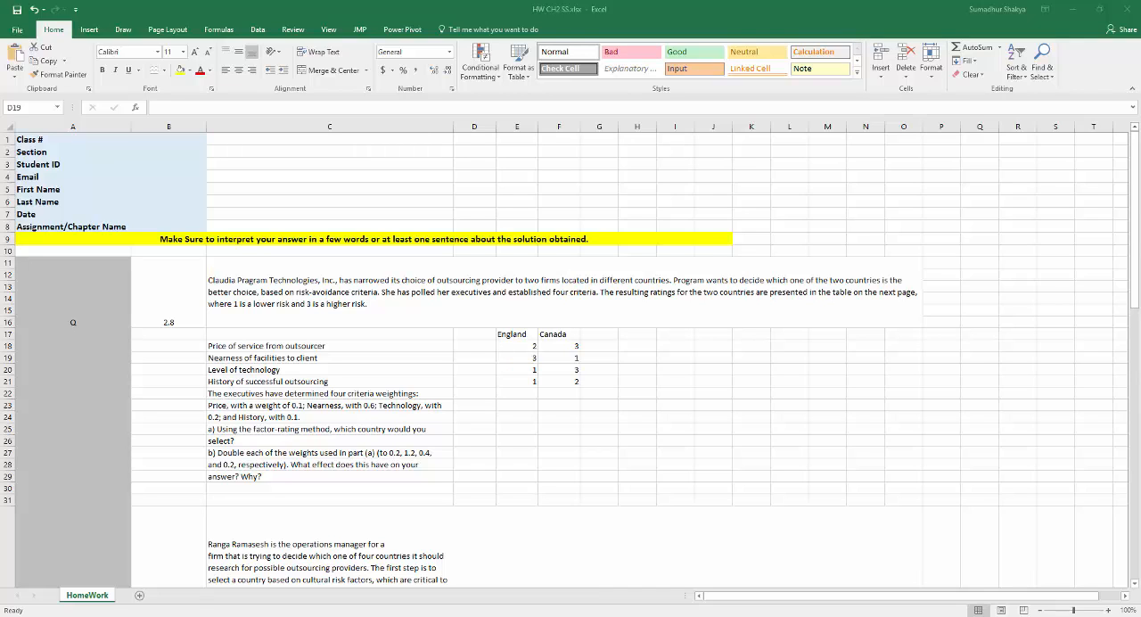
mouse_move(282, 332)
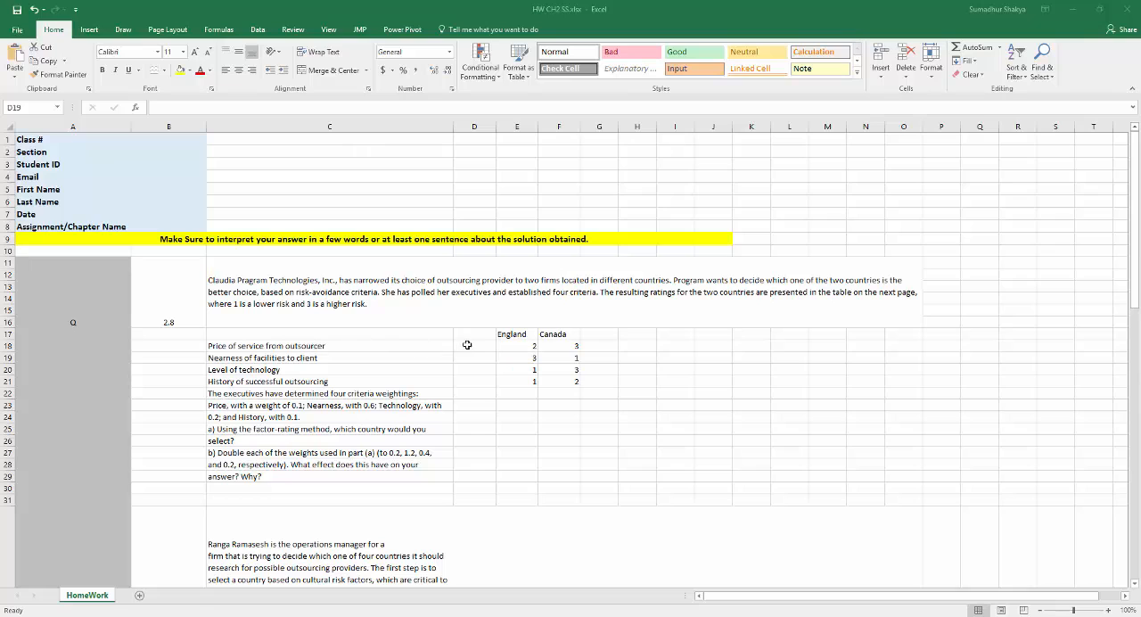
mouse_move(485, 346)
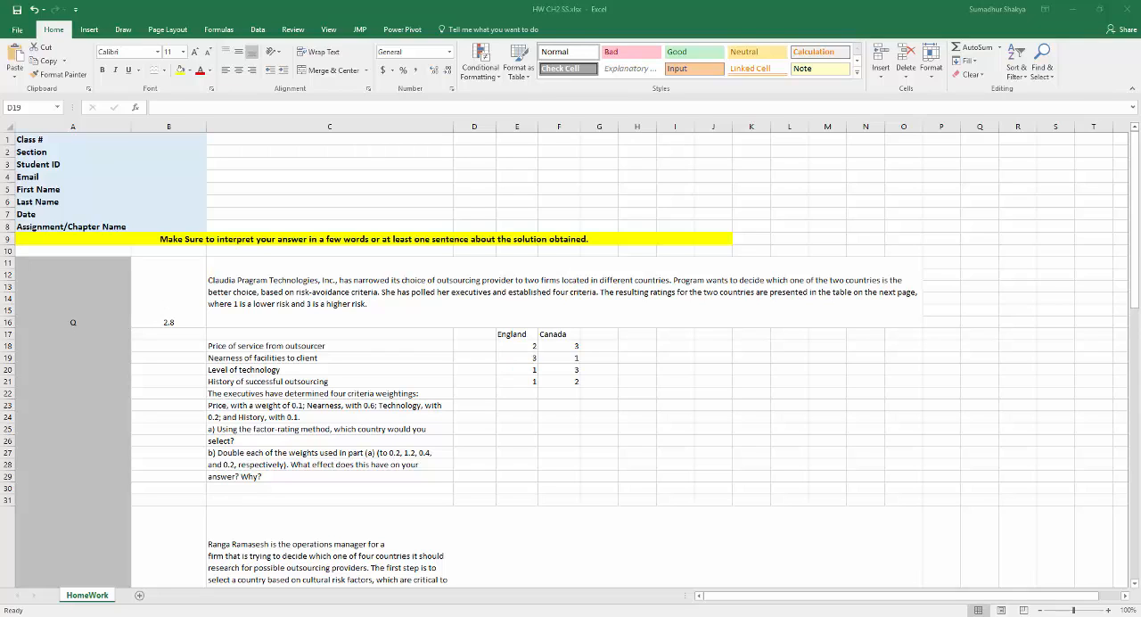
mouse_move(346, 309)
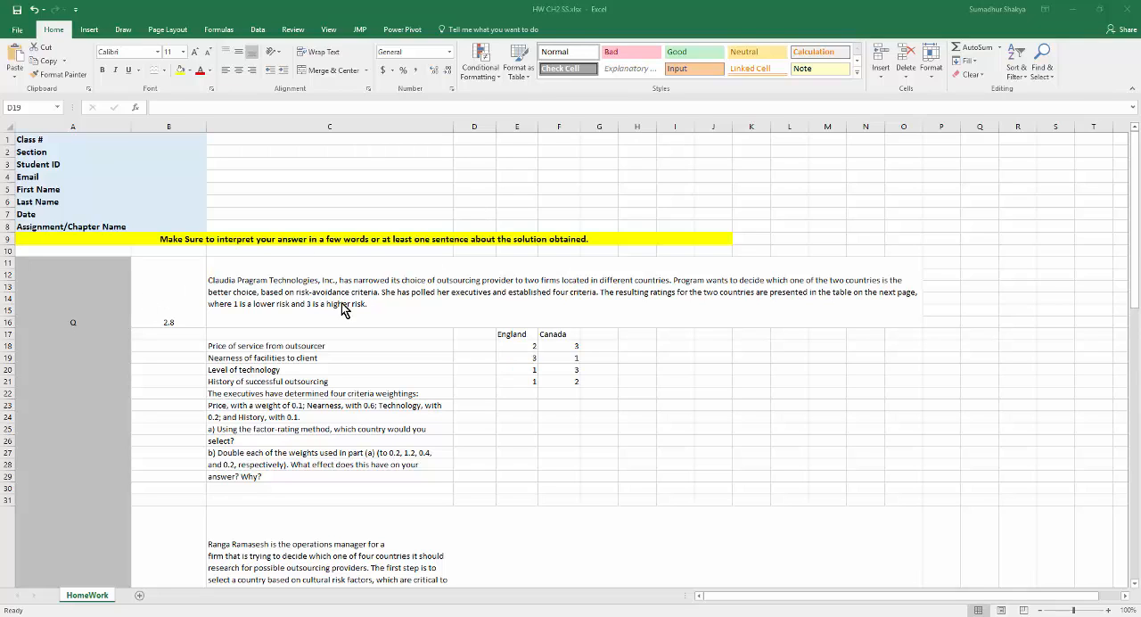
mouse_move(326, 330)
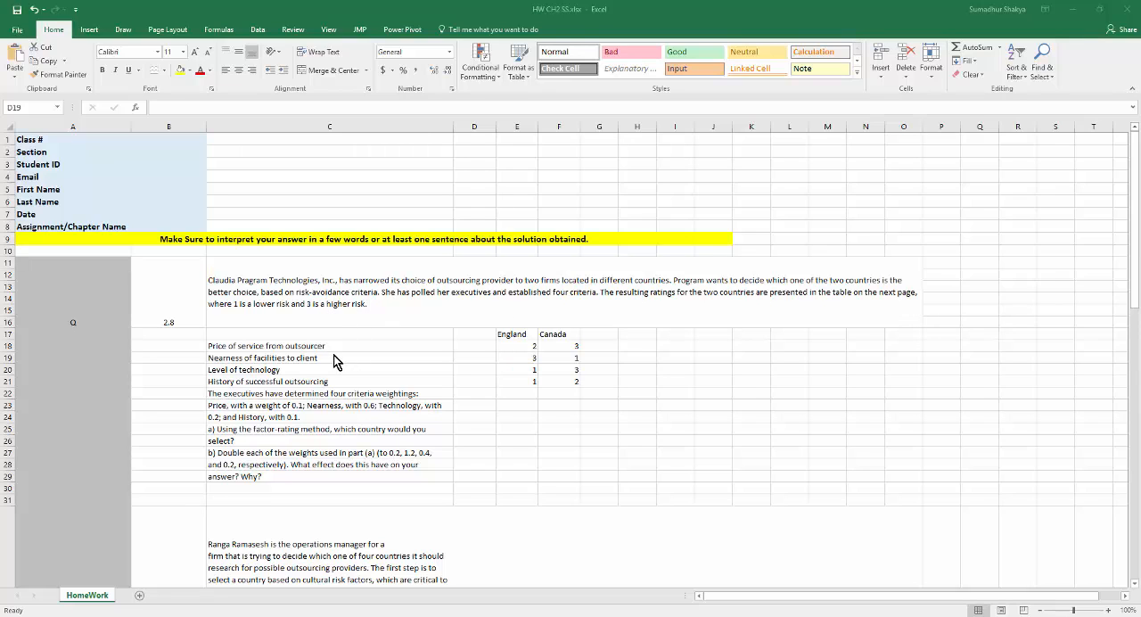
mouse_move(281, 332)
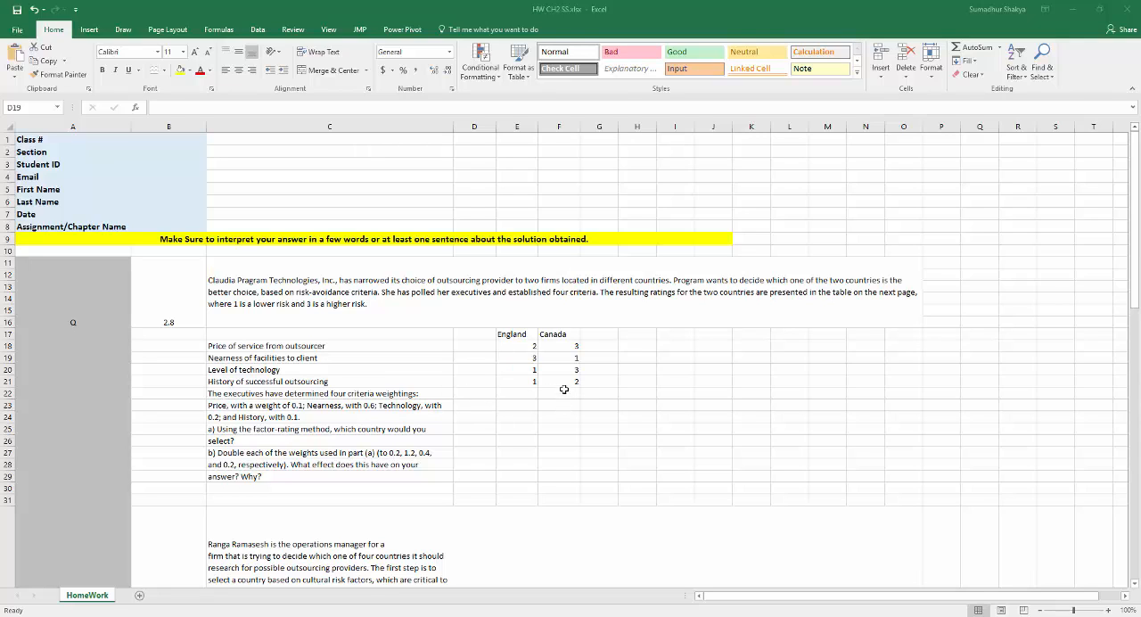
mouse_move(232, 130)
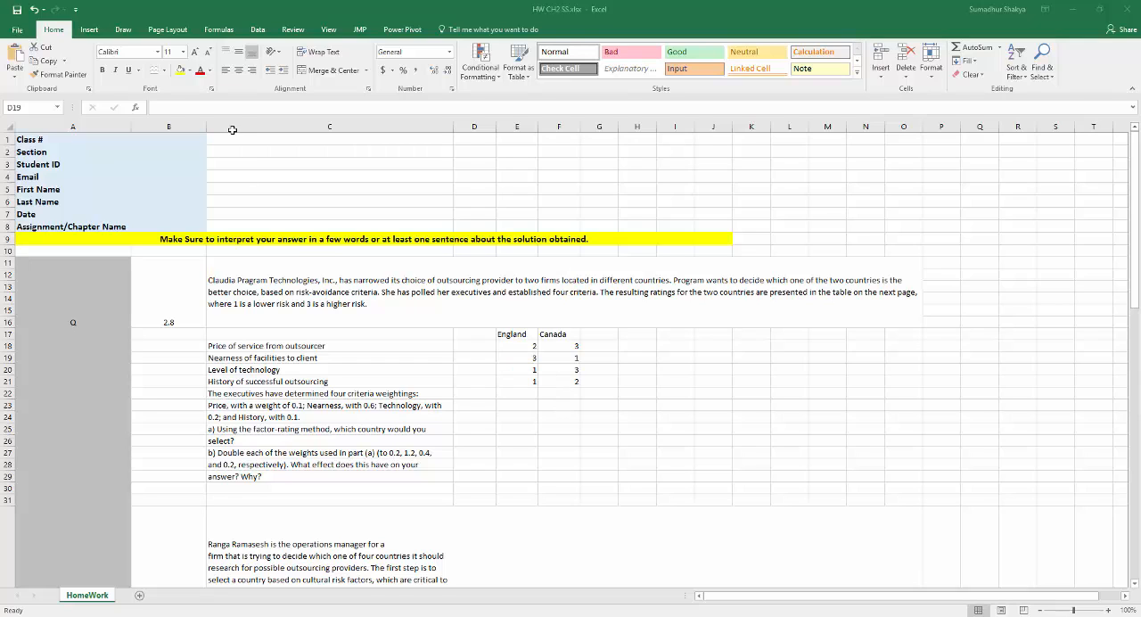
mouse_move(193, 74)
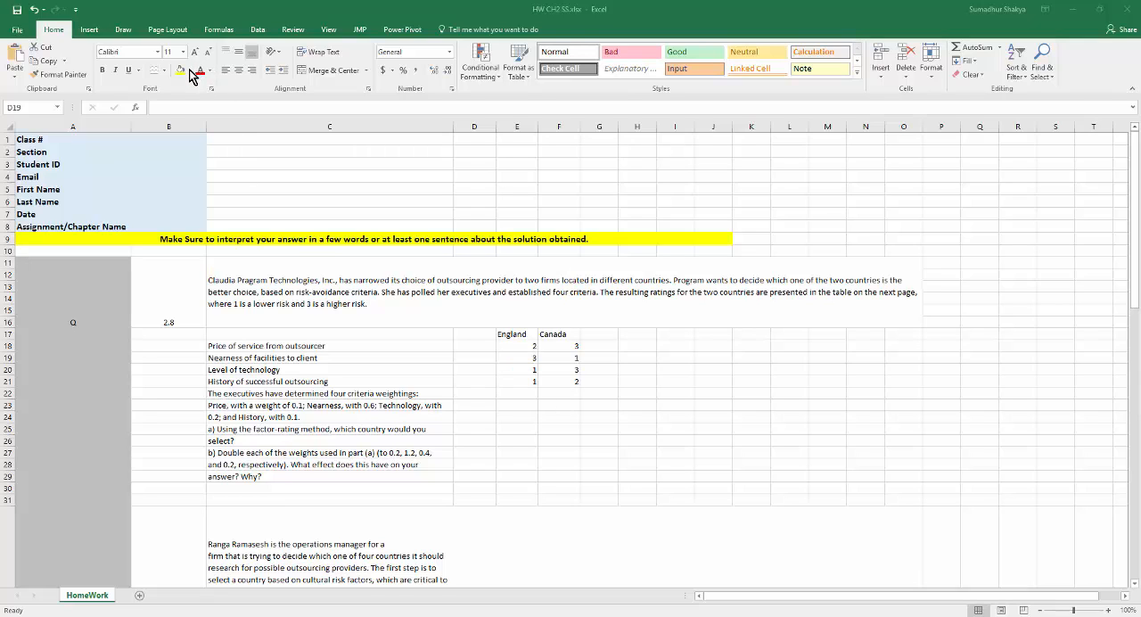
mouse_move(182, 125)
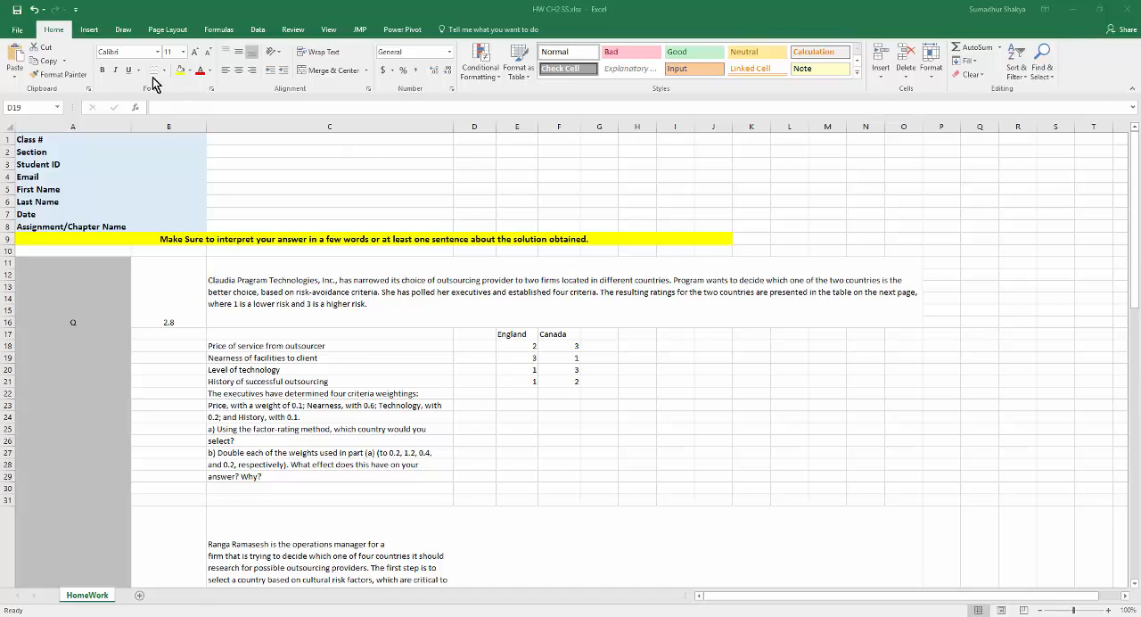
mouse_move(170, 179)
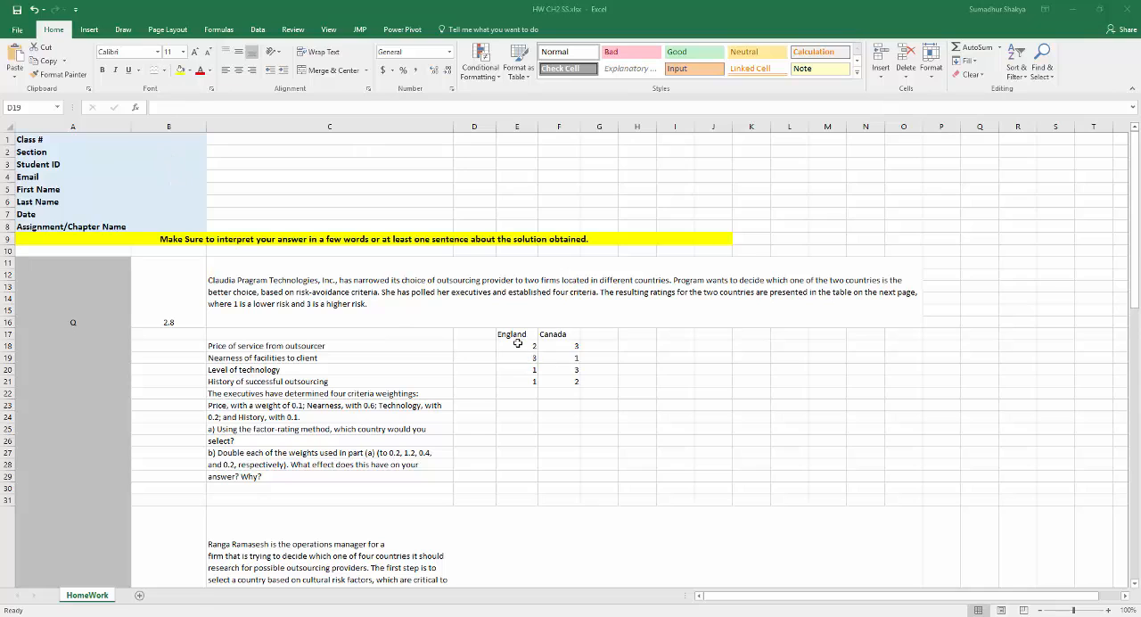
mouse_move(702, 293)
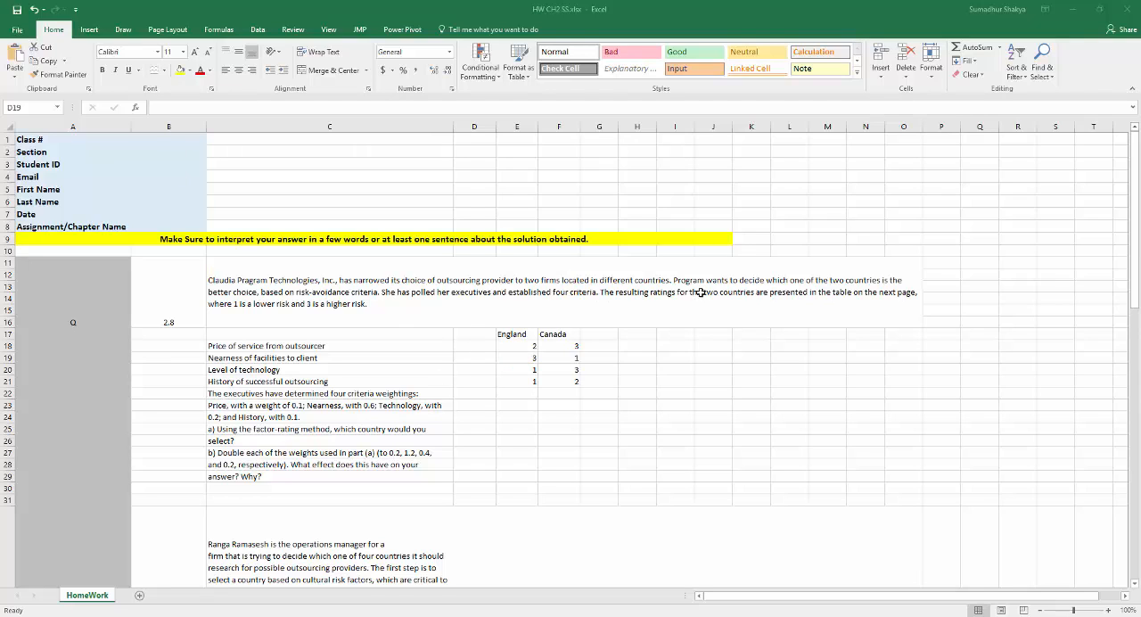
mouse_move(702, 292)
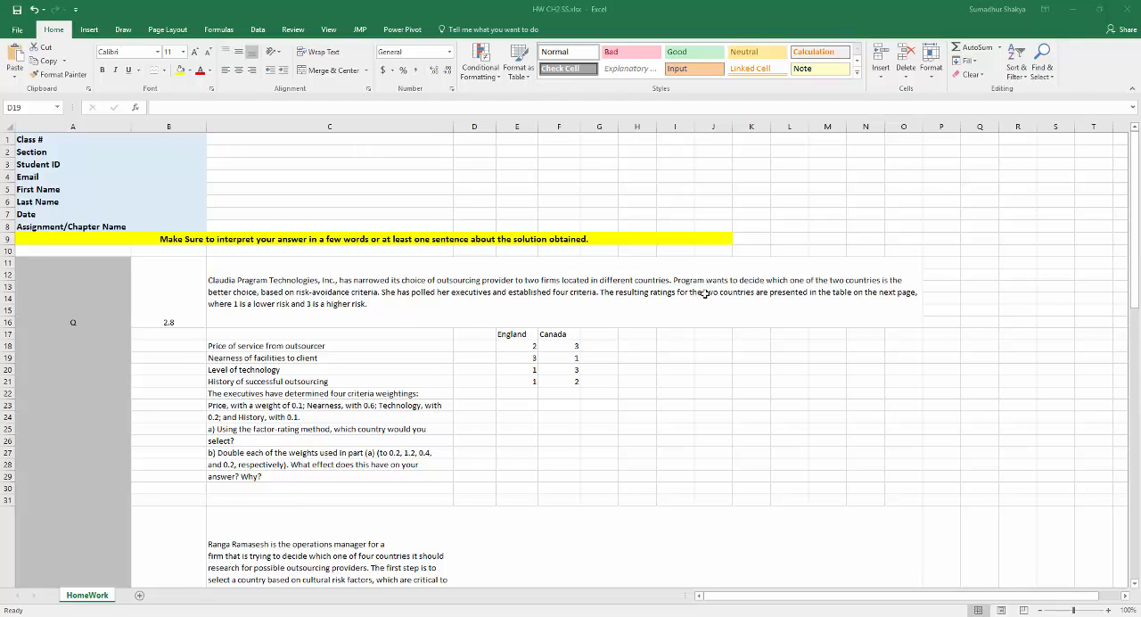
mouse_move(374, 369)
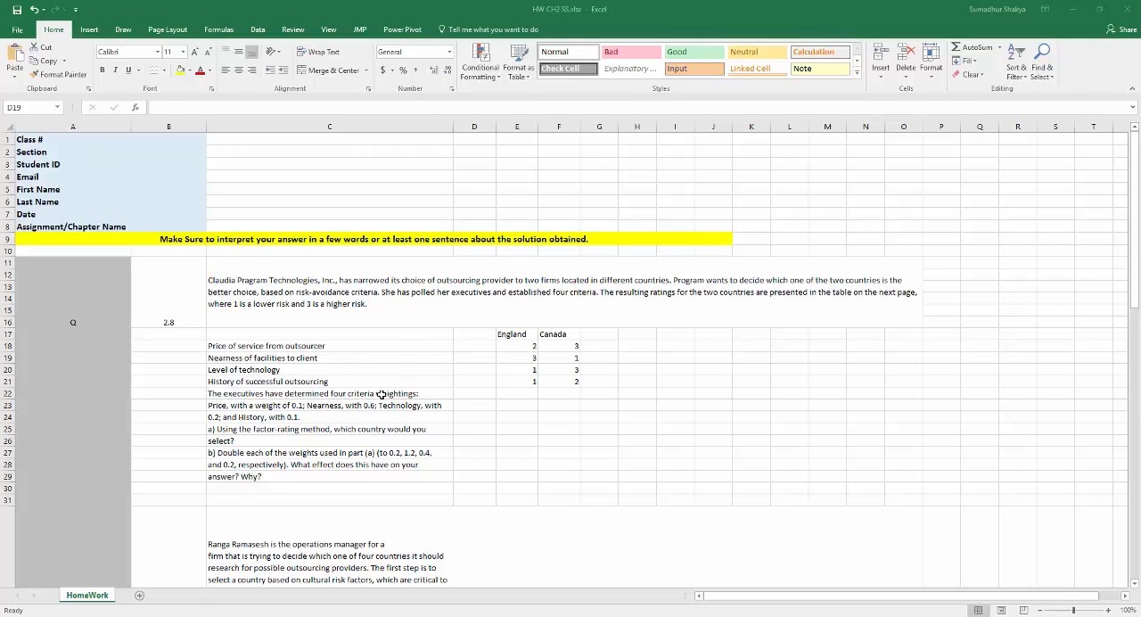
mouse_move(472, 338)
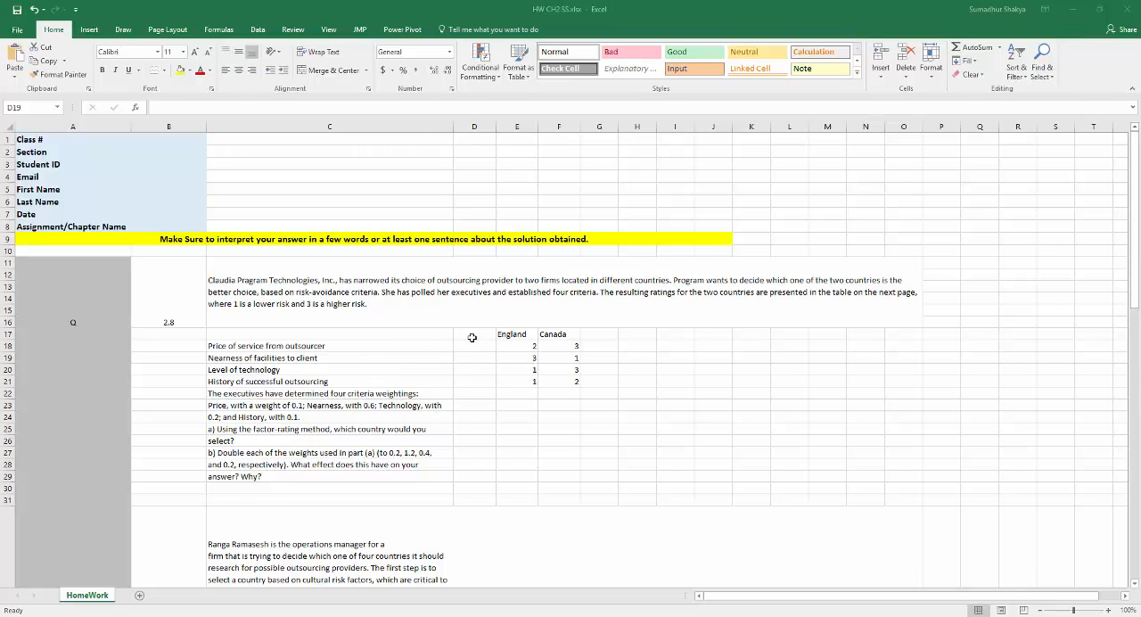
mouse_move(490, 353)
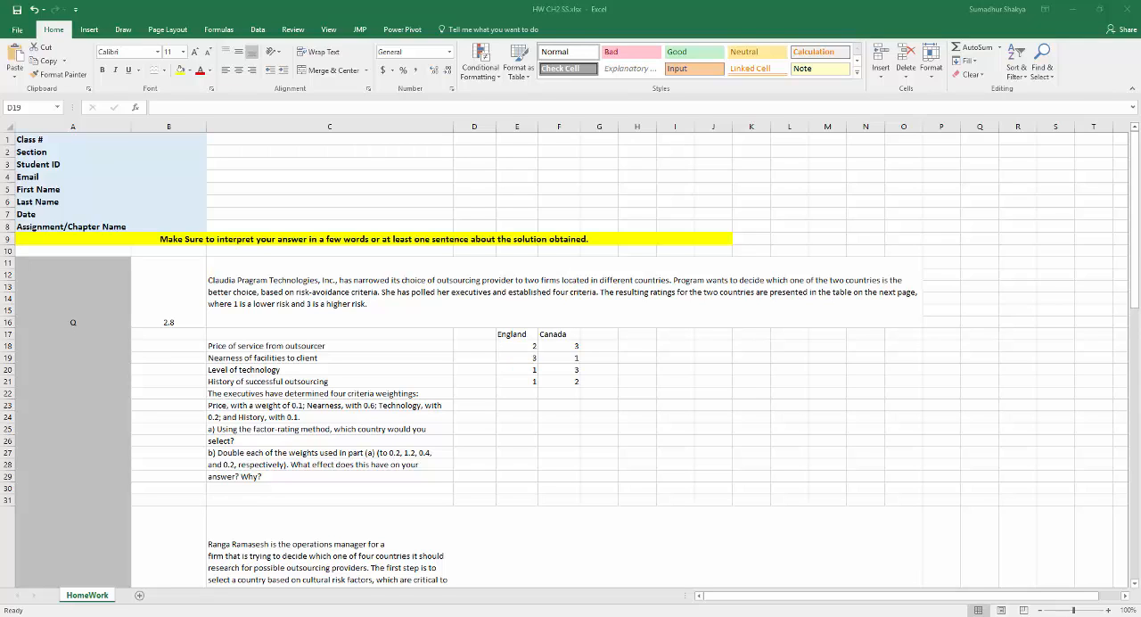
mouse_move(521, 417)
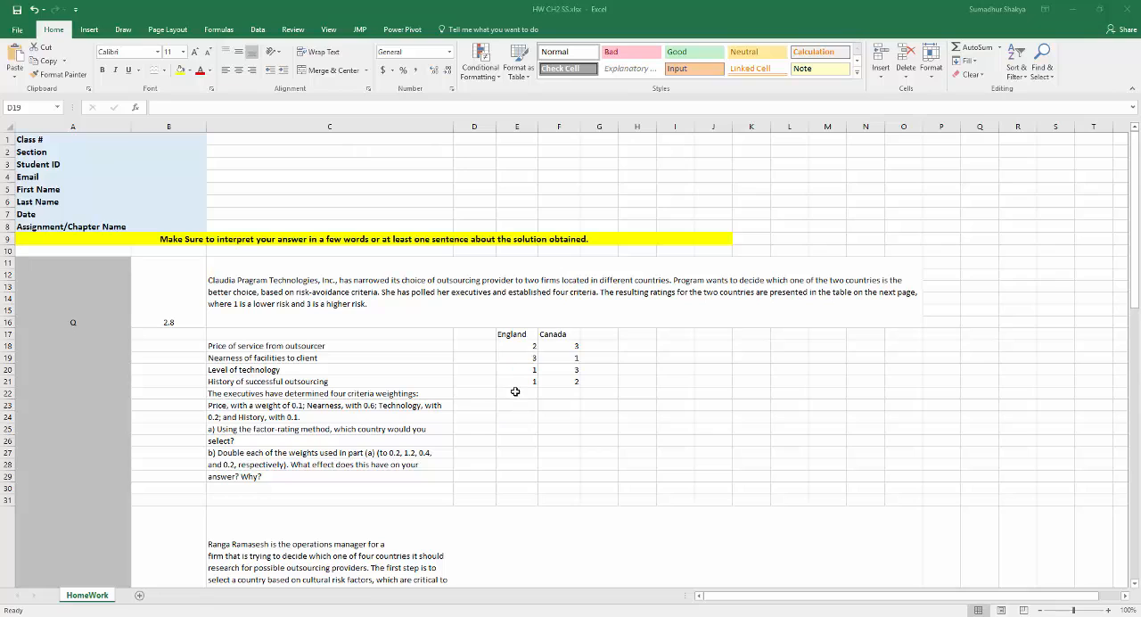
mouse_move(517, 400)
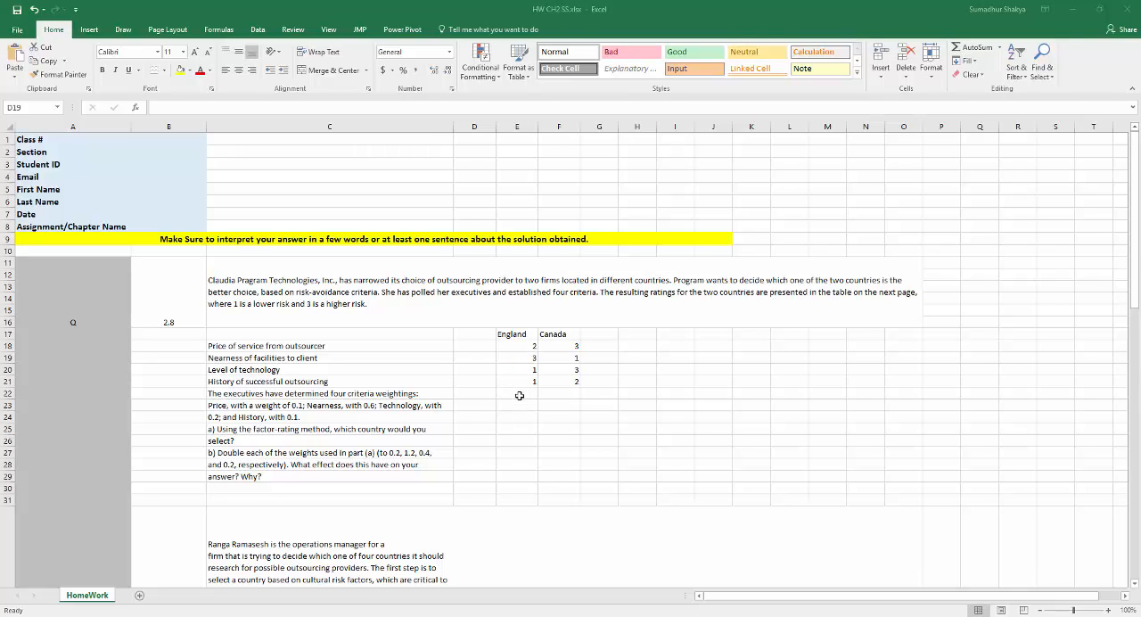
mouse_move(525, 405)
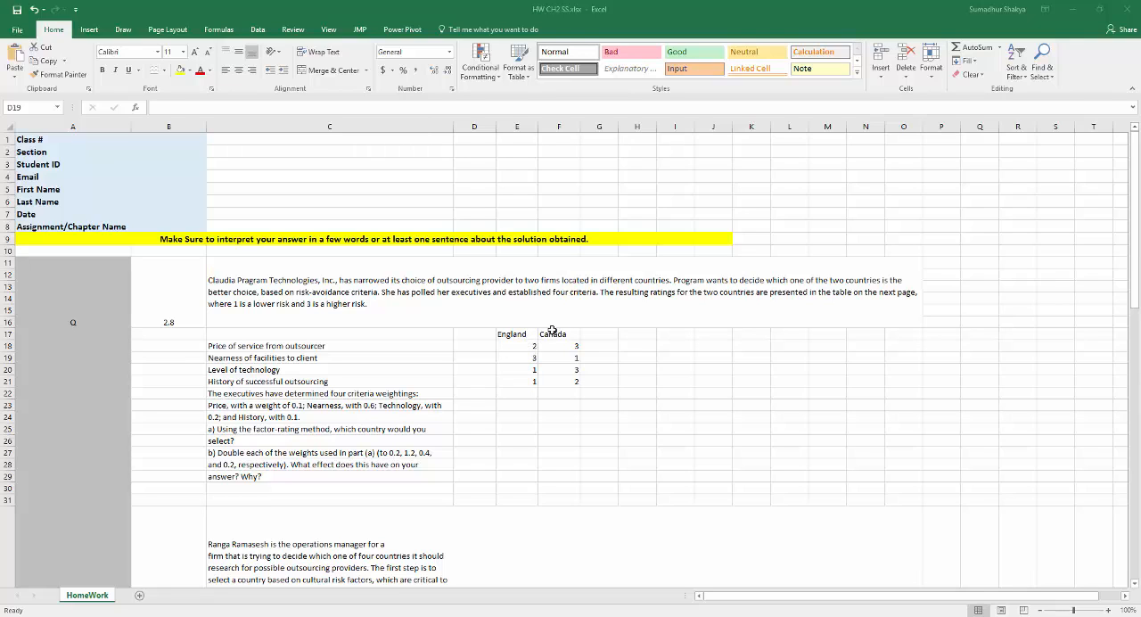
mouse_move(521, 403)
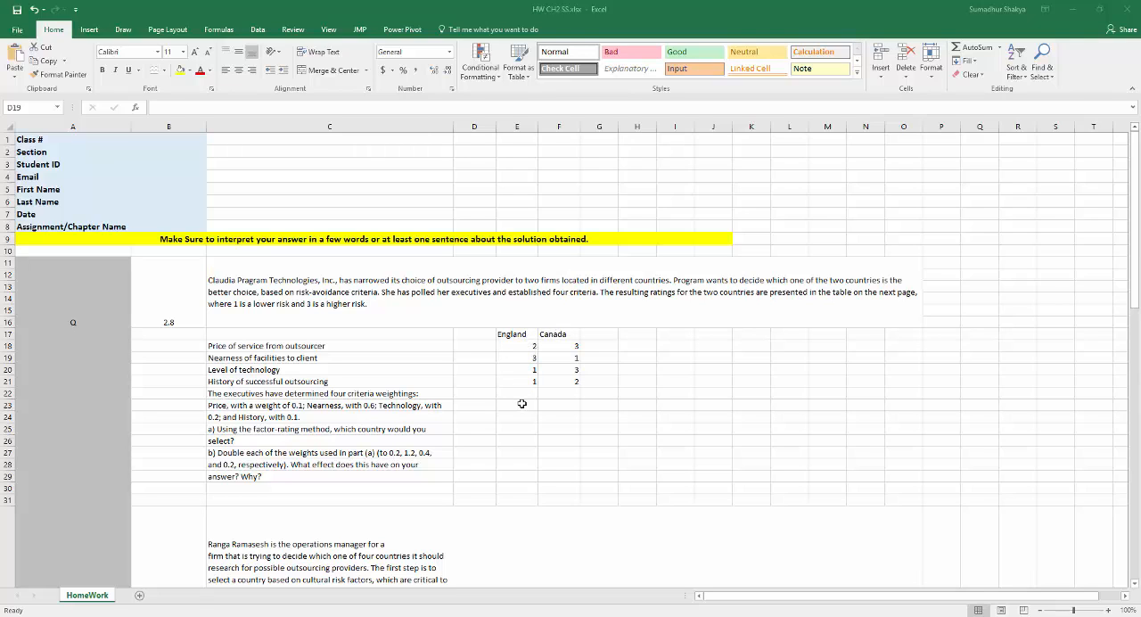
mouse_move(484, 333)
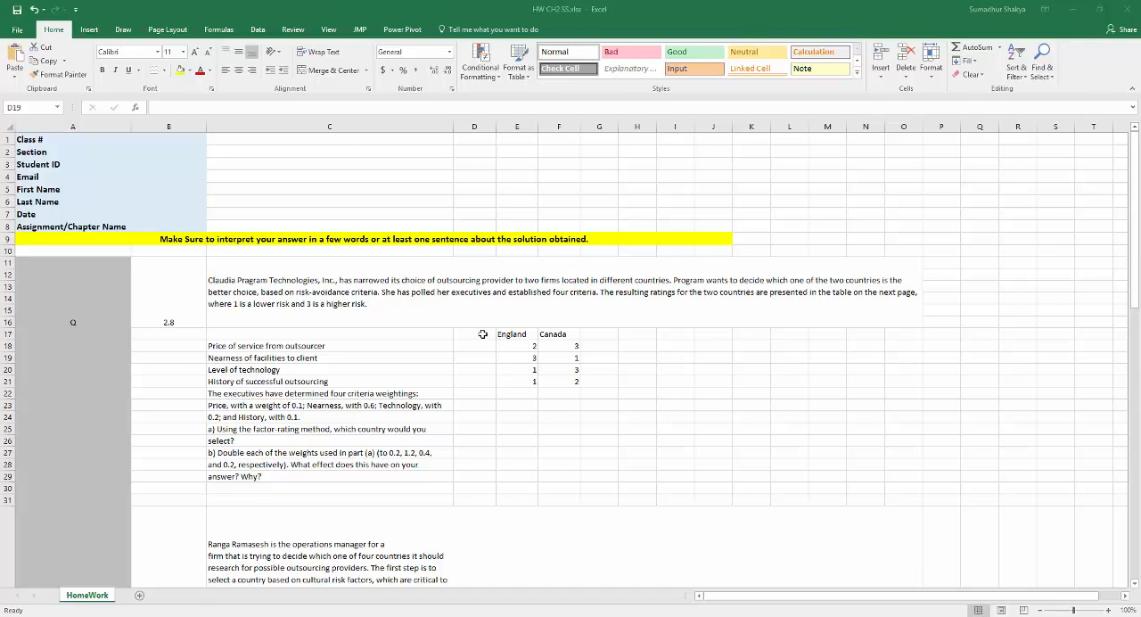
mouse_move(524, 396)
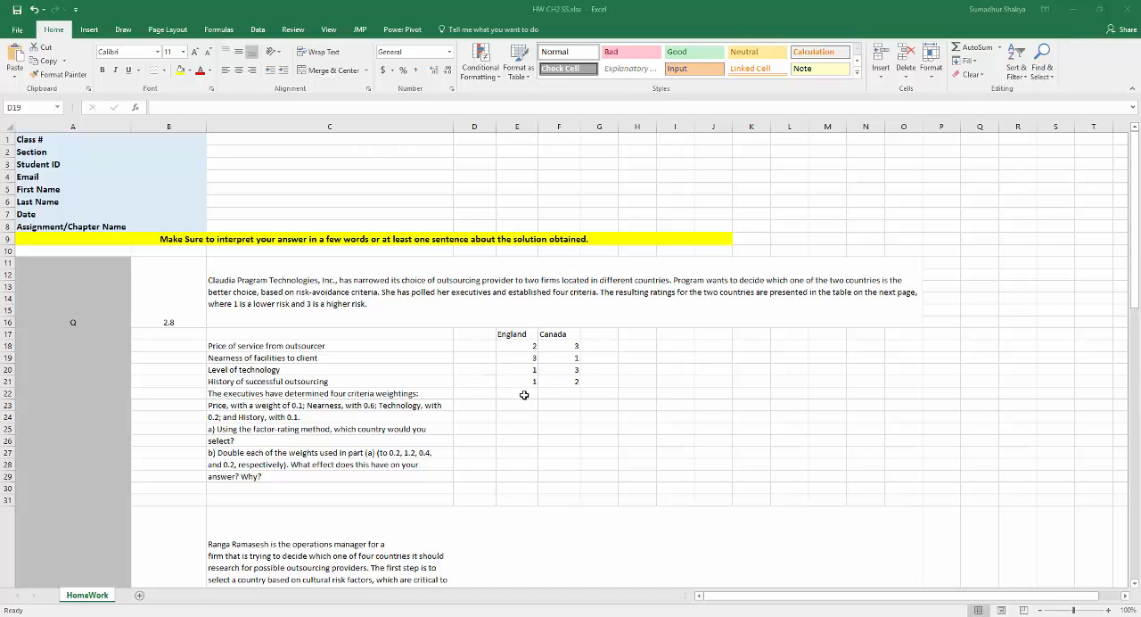
mouse_move(514, 407)
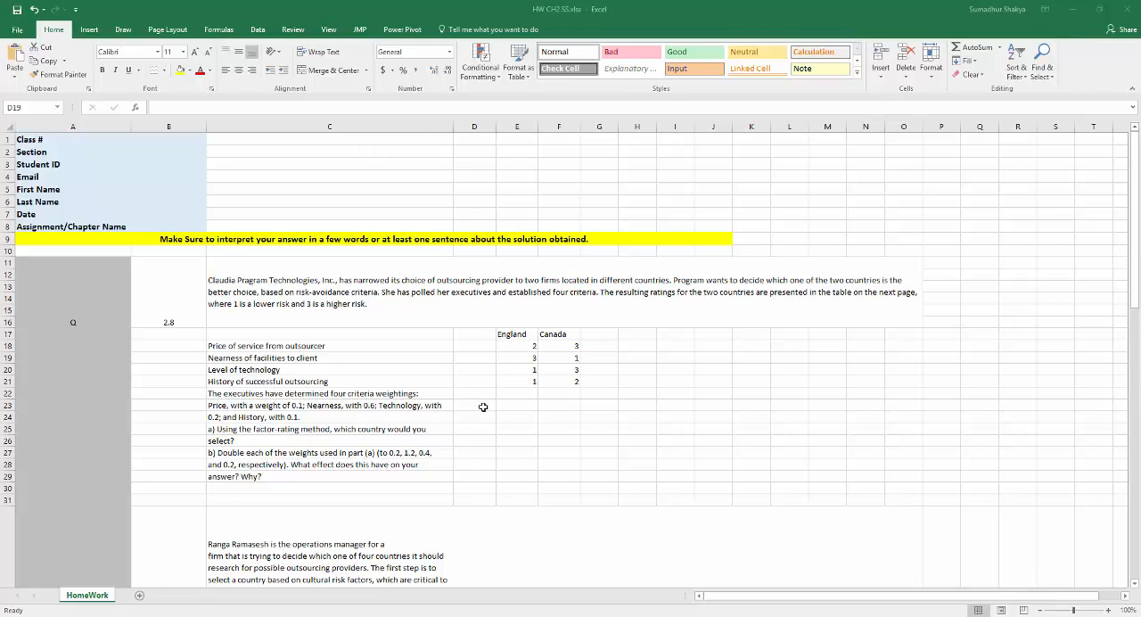
mouse_move(482, 406)
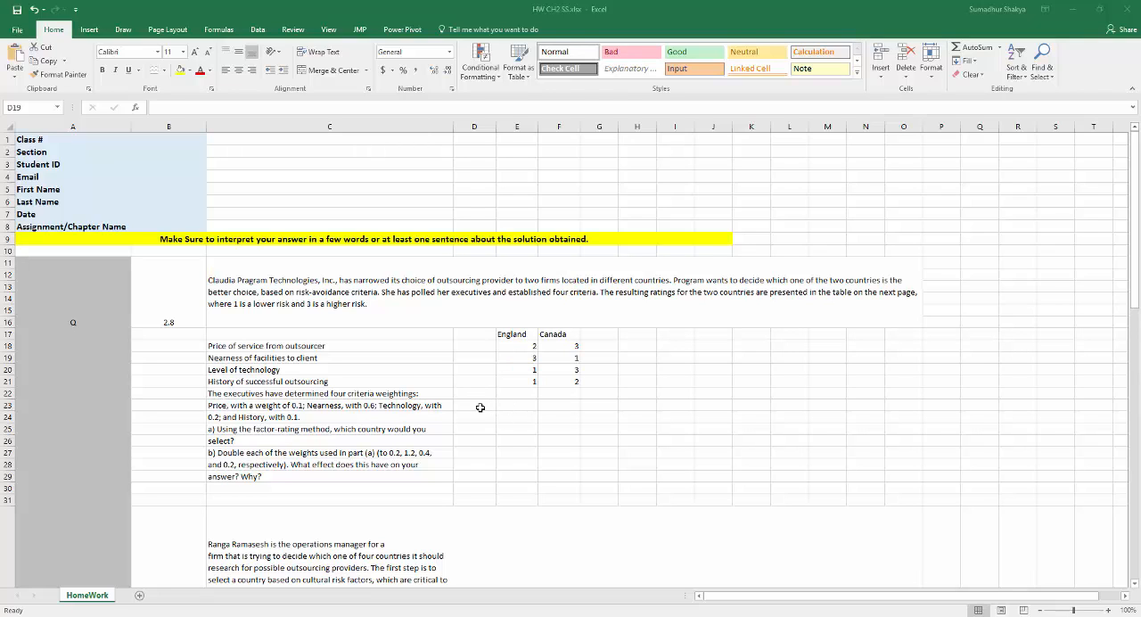
mouse_move(468, 408)
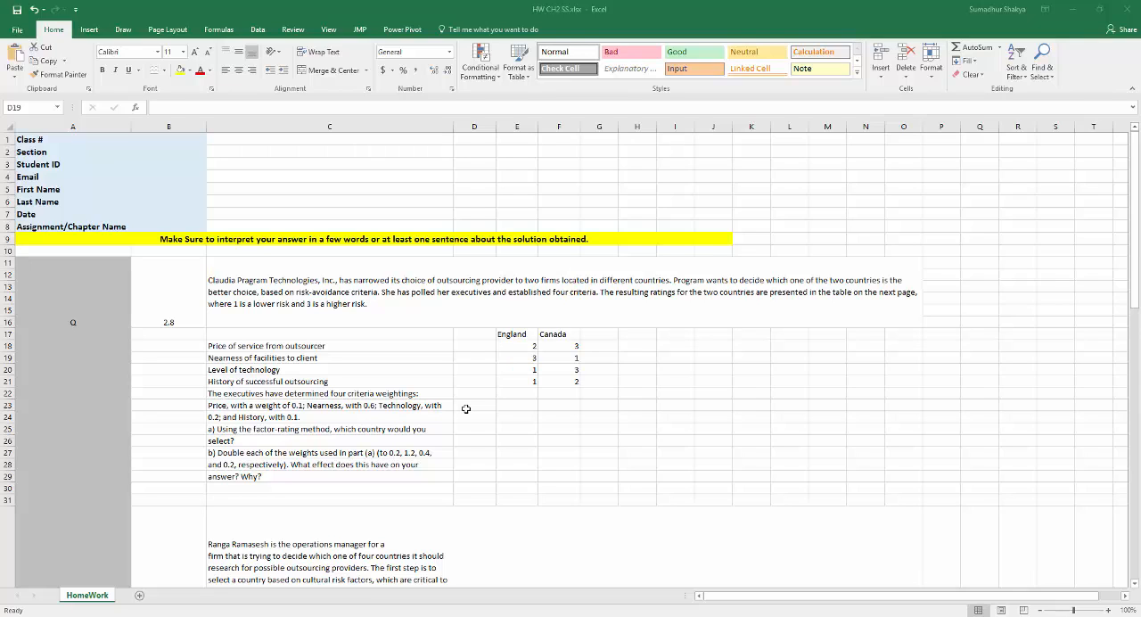
mouse_move(485, 342)
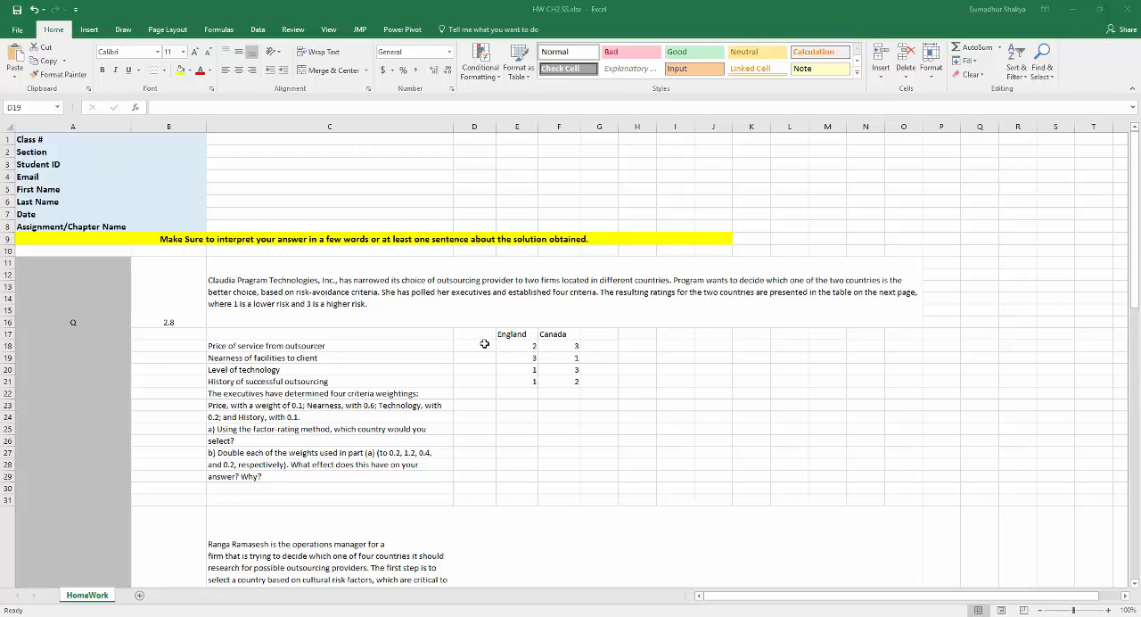
mouse_move(485, 371)
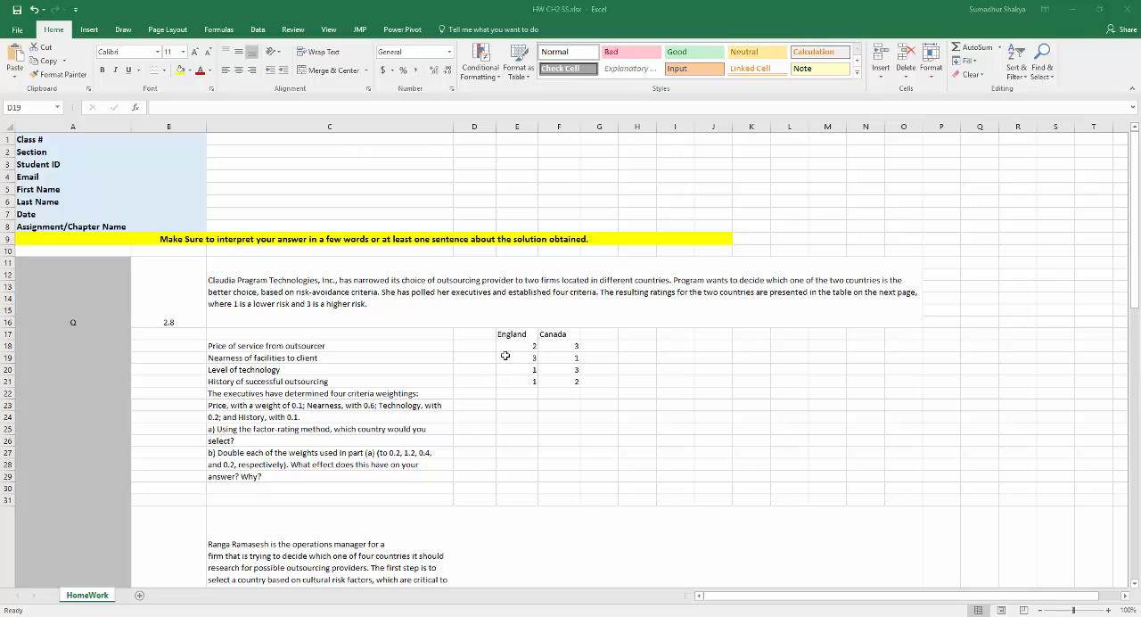
mouse_move(521, 376)
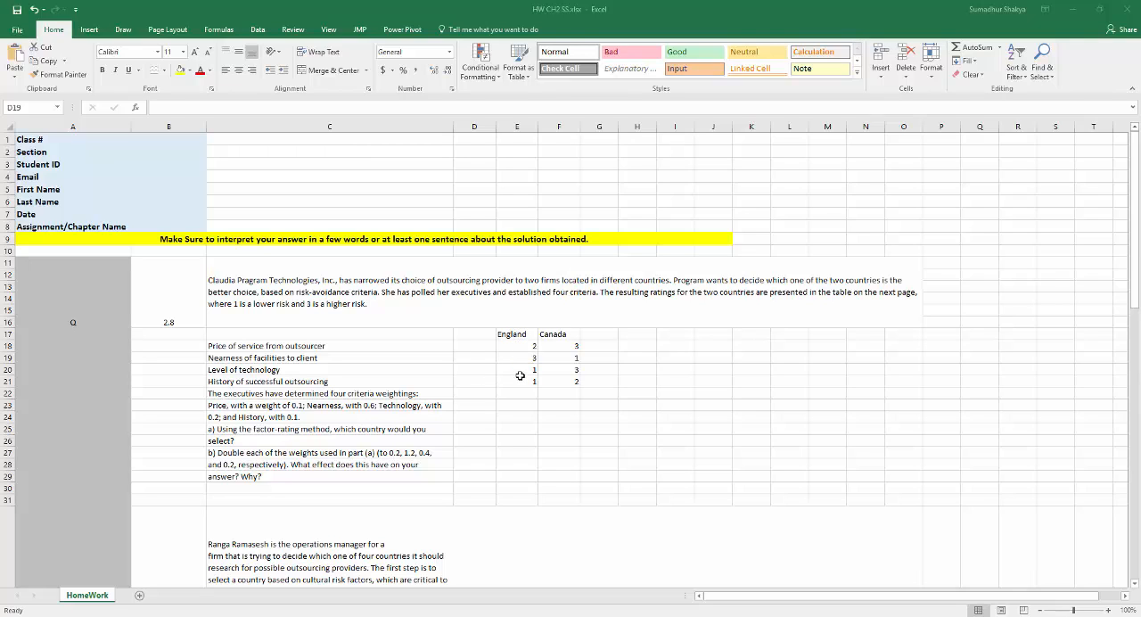
mouse_move(521, 382)
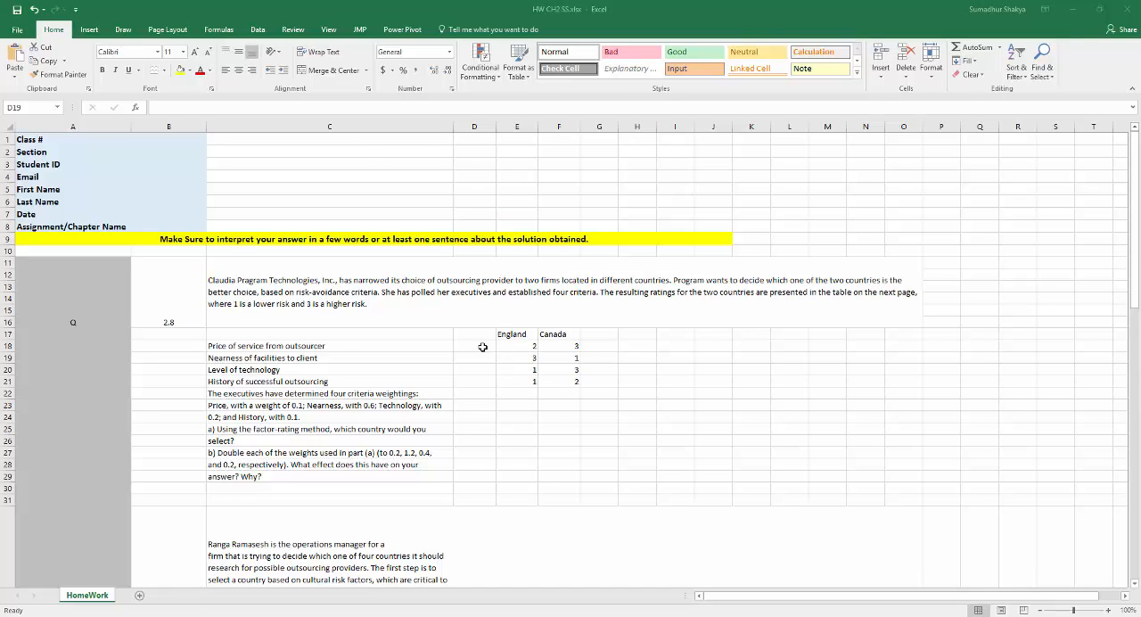
mouse_move(485, 362)
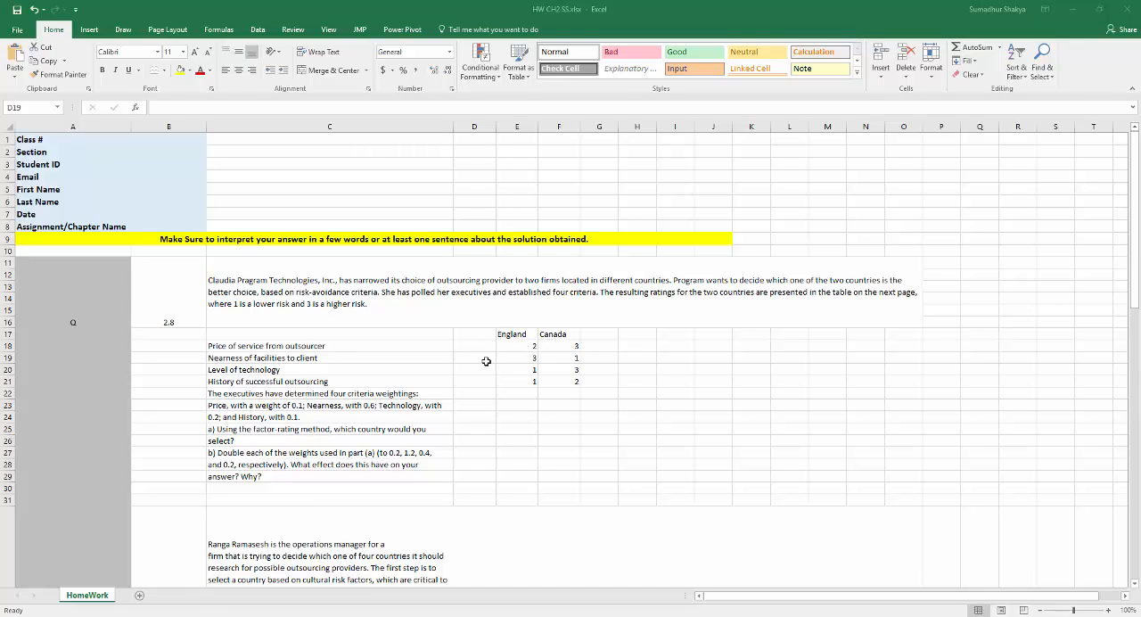
mouse_move(532, 357)
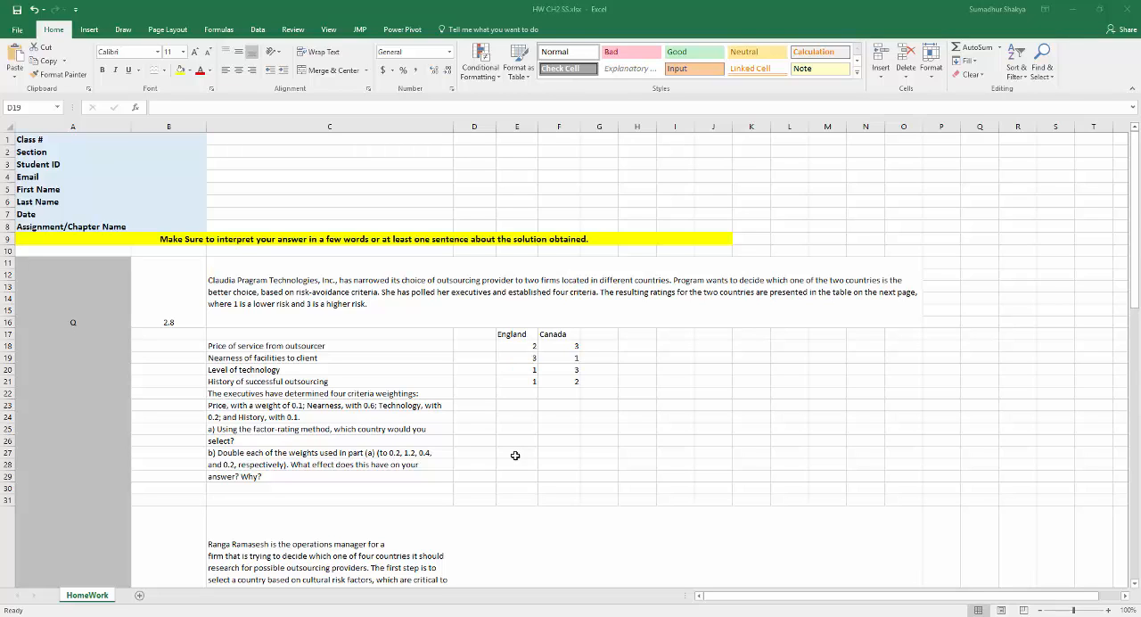
mouse_move(610, 426)
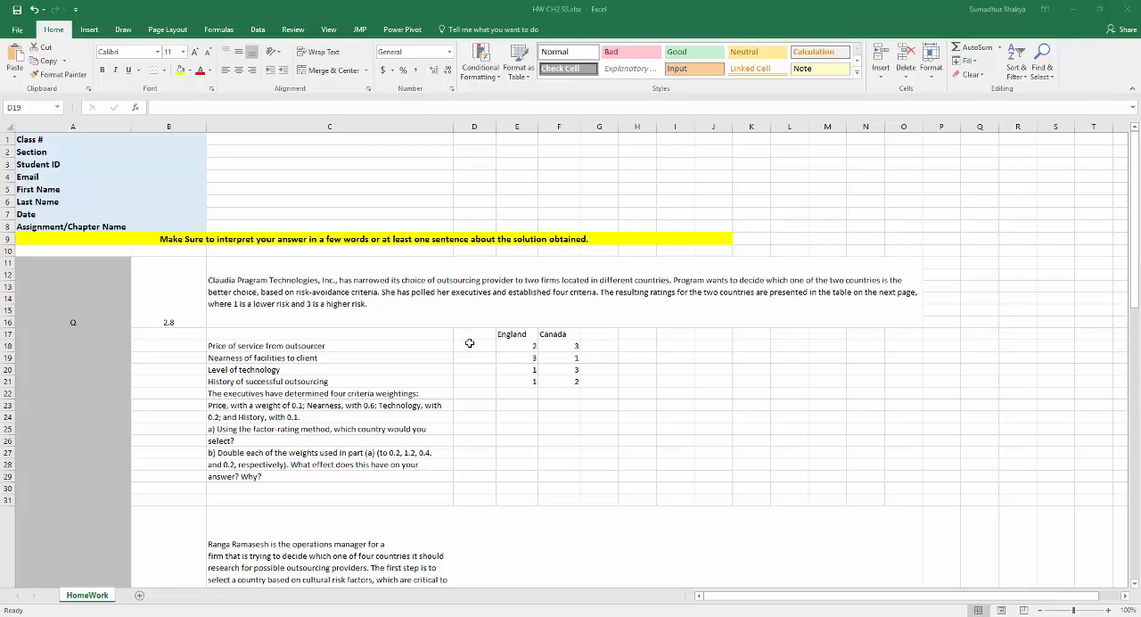
mouse_move(475, 383)
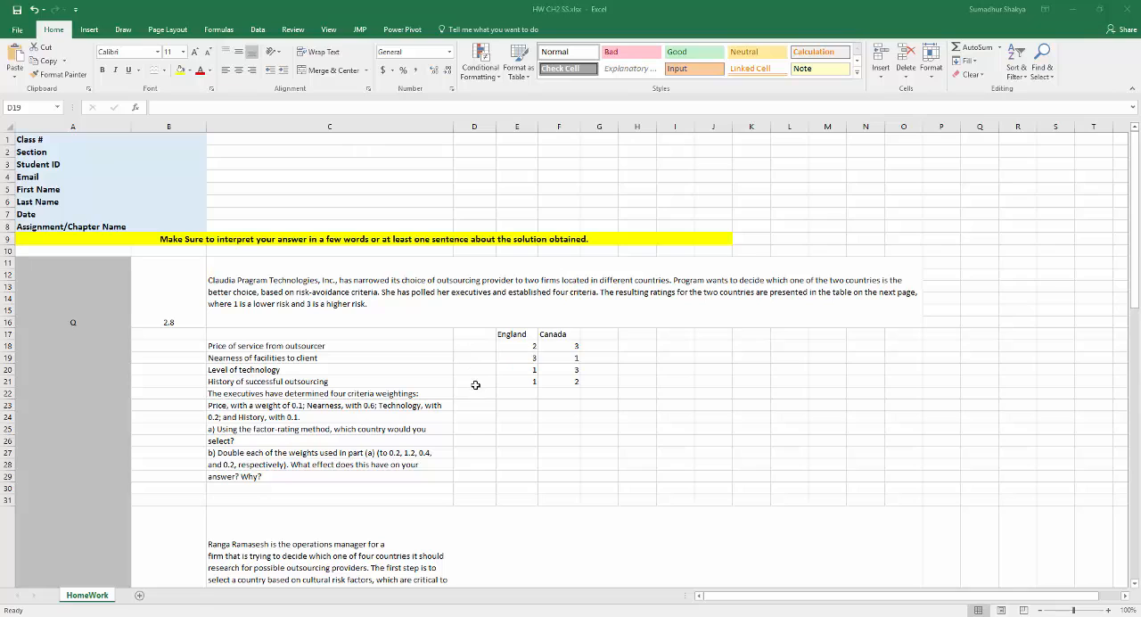
mouse_move(510, 392)
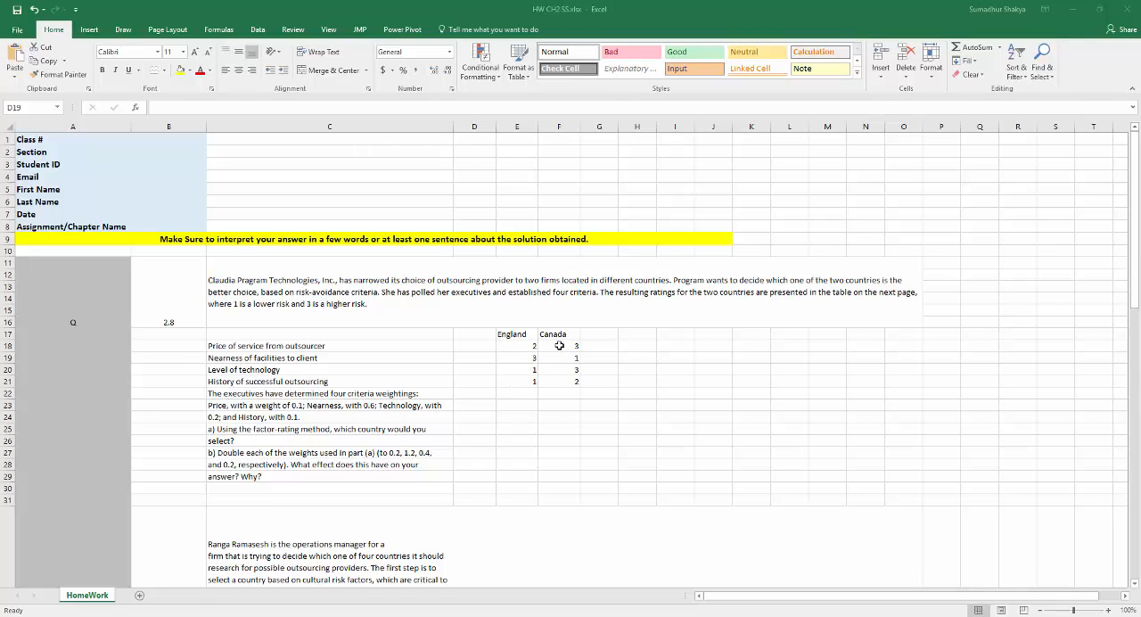
mouse_move(531, 428)
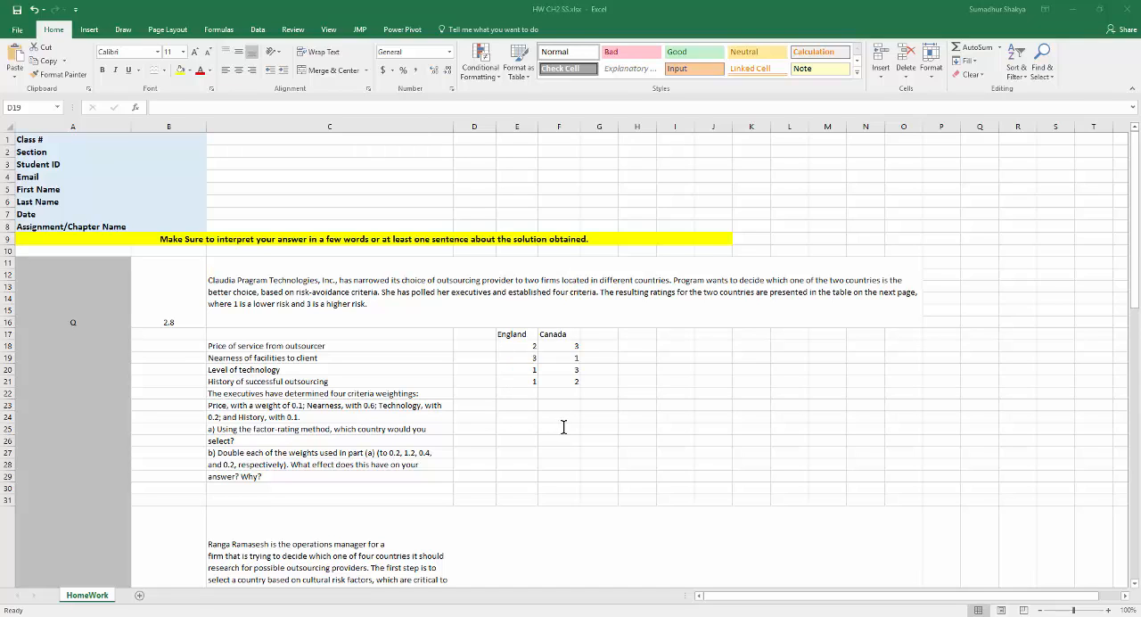
mouse_move(563, 342)
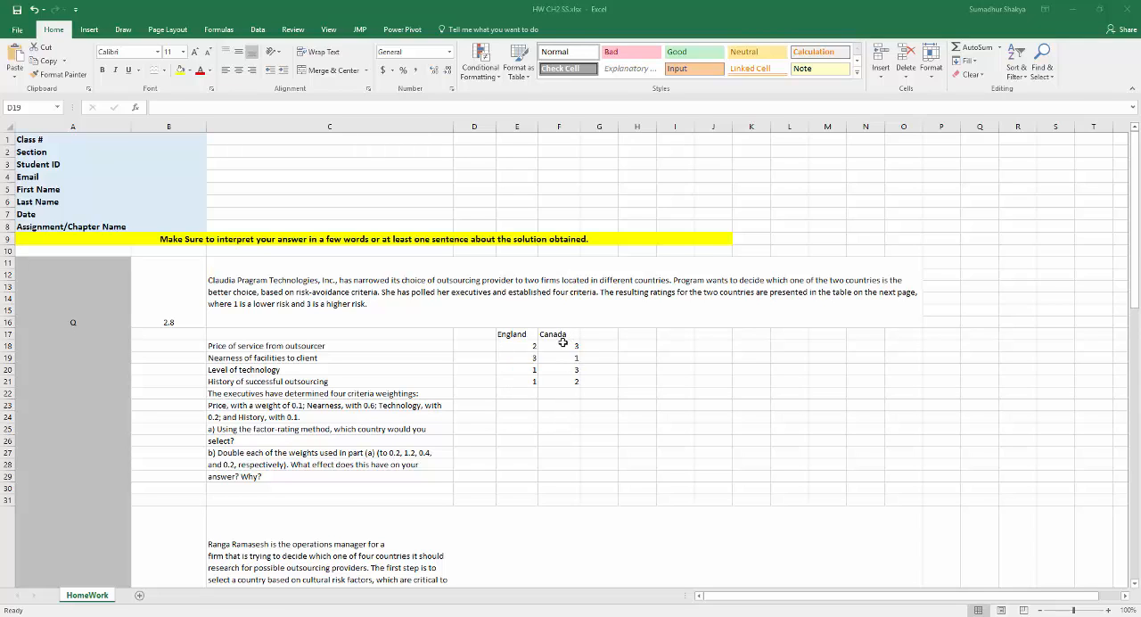
mouse_move(564, 346)
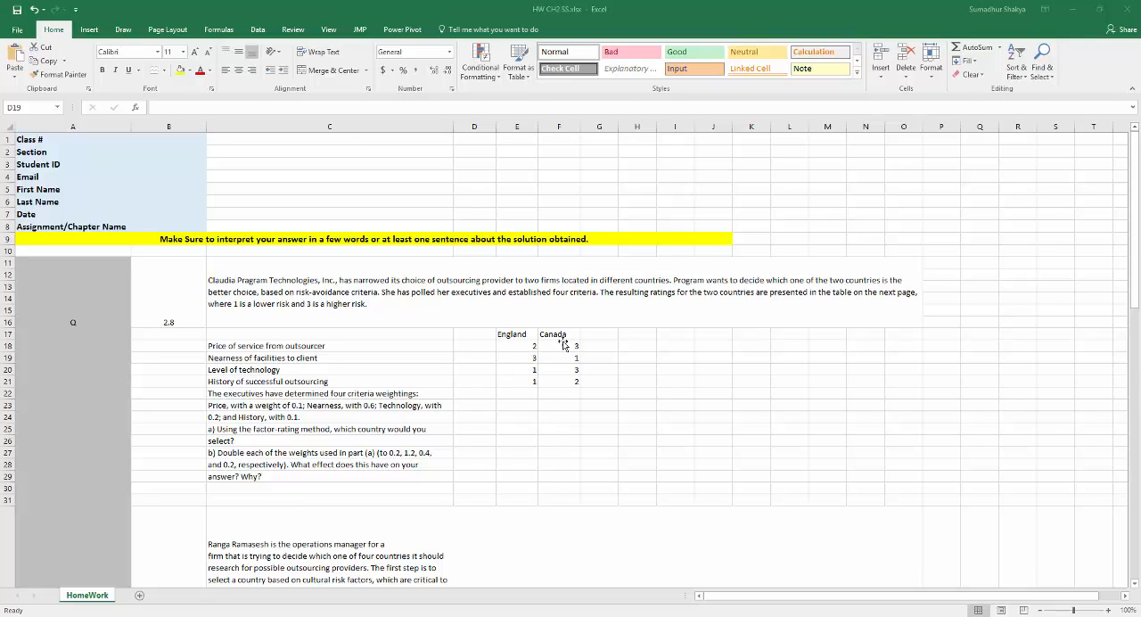
mouse_move(560, 359)
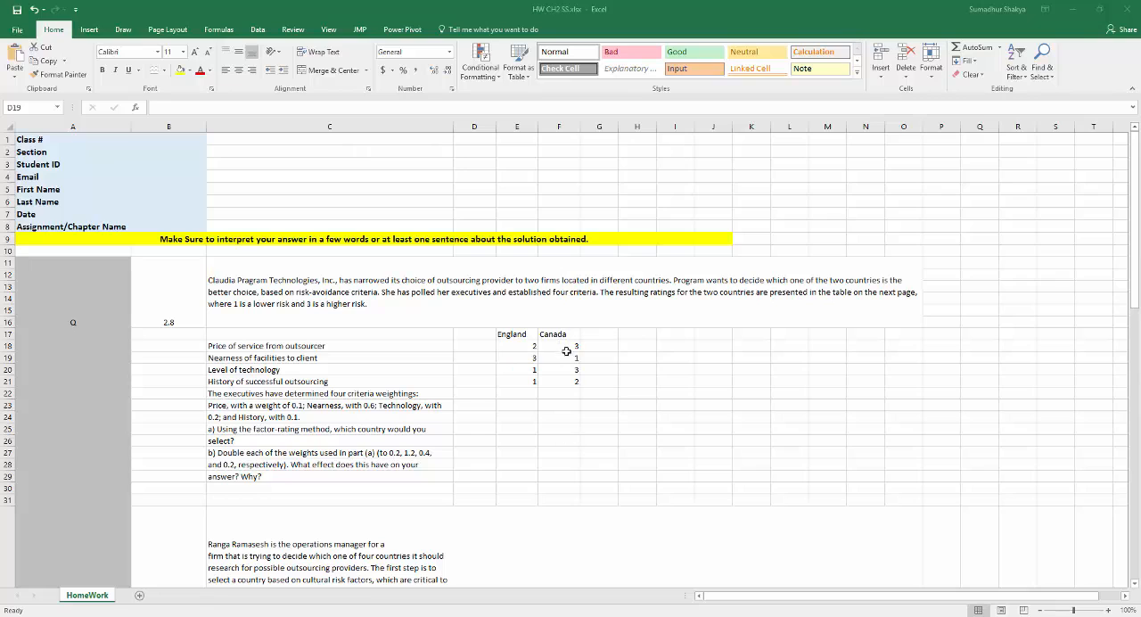
mouse_move(564, 346)
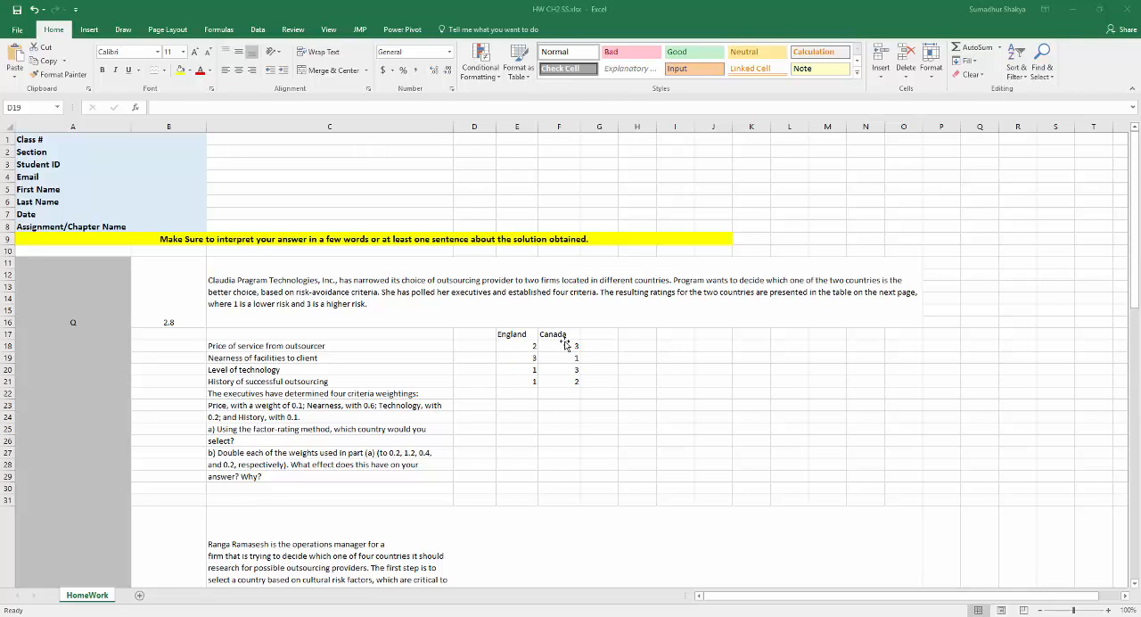
mouse_move(567, 406)
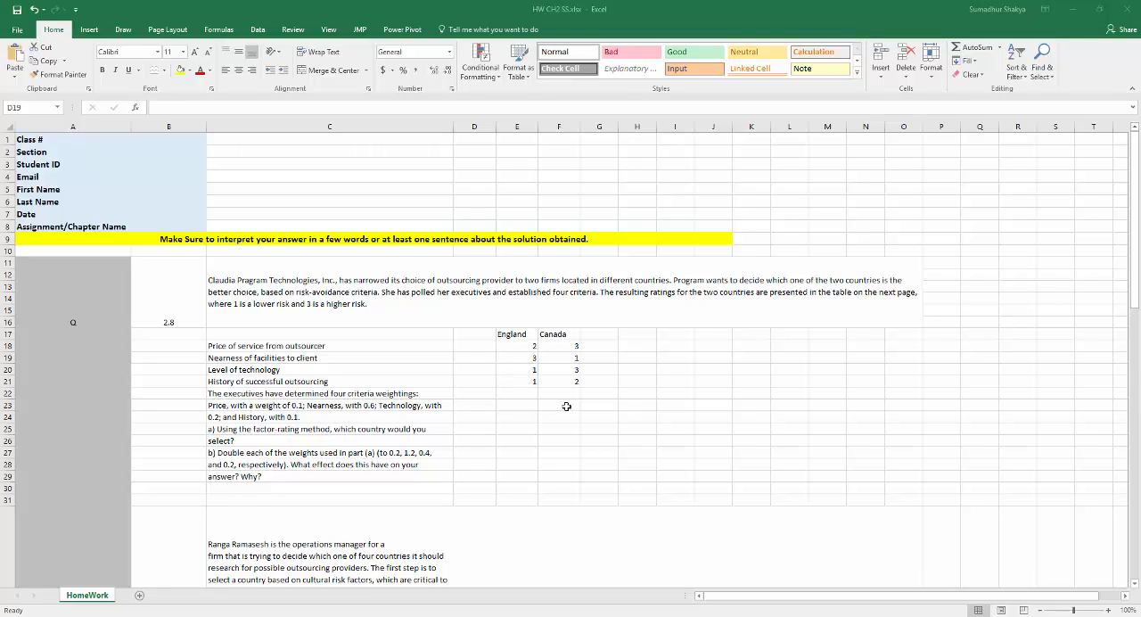
mouse_move(632, 321)
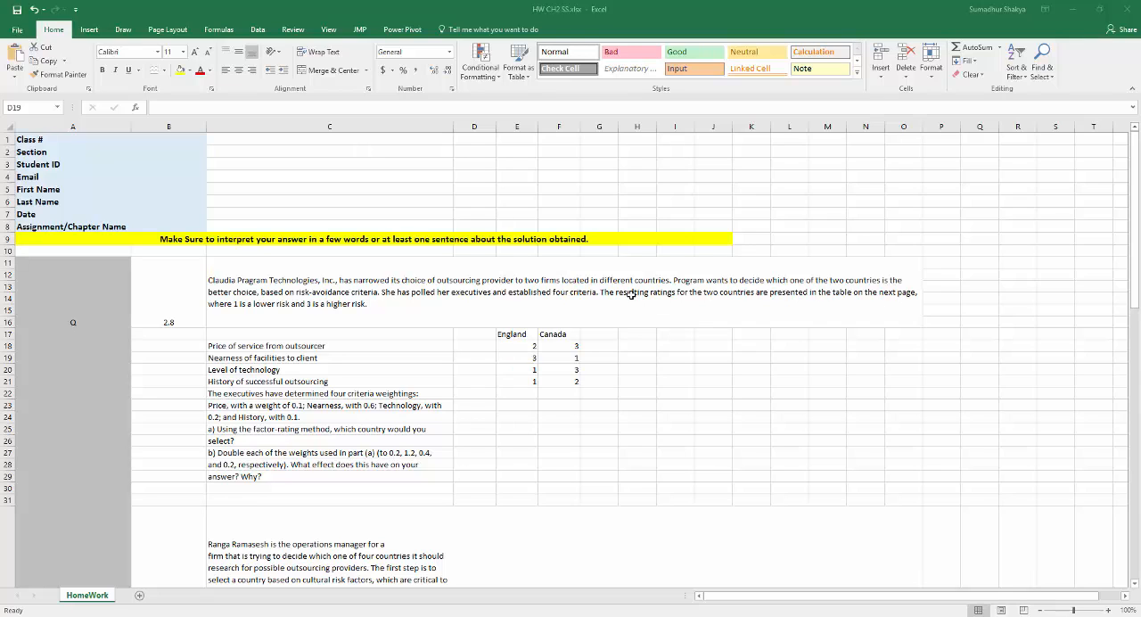
mouse_move(625, 294)
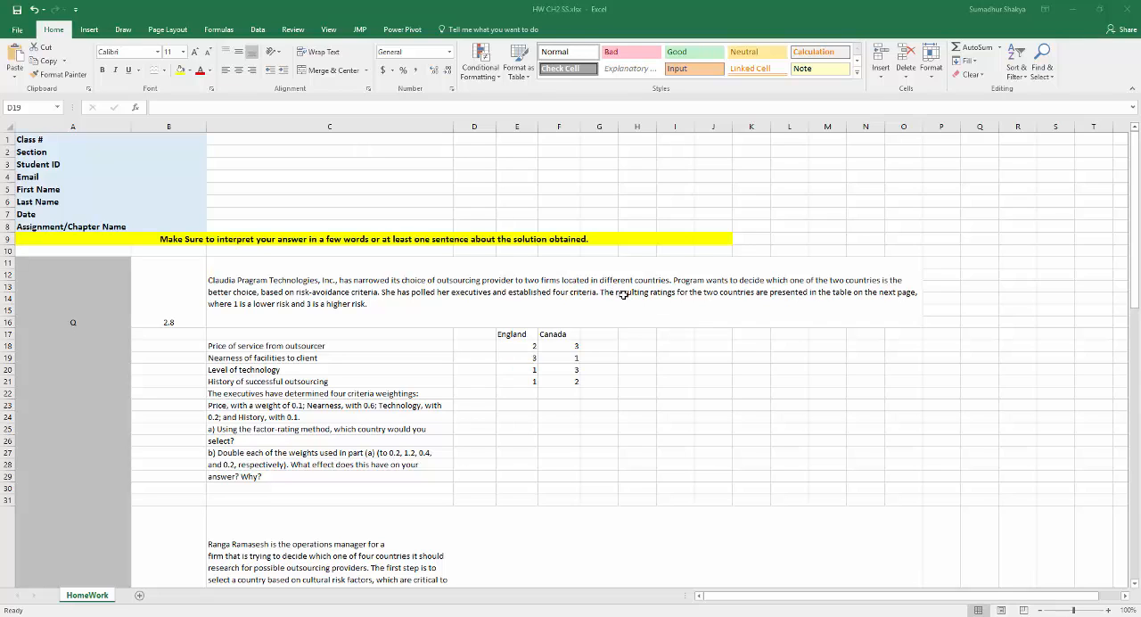
mouse_move(863, 296)
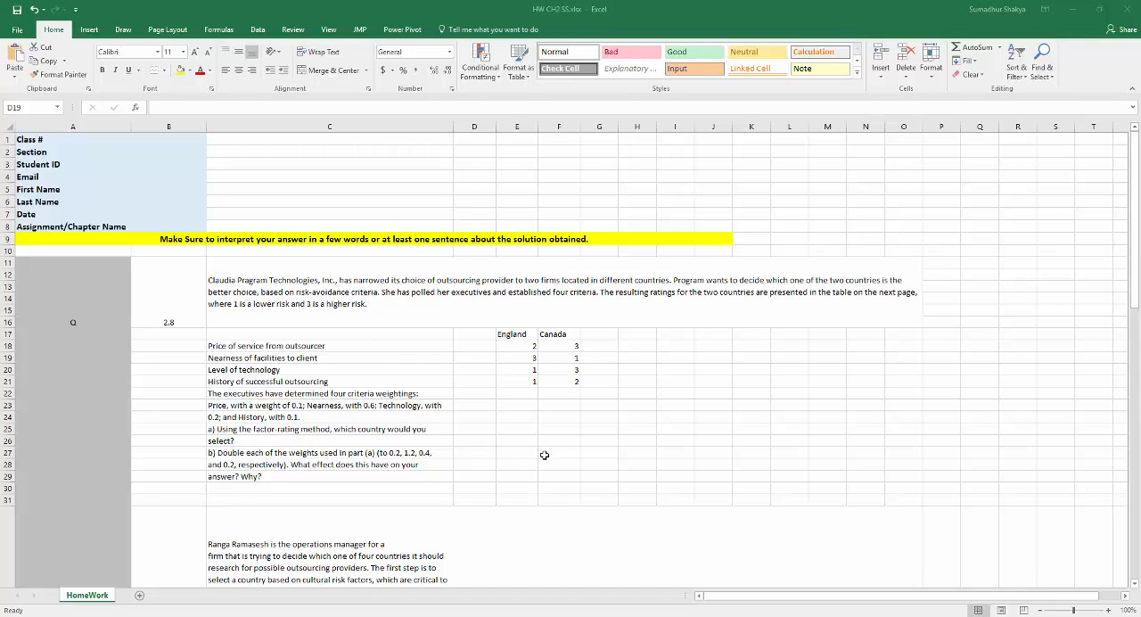
mouse_move(556, 431)
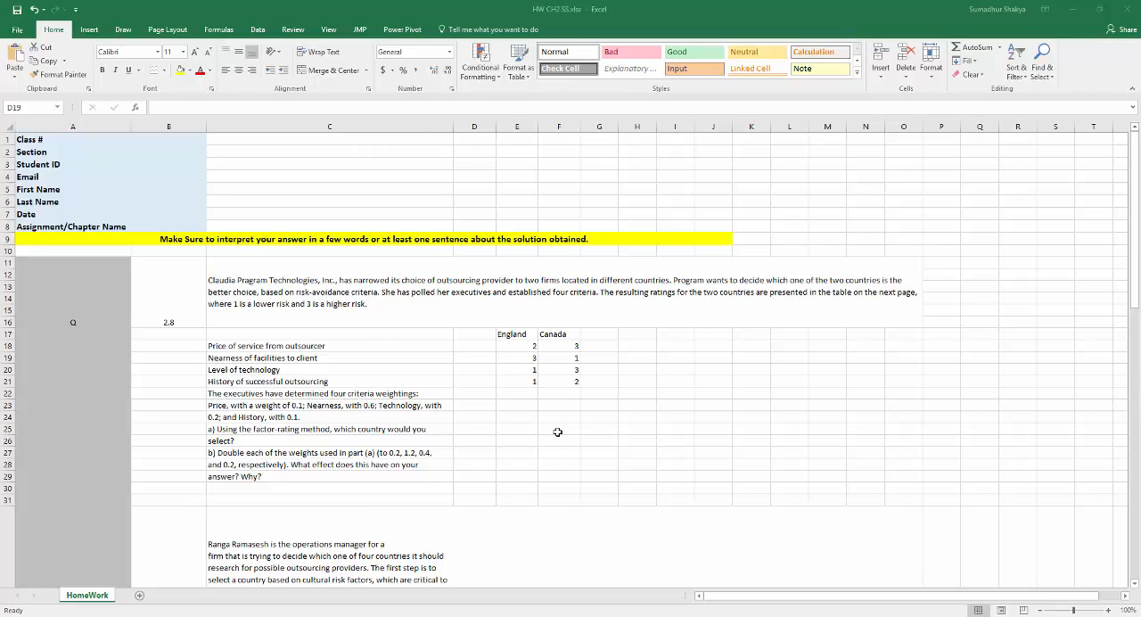
mouse_move(556, 457)
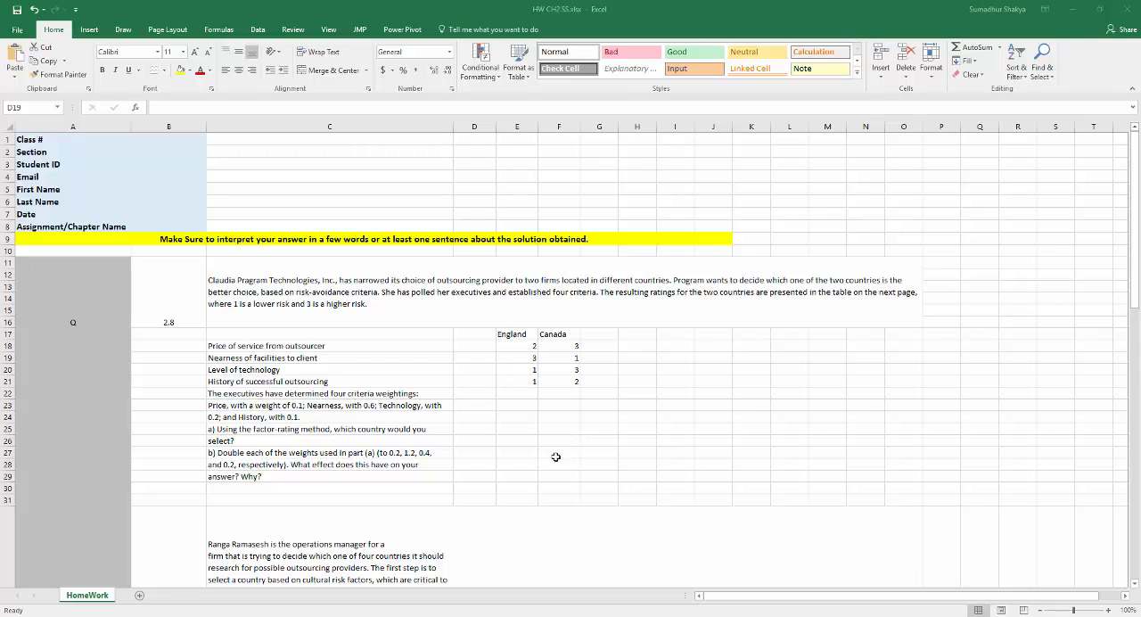
mouse_move(469, 403)
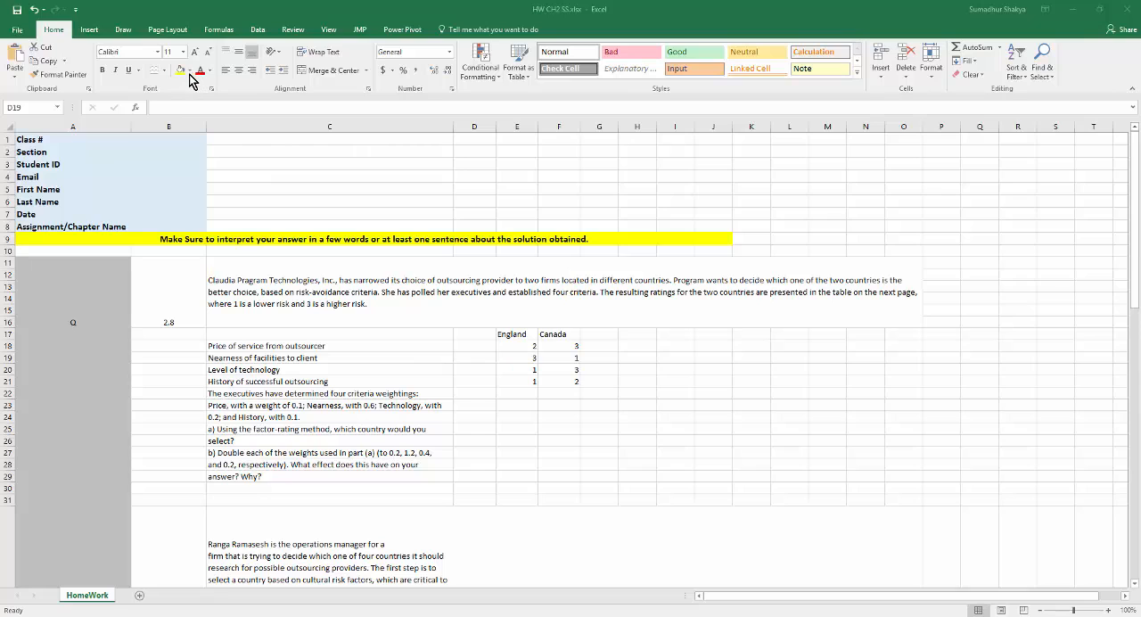
mouse_move(214, 167)
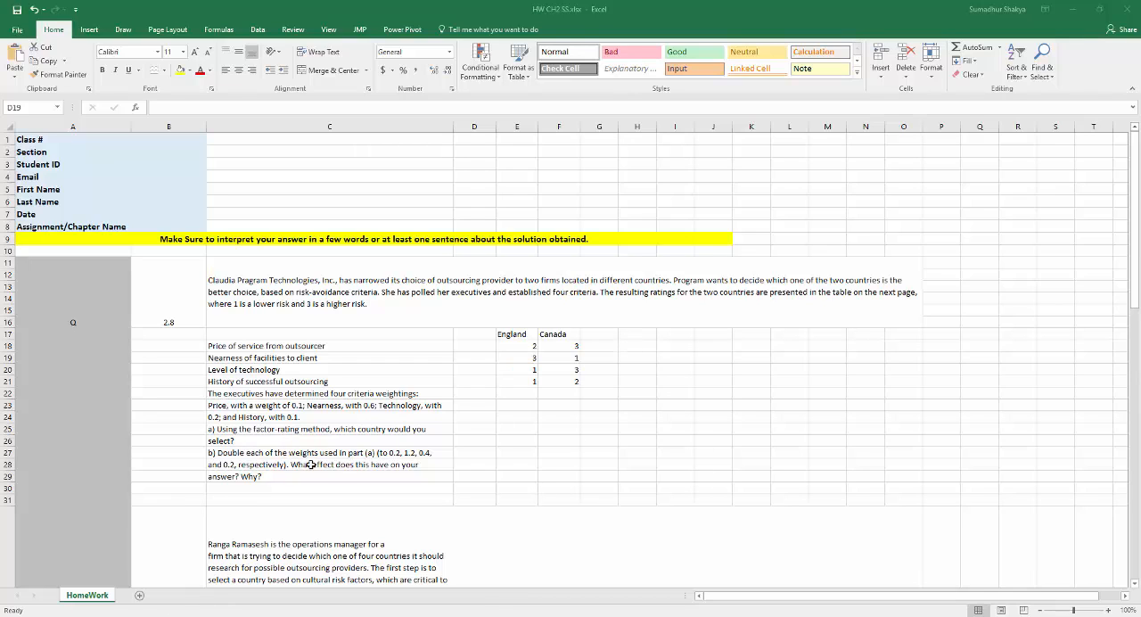
mouse_move(391, 463)
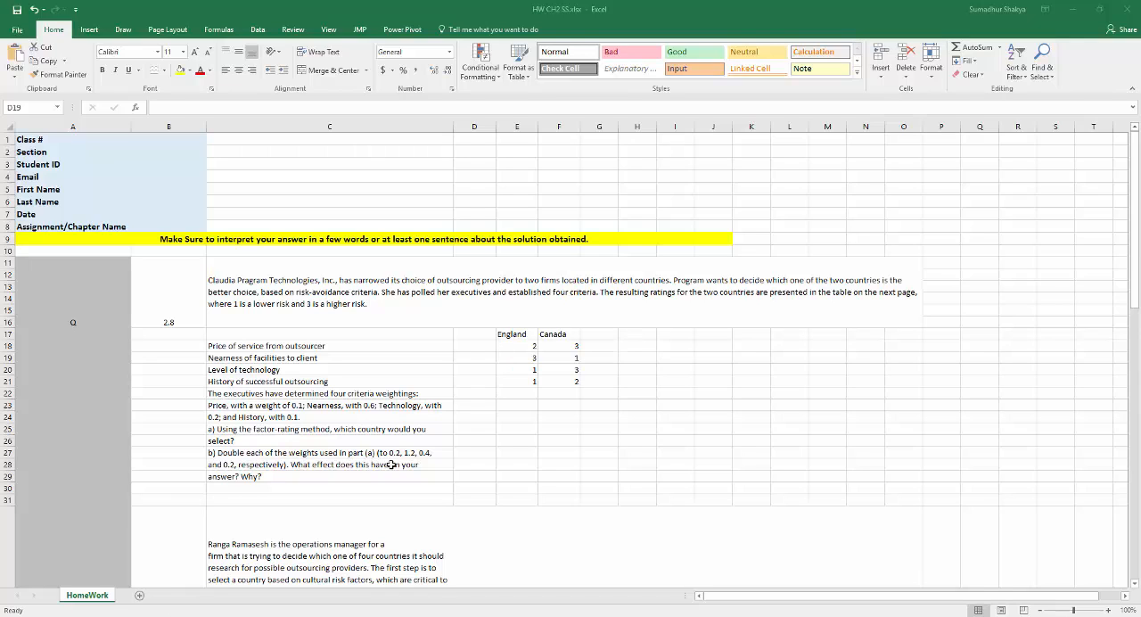
mouse_move(419, 474)
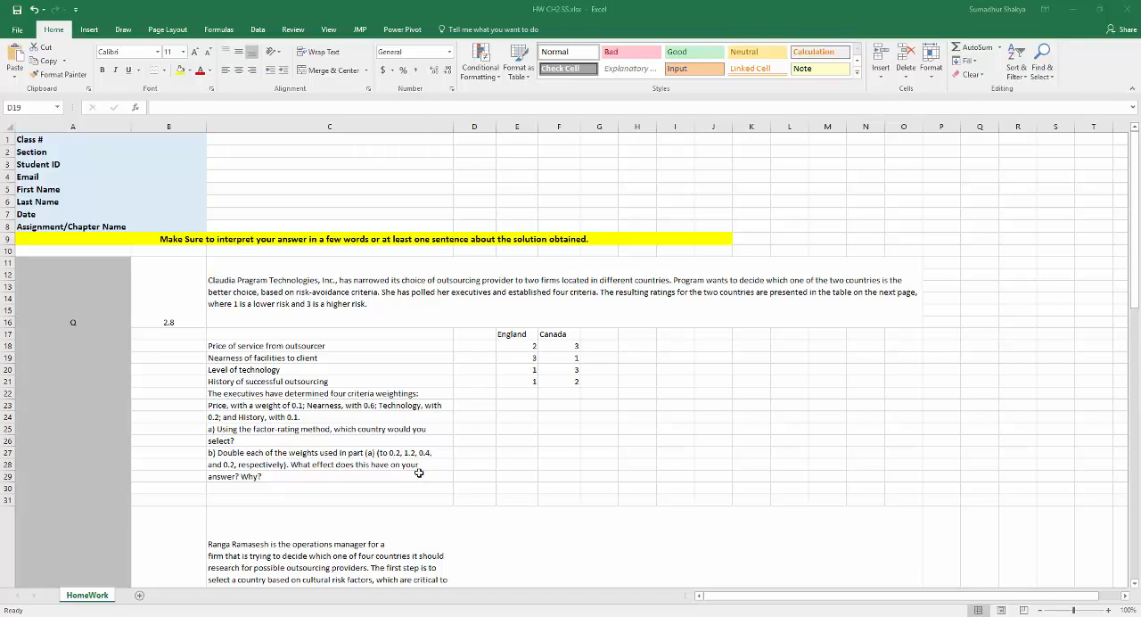
mouse_move(417, 468)
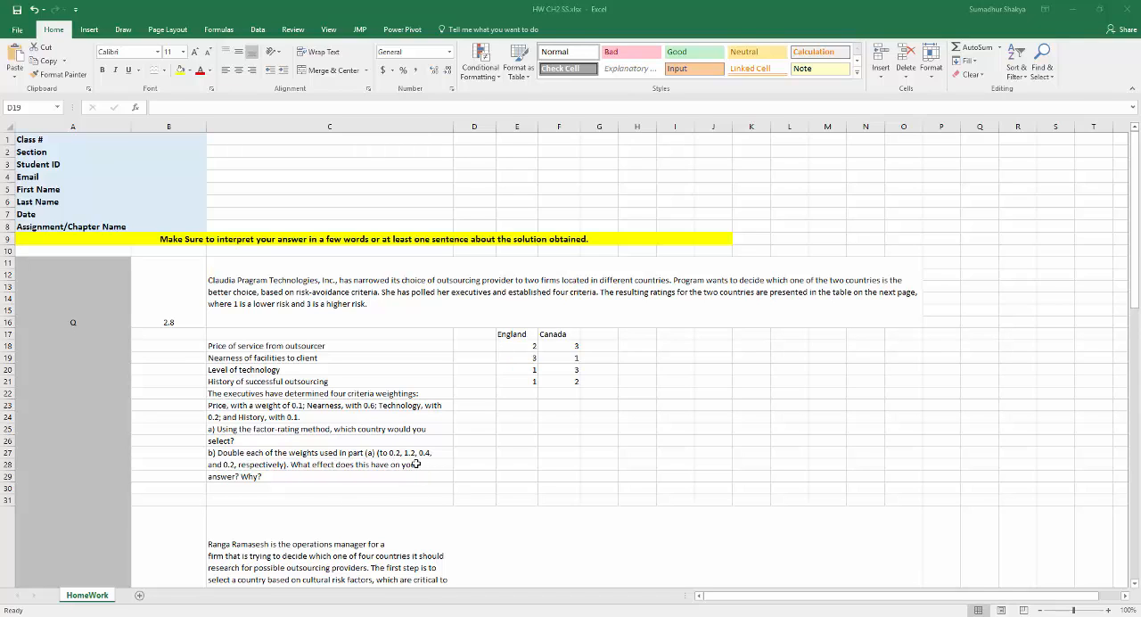
mouse_move(402, 453)
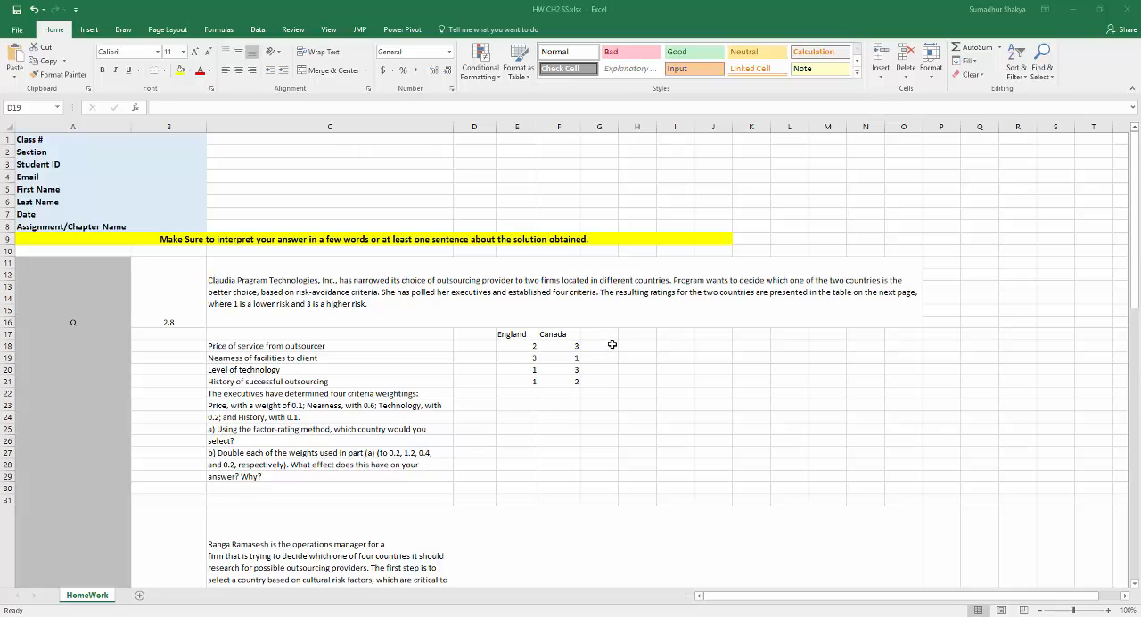
mouse_move(625, 346)
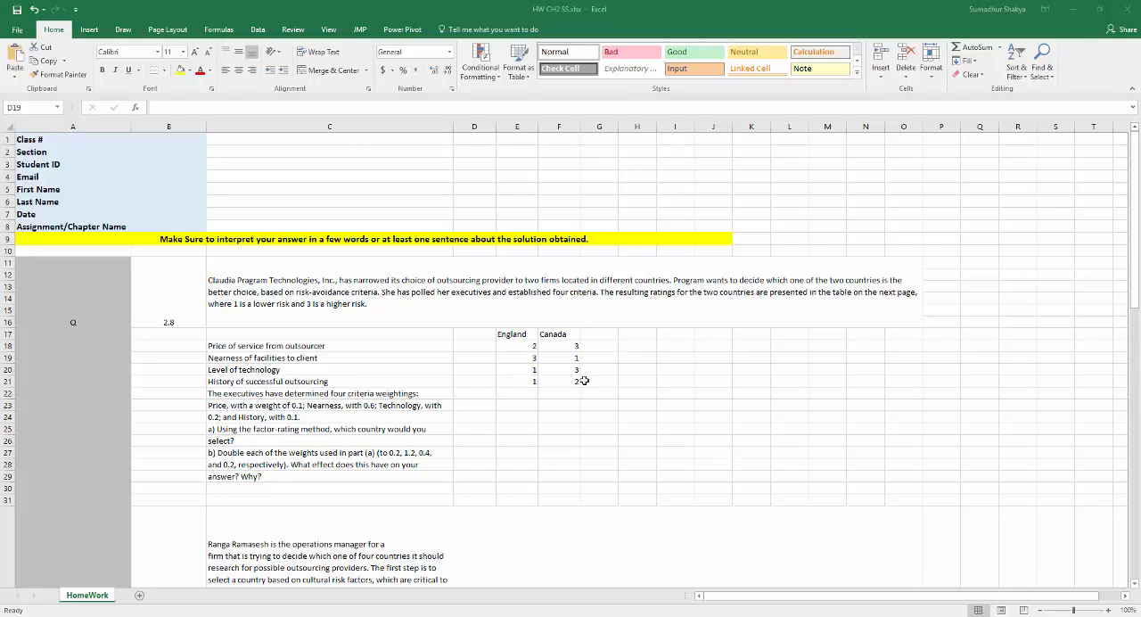
mouse_move(631, 419)
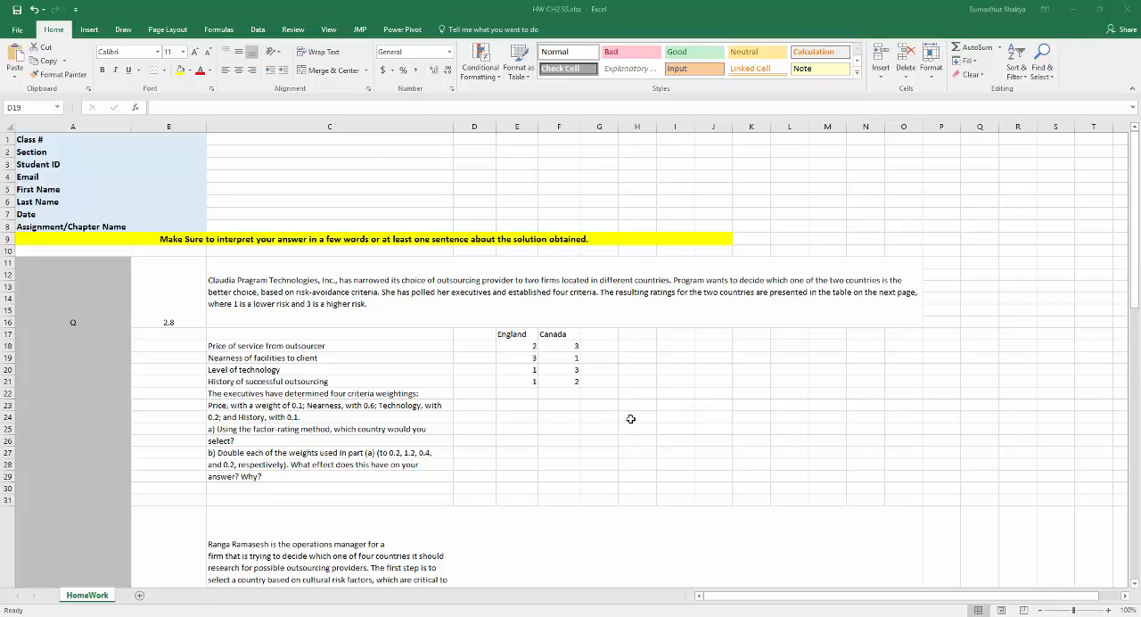
mouse_move(633, 435)
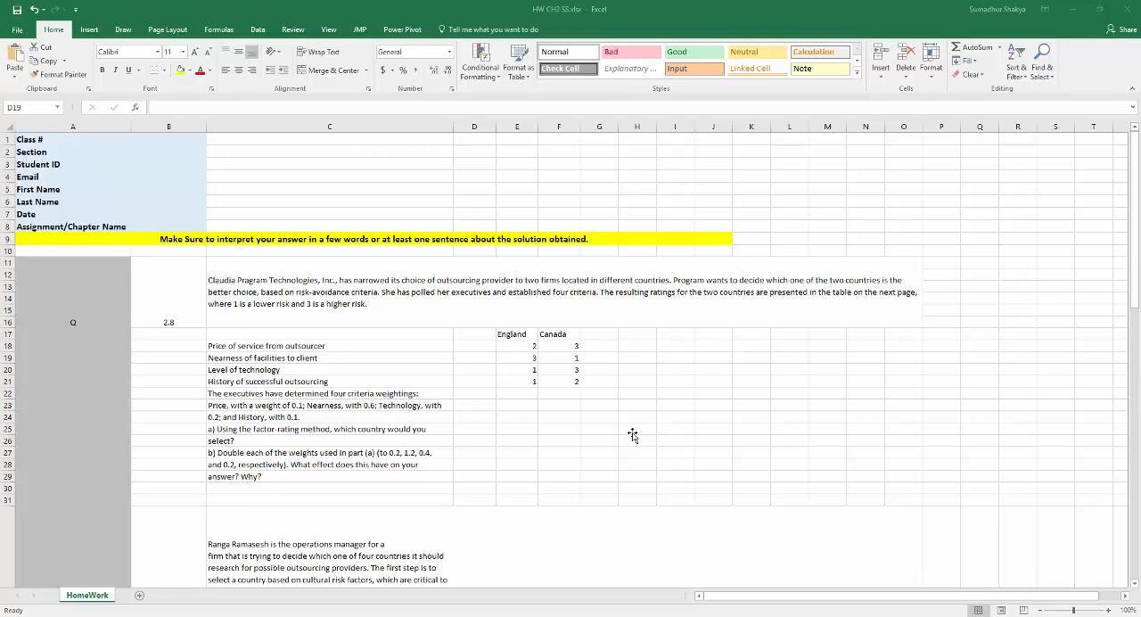
mouse_move(635, 328)
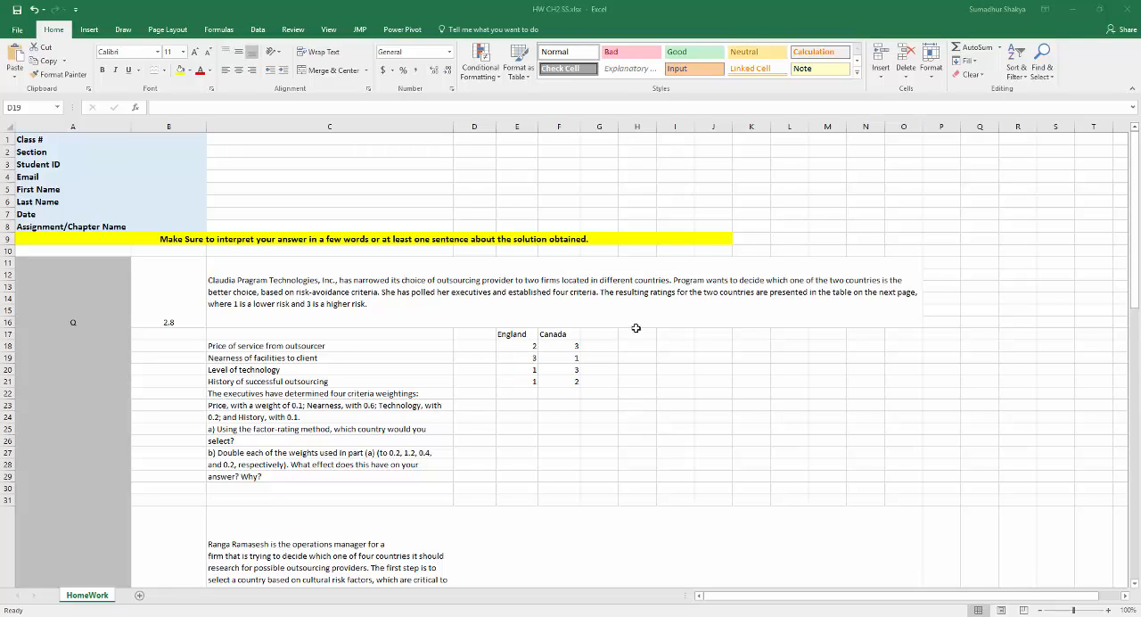
mouse_move(554, 363)
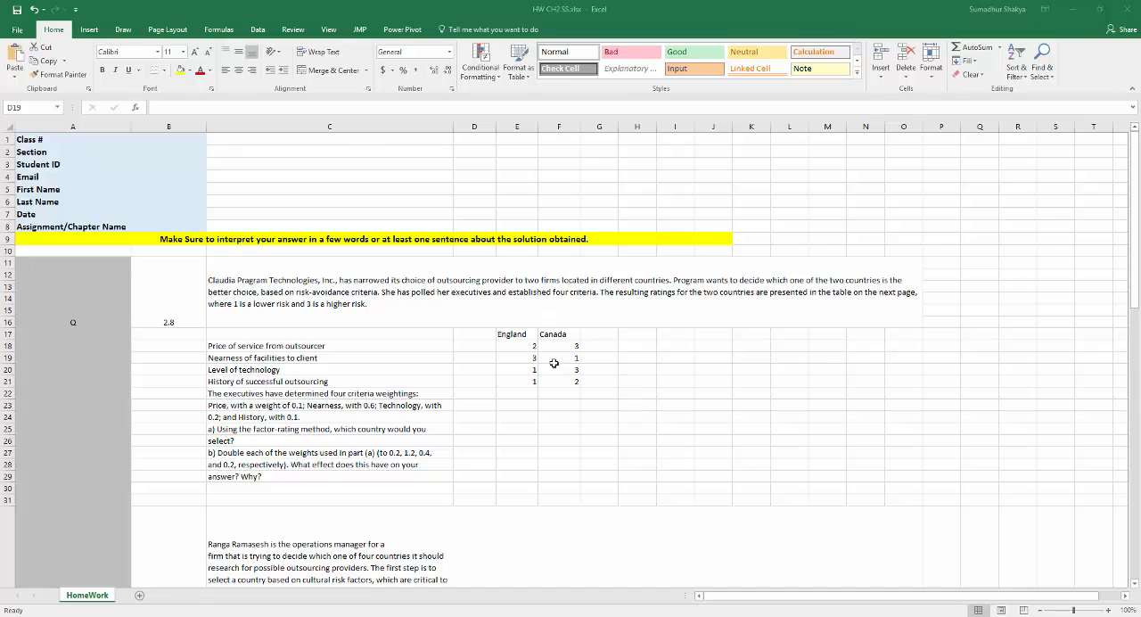
mouse_move(560, 346)
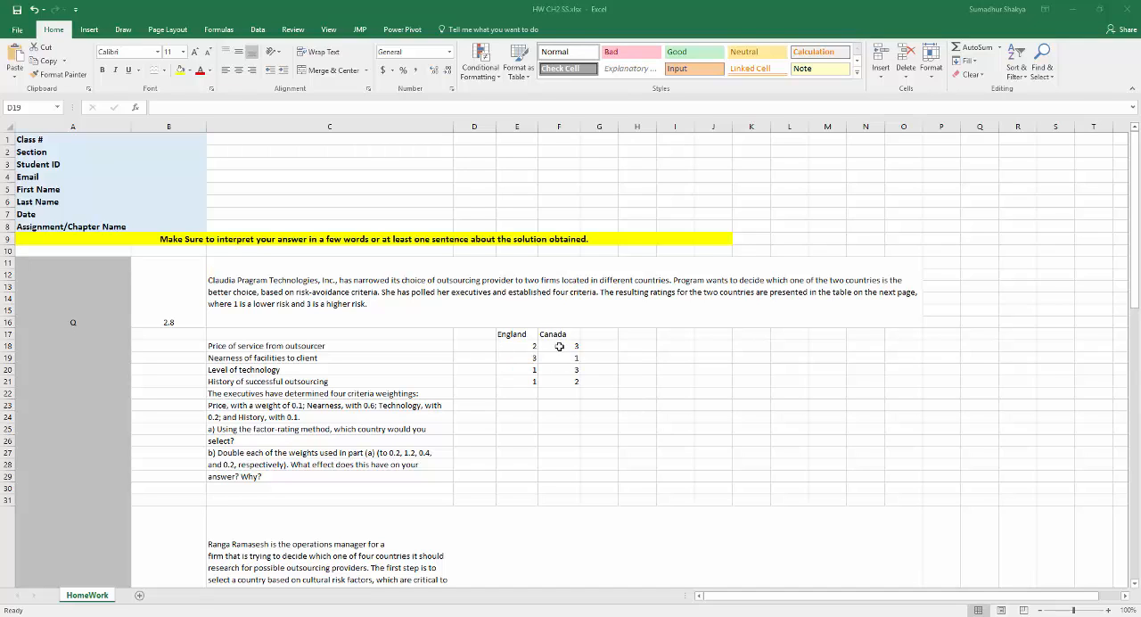
mouse_move(560, 381)
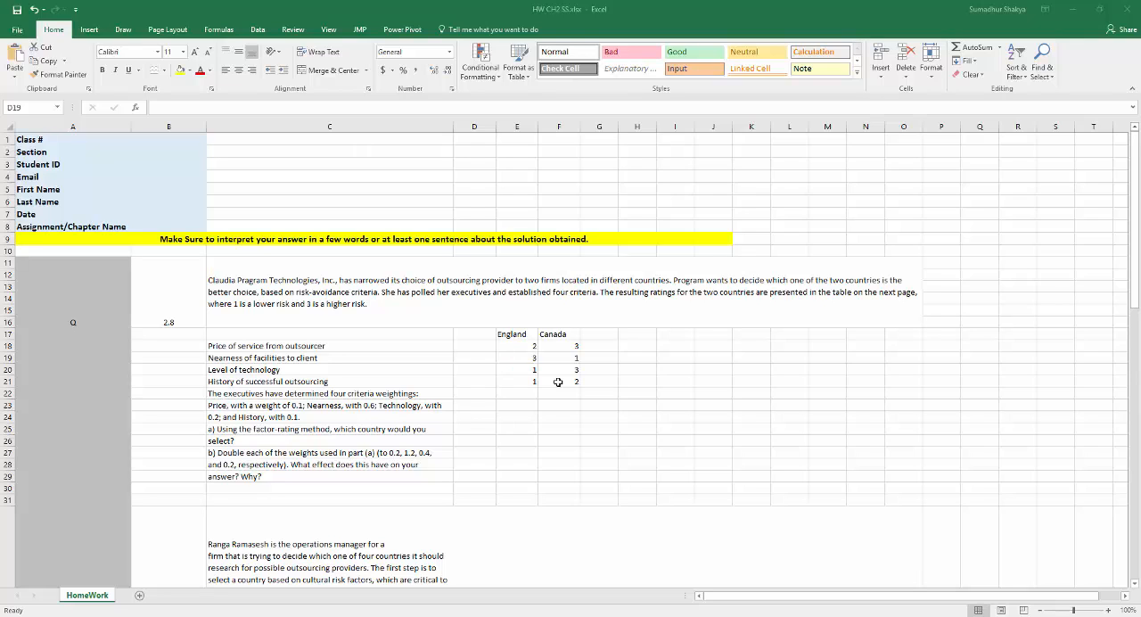
mouse_move(628, 407)
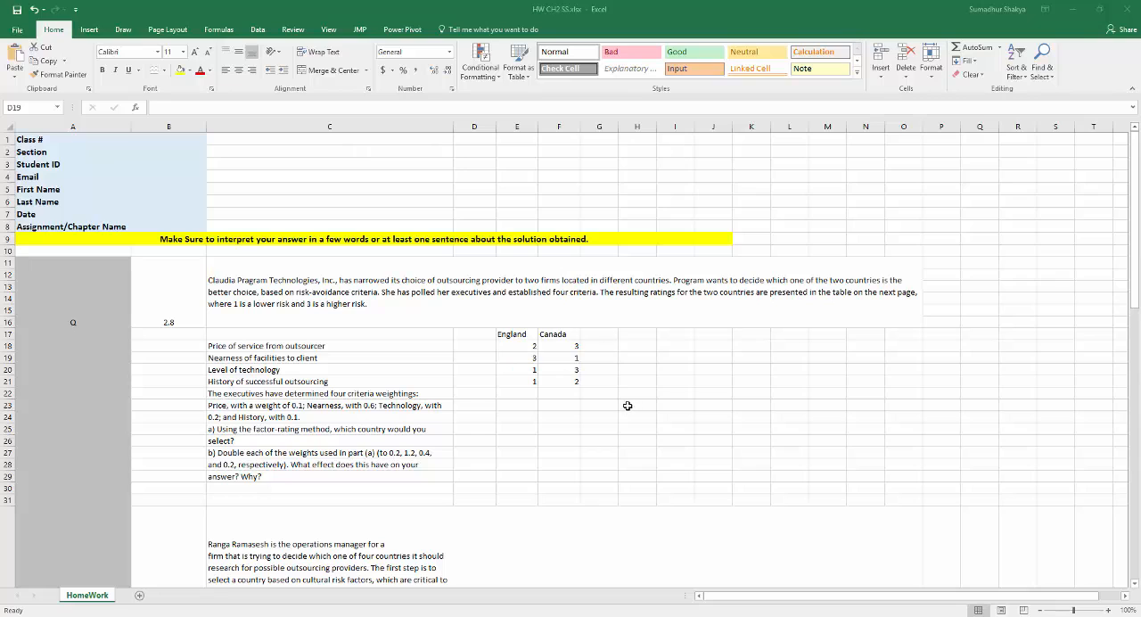
mouse_move(639, 403)
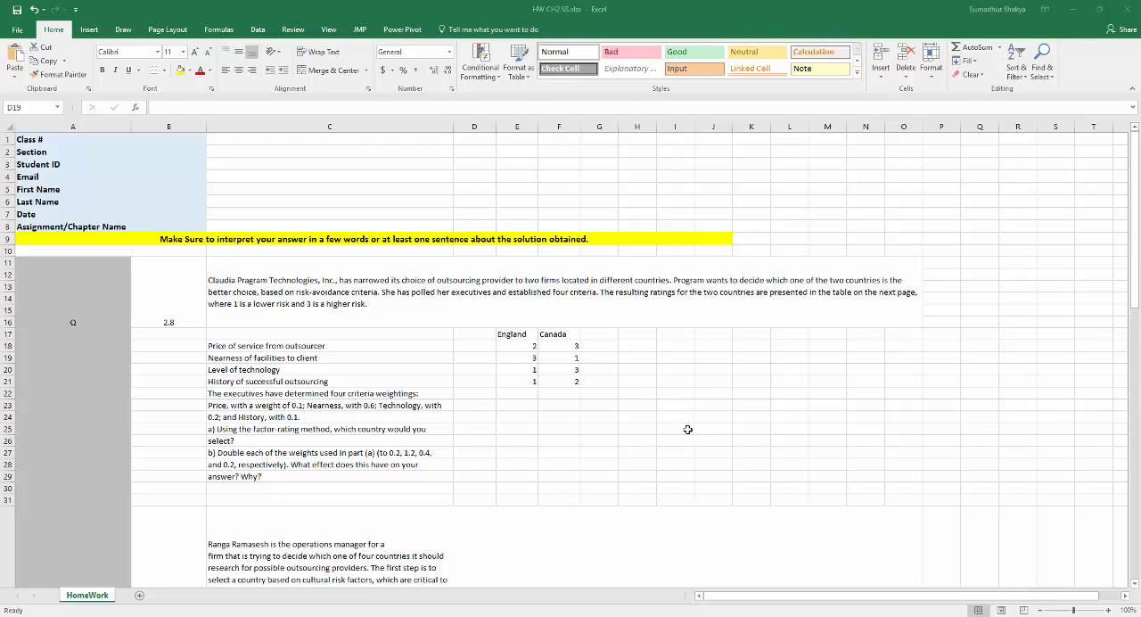
mouse_move(622, 403)
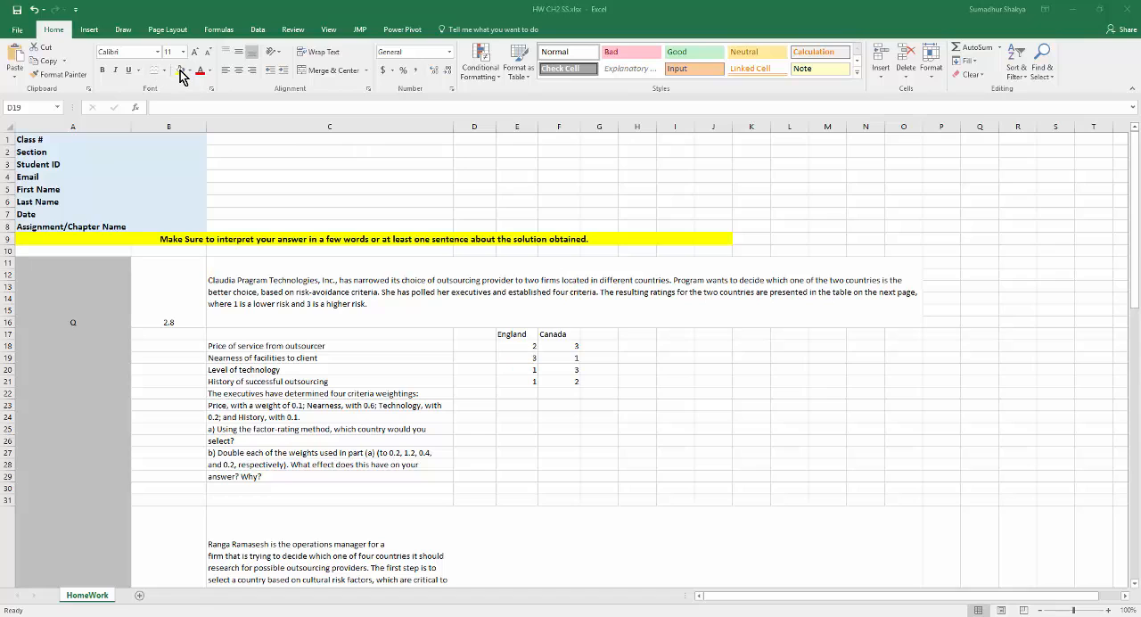
mouse_move(678, 430)
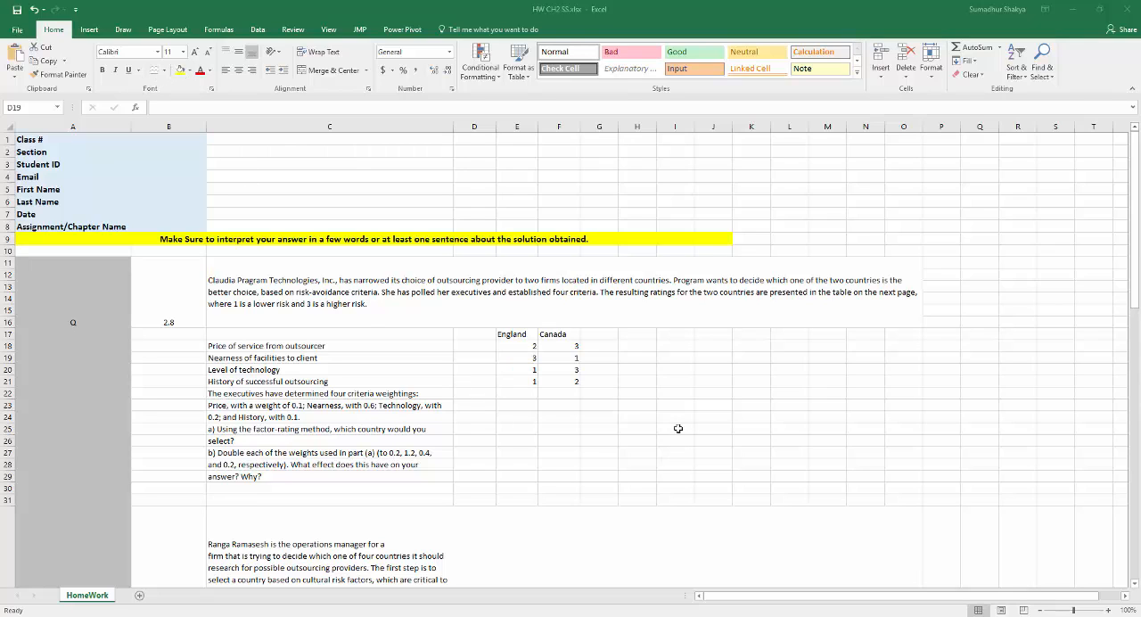
mouse_move(642, 368)
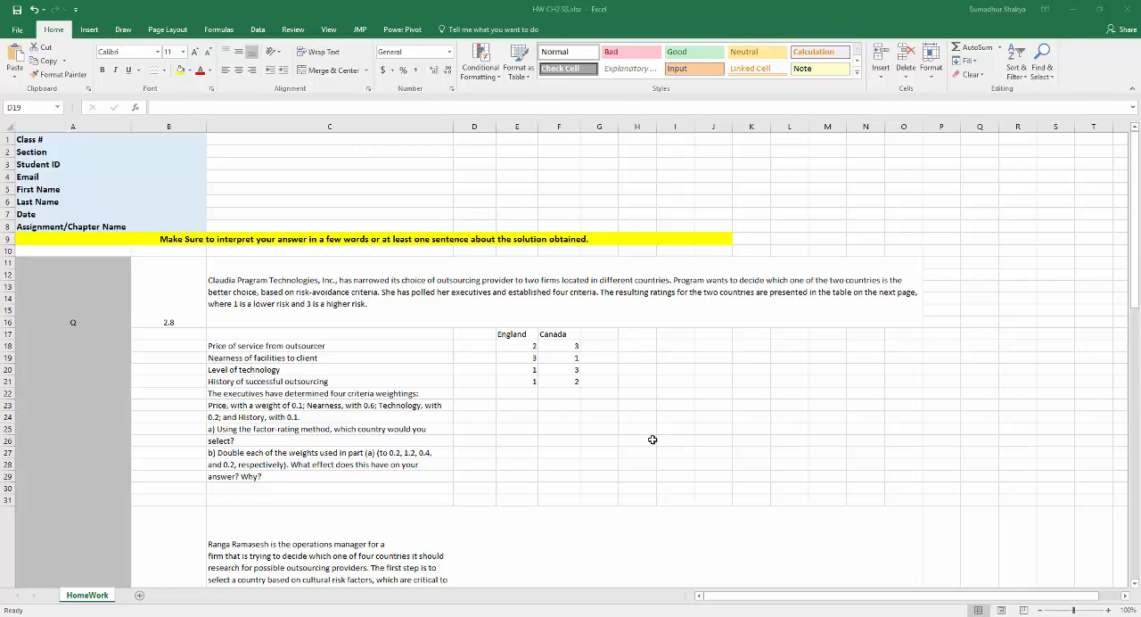
mouse_move(639, 404)
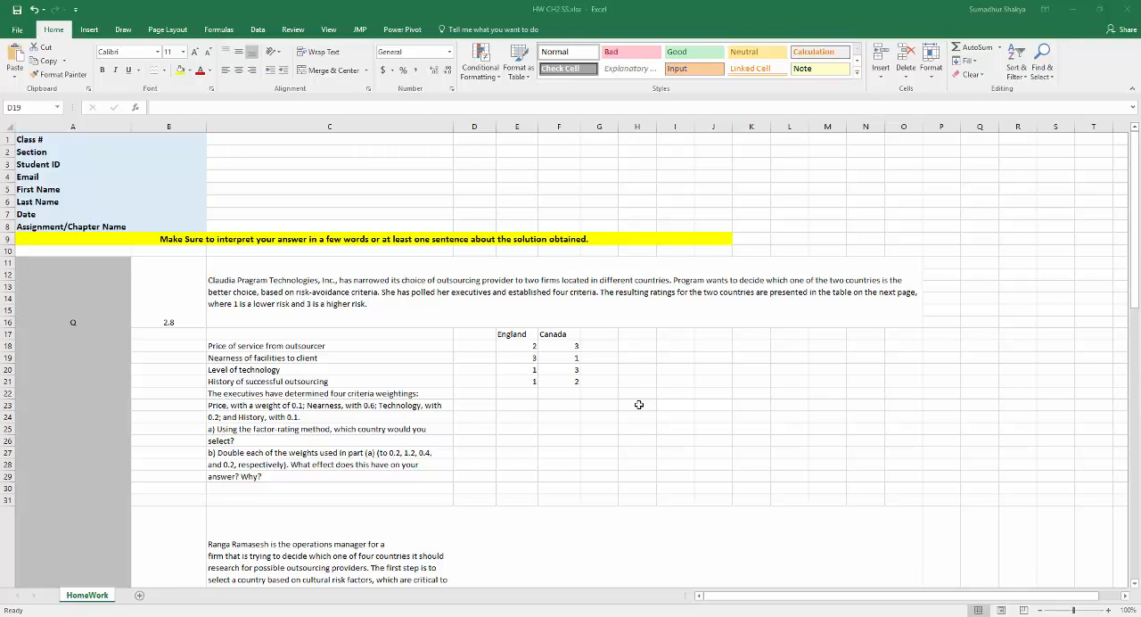
mouse_move(578, 403)
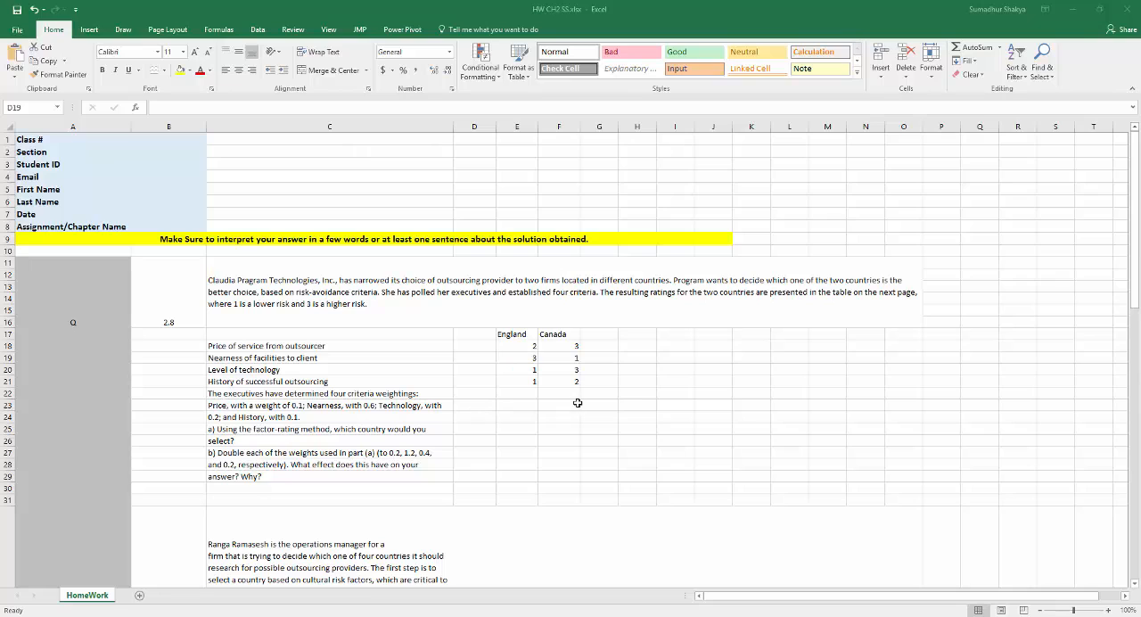
mouse_move(649, 444)
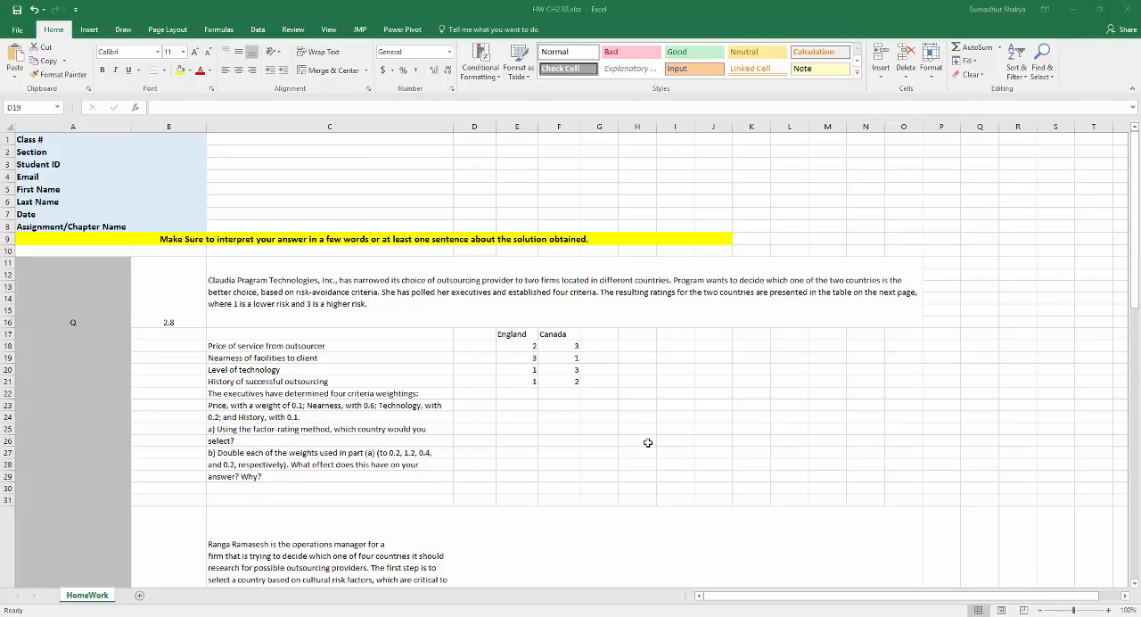
mouse_move(645, 436)
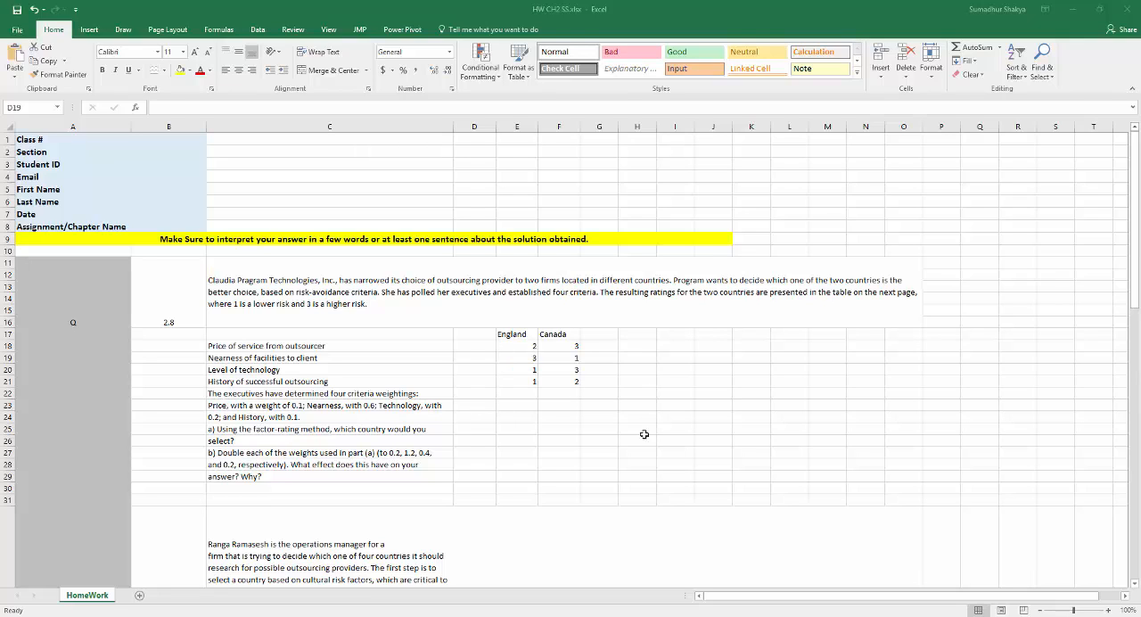
mouse_move(646, 449)
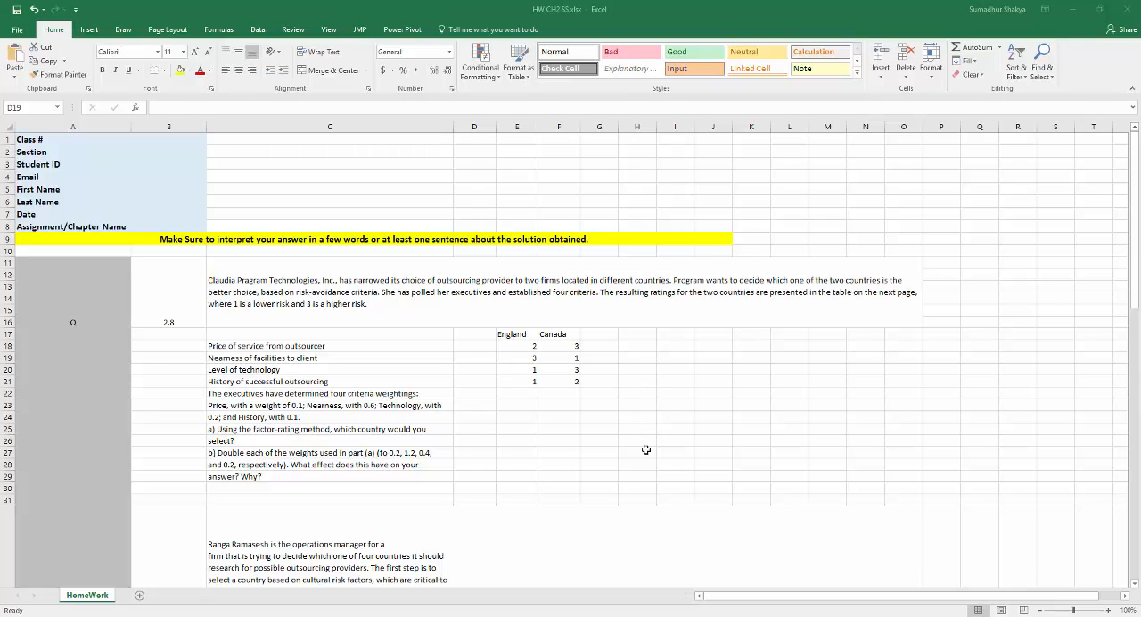
mouse_move(687, 456)
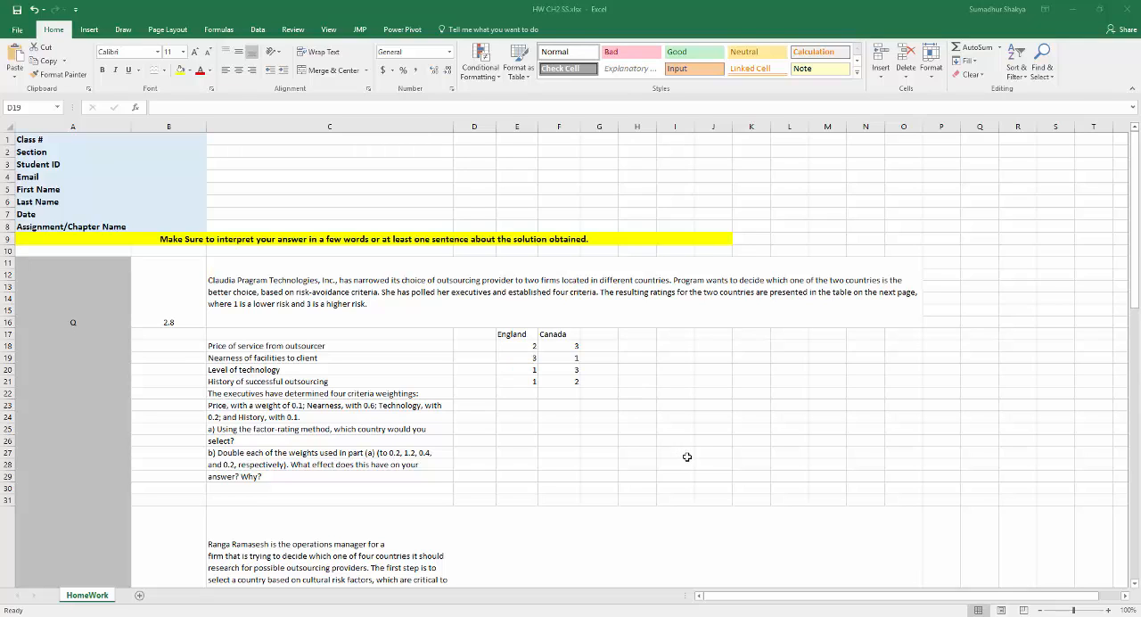
mouse_move(617, 350)
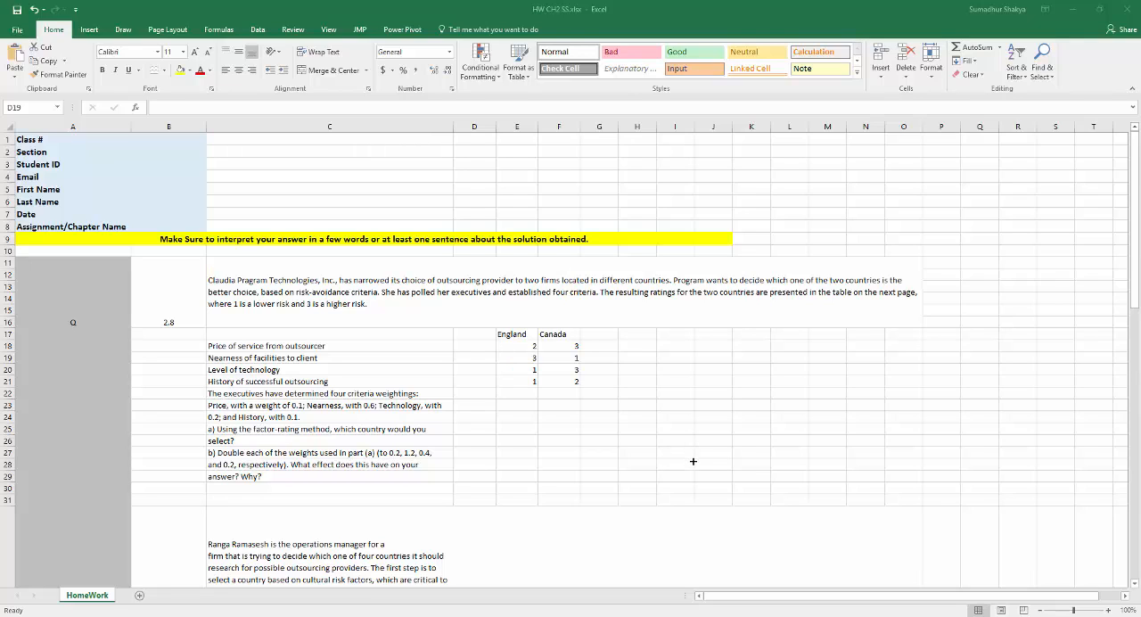
mouse_move(642, 456)
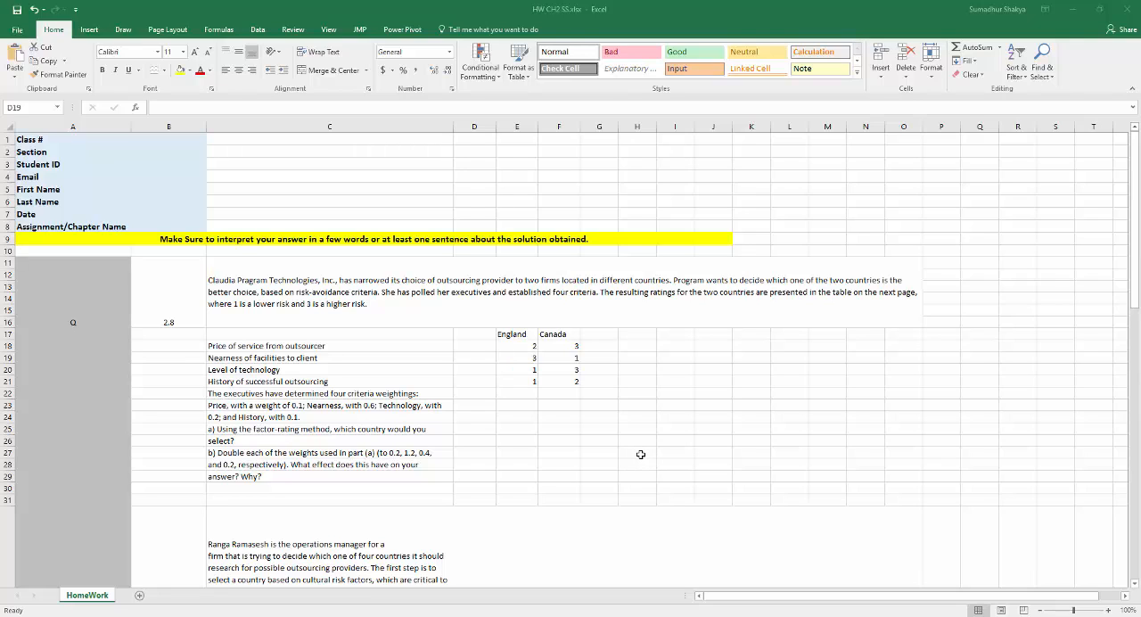
mouse_move(681, 451)
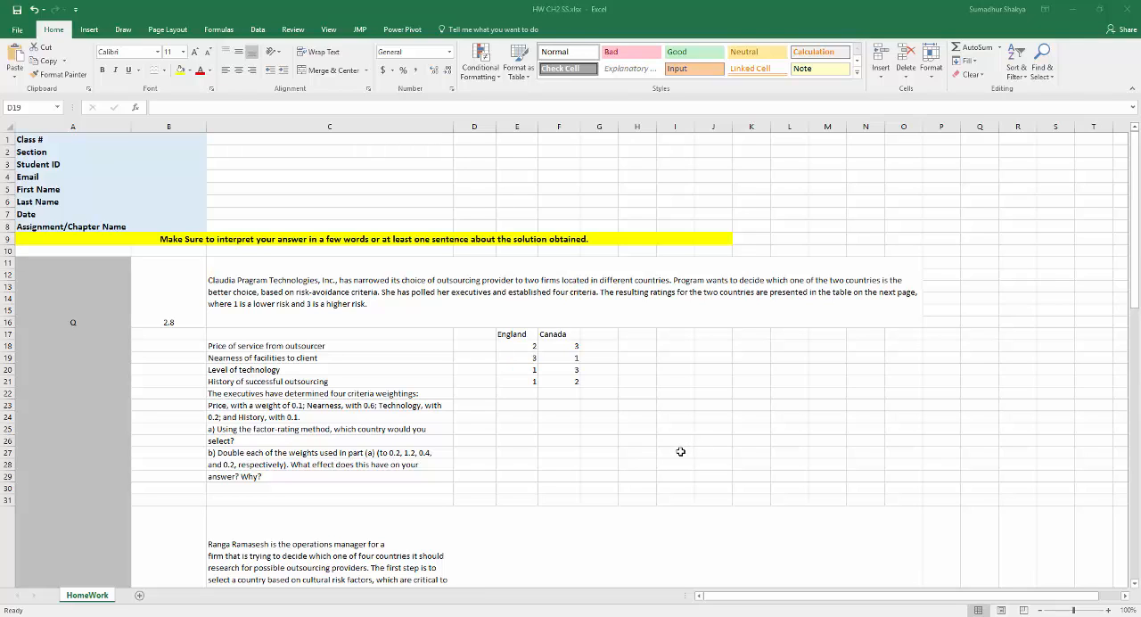
mouse_move(731, 360)
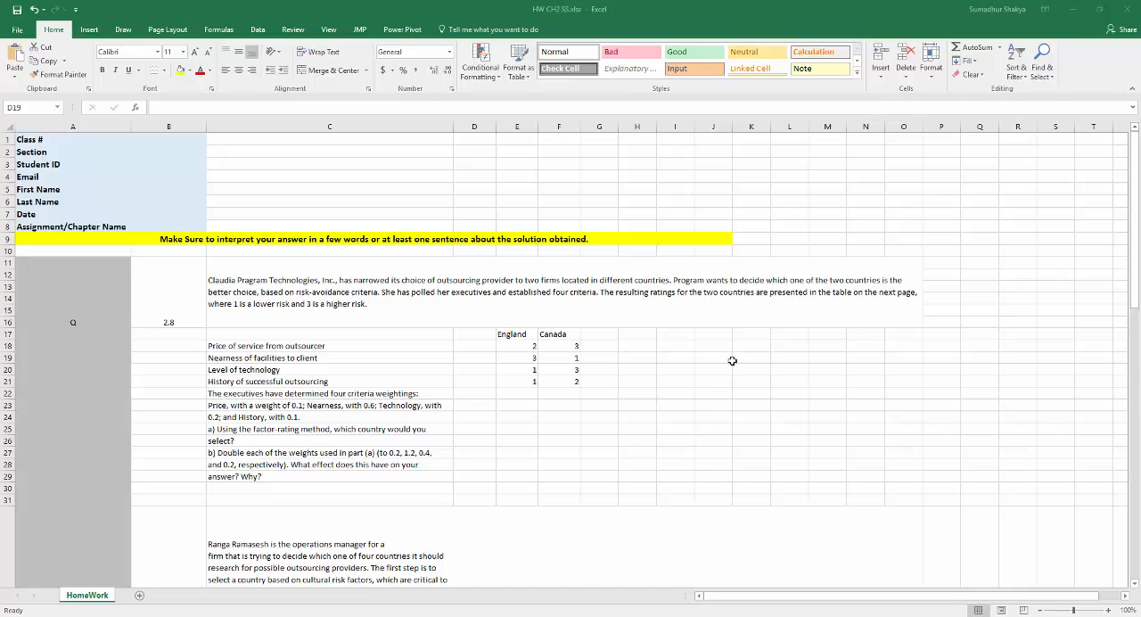
mouse_move(735, 336)
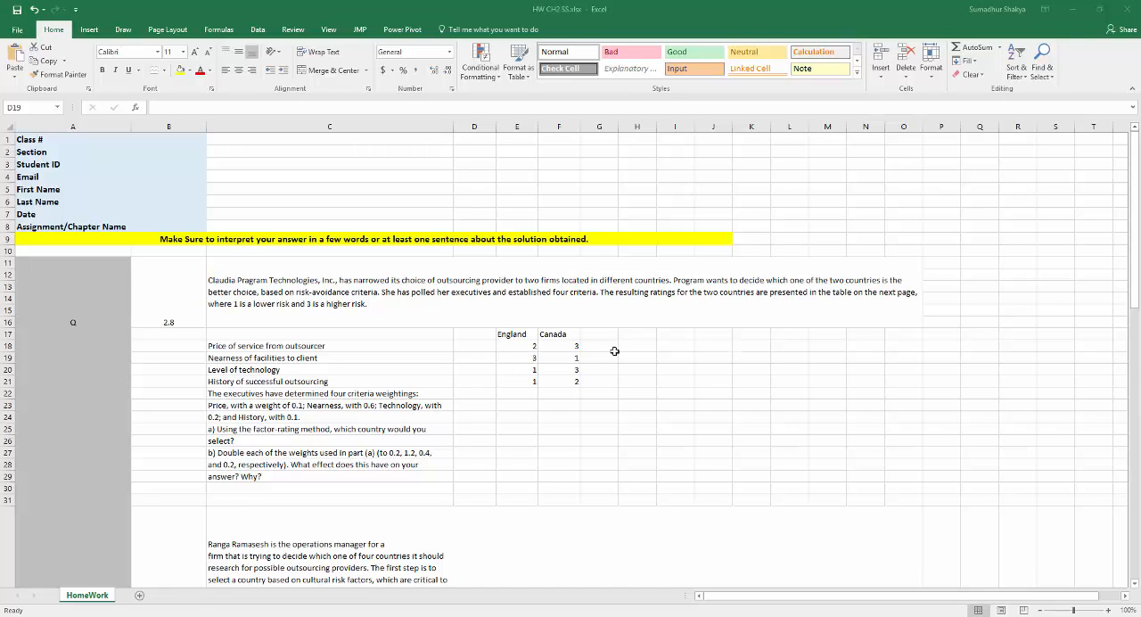
mouse_move(728, 327)
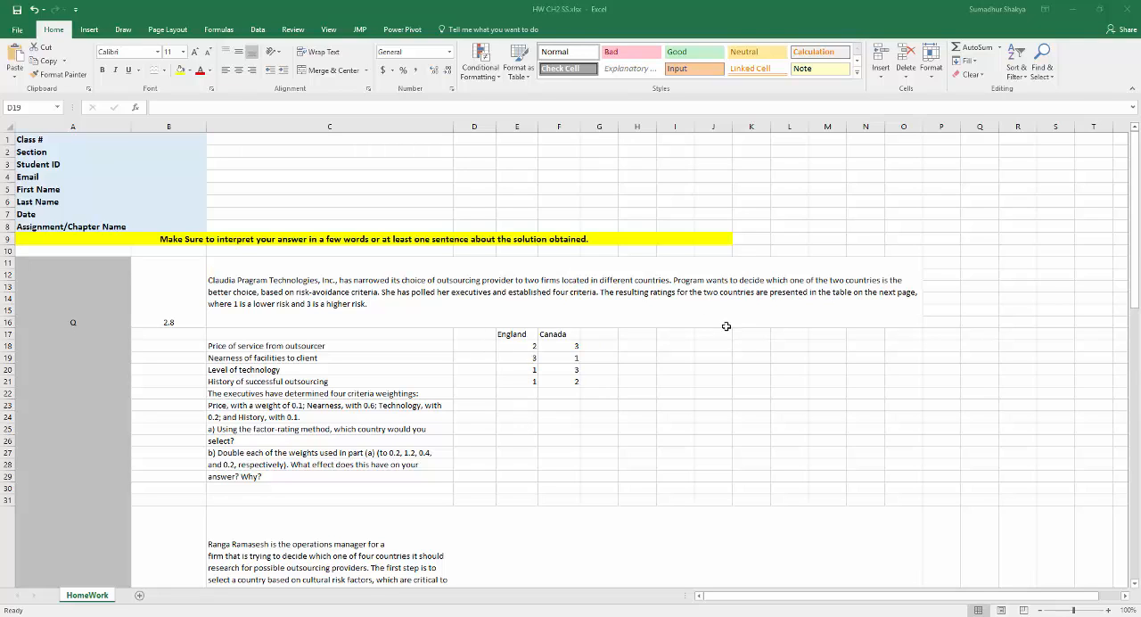
mouse_move(710, 335)
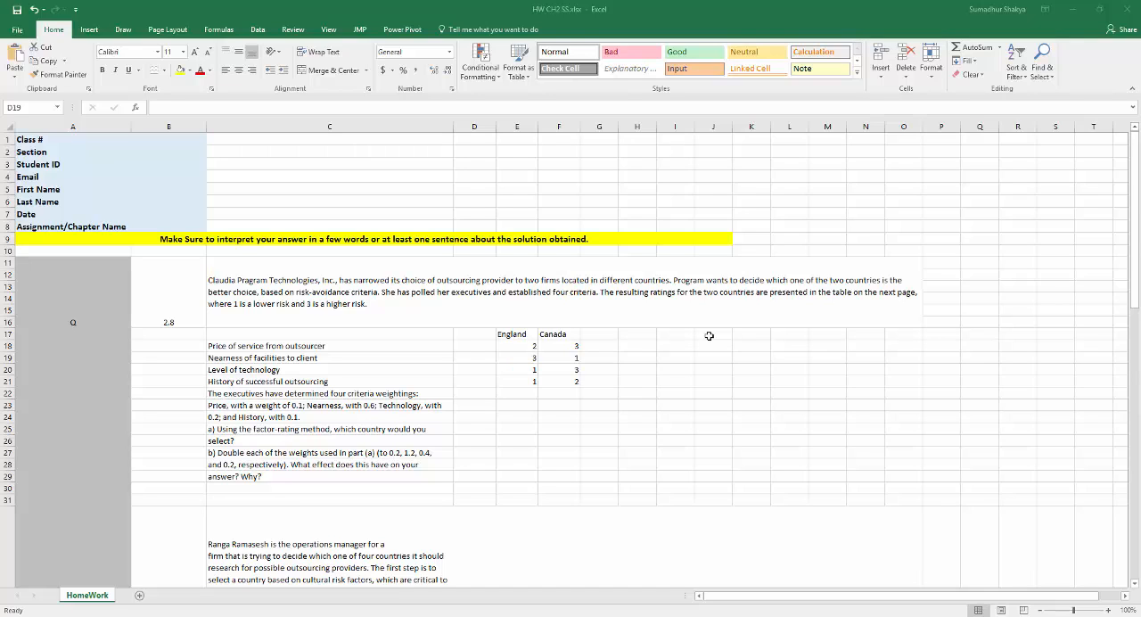
mouse_move(475, 346)
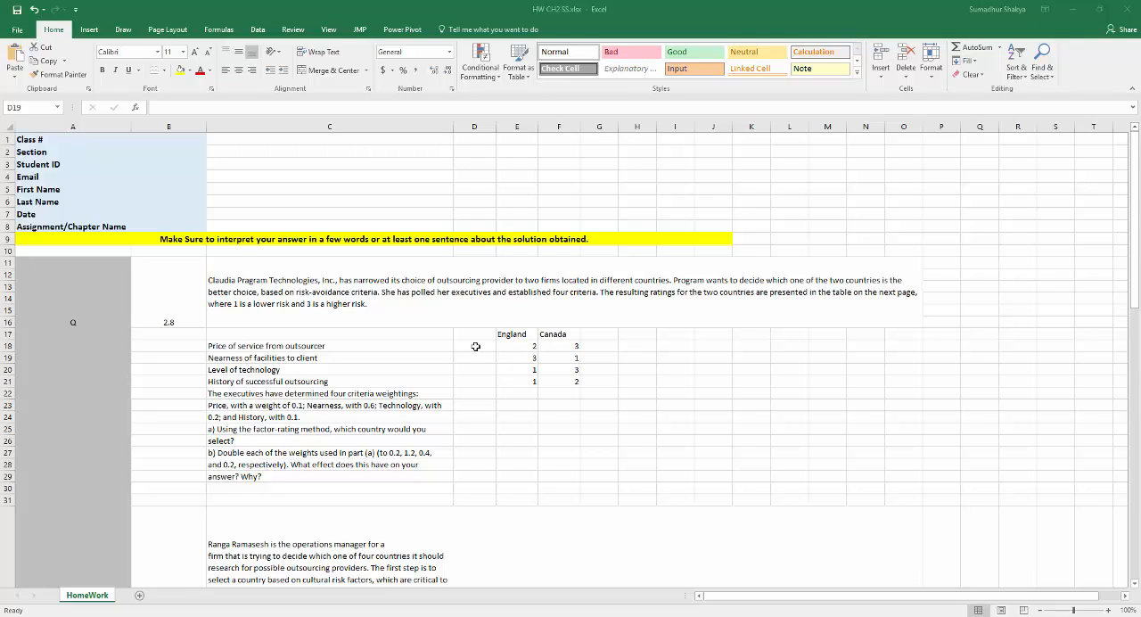
mouse_move(765, 362)
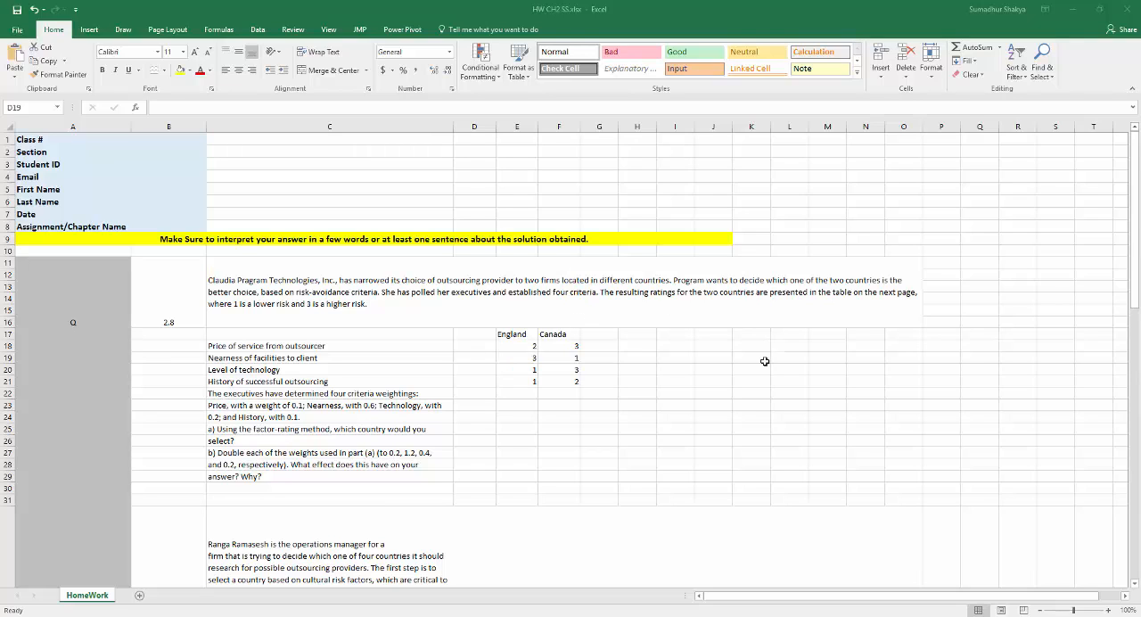
mouse_move(531, 430)
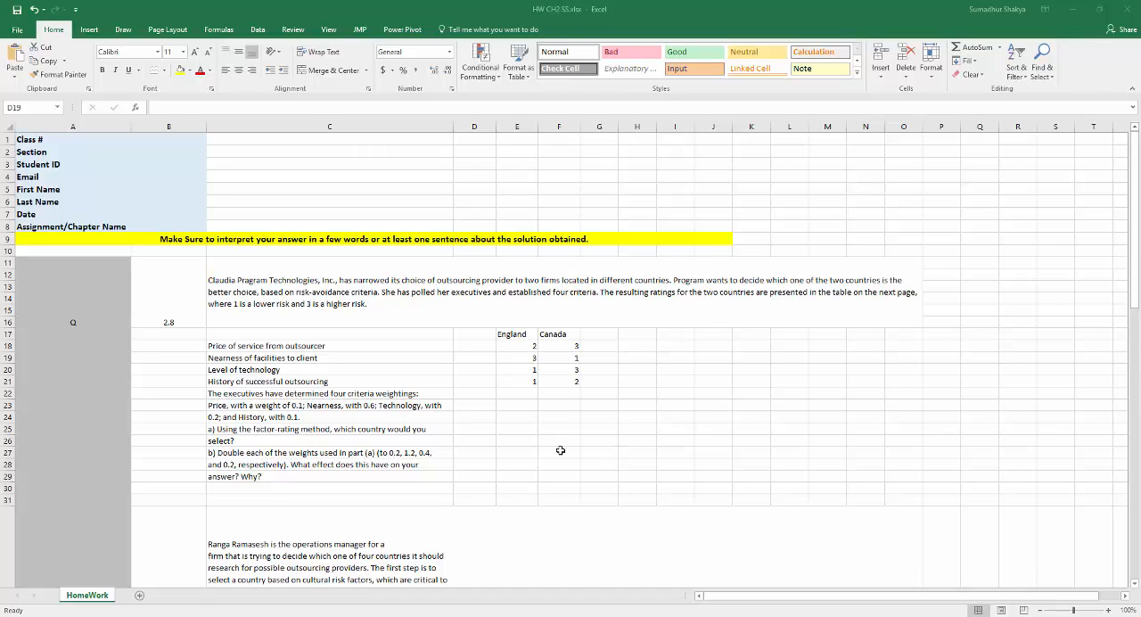
mouse_move(524, 431)
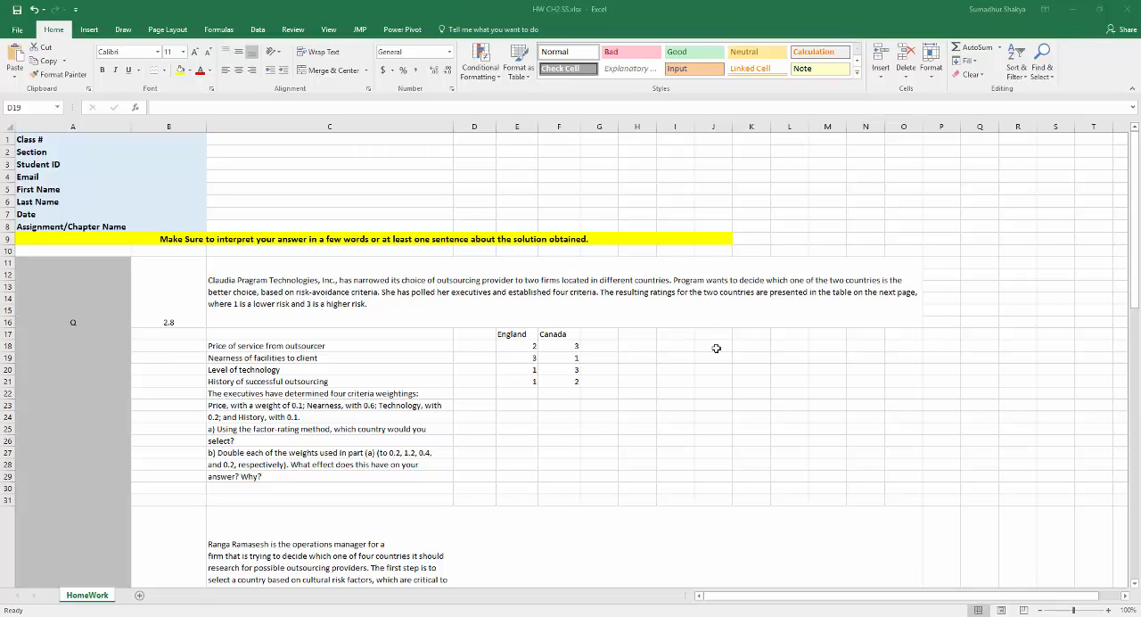
mouse_move(514, 362)
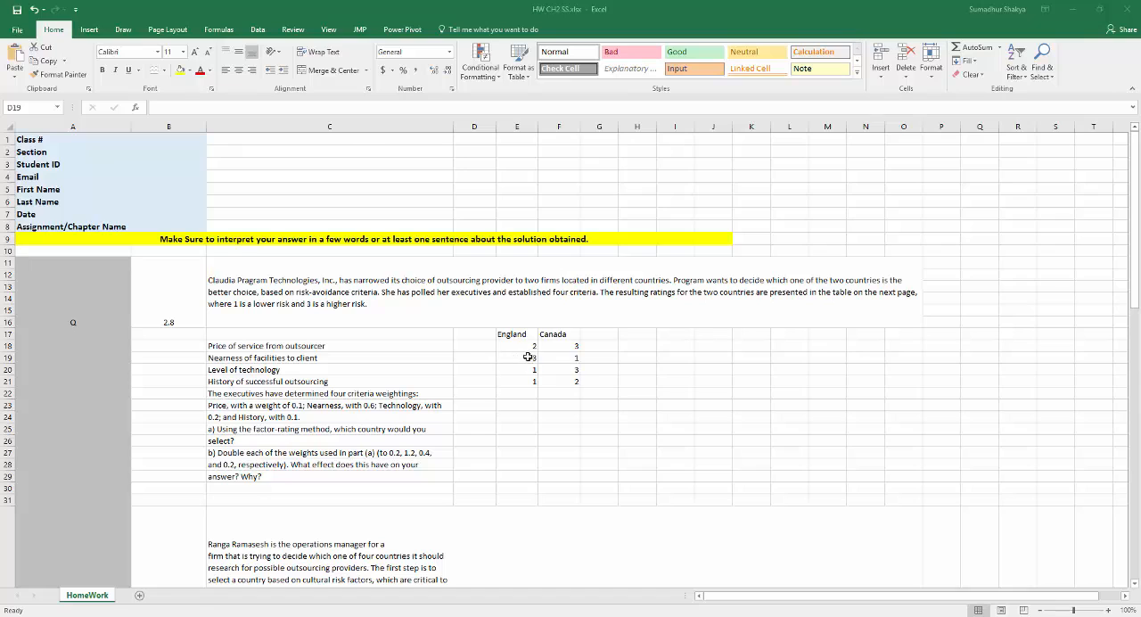
mouse_move(488, 360)
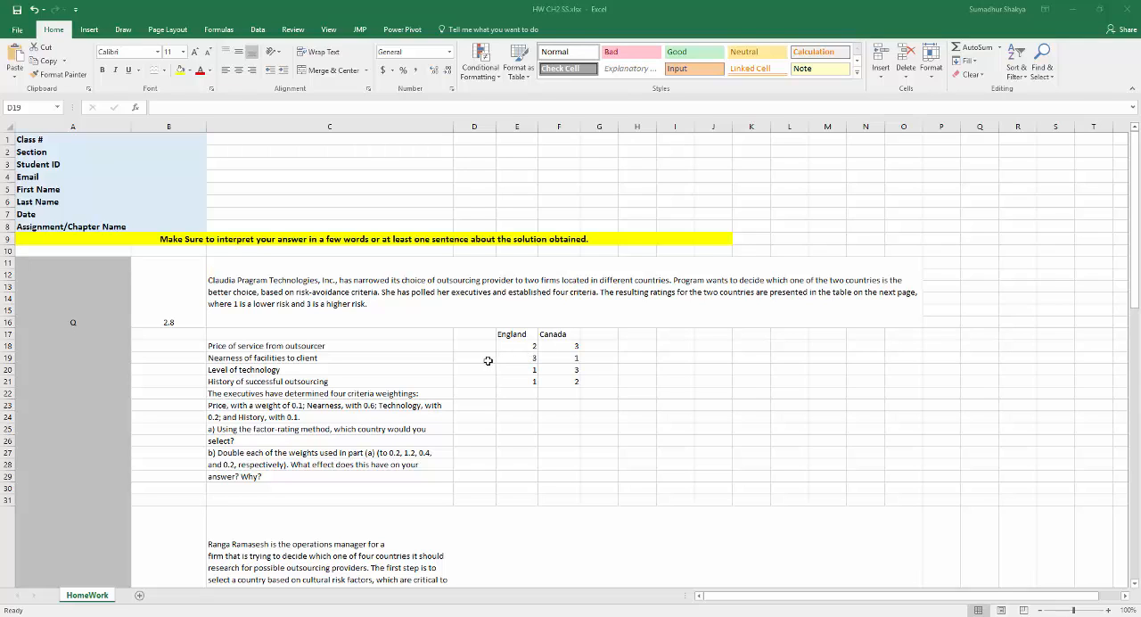
mouse_move(720, 357)
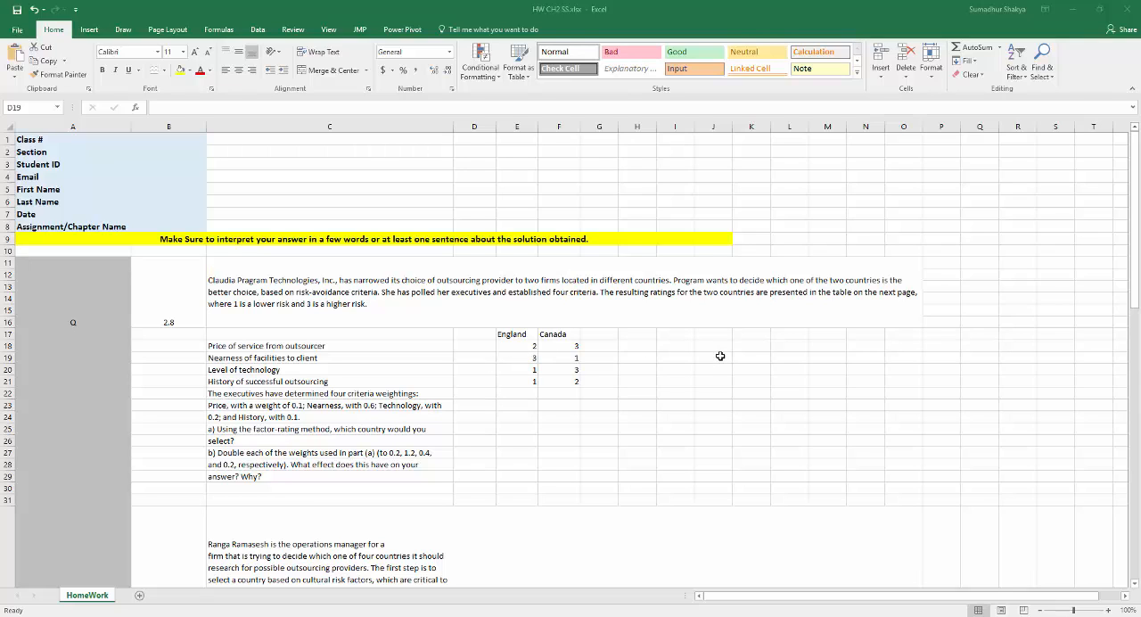
mouse_move(724, 373)
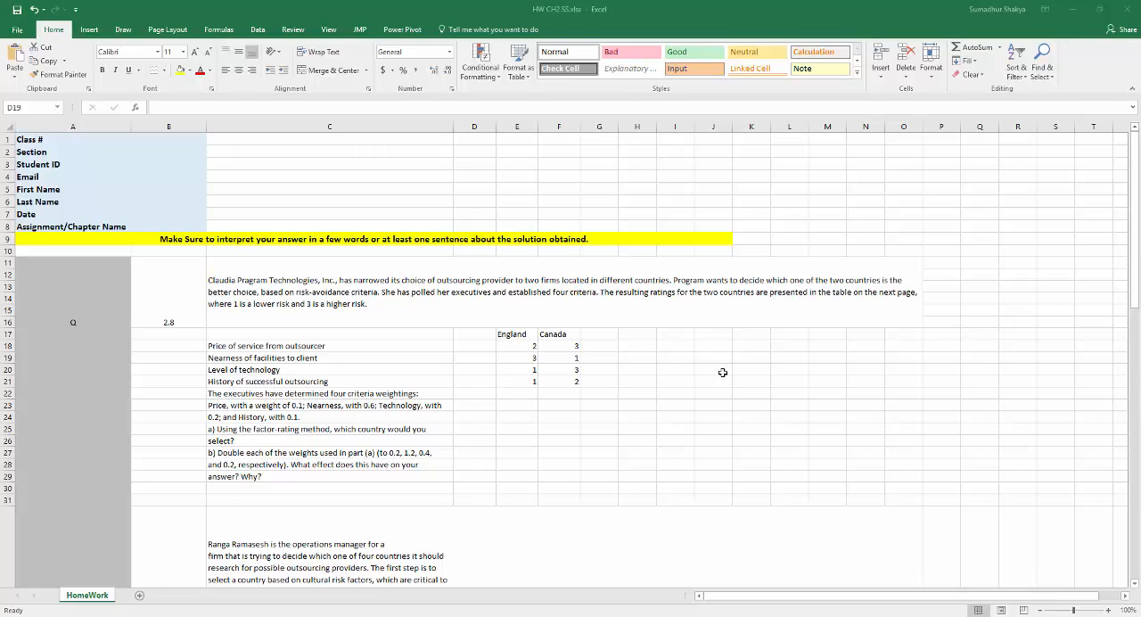
mouse_move(722, 383)
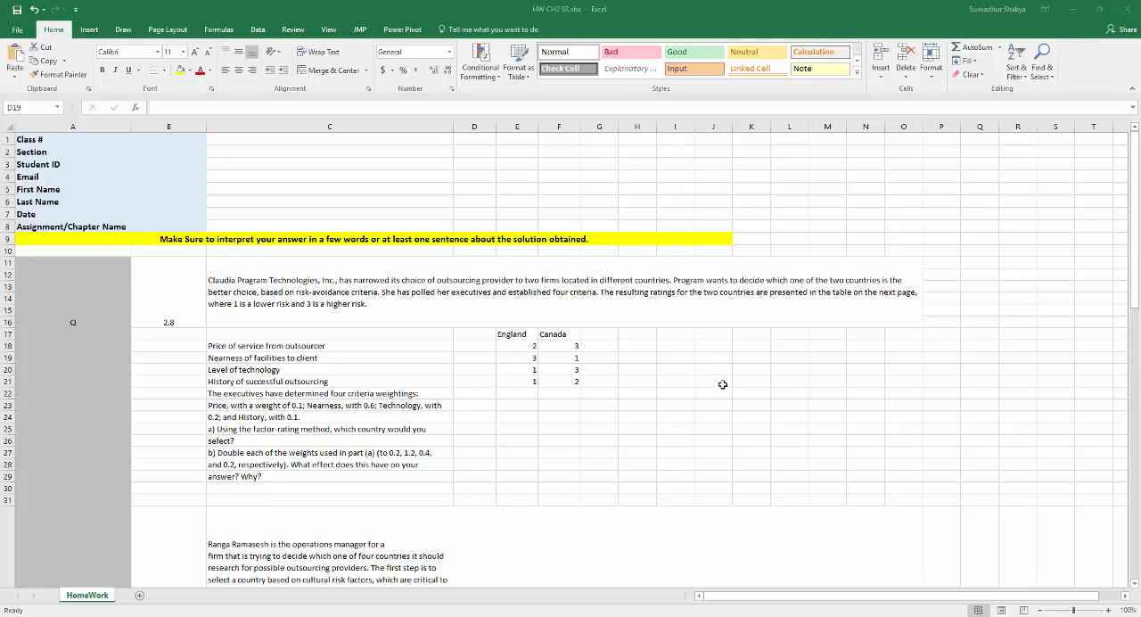
mouse_move(718, 392)
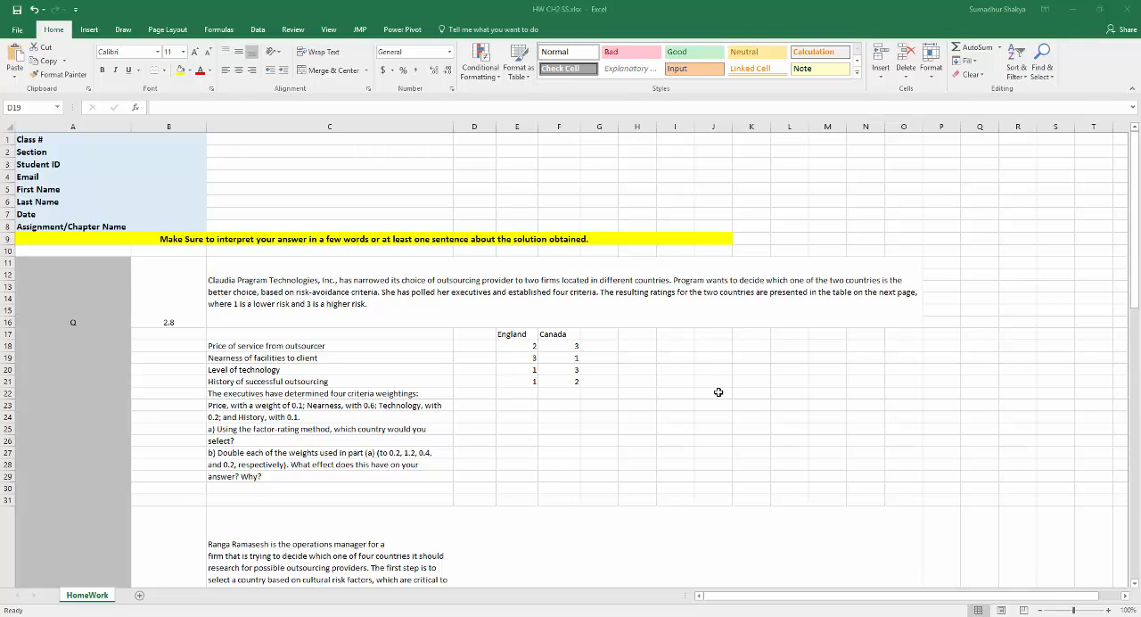
mouse_move(524, 424)
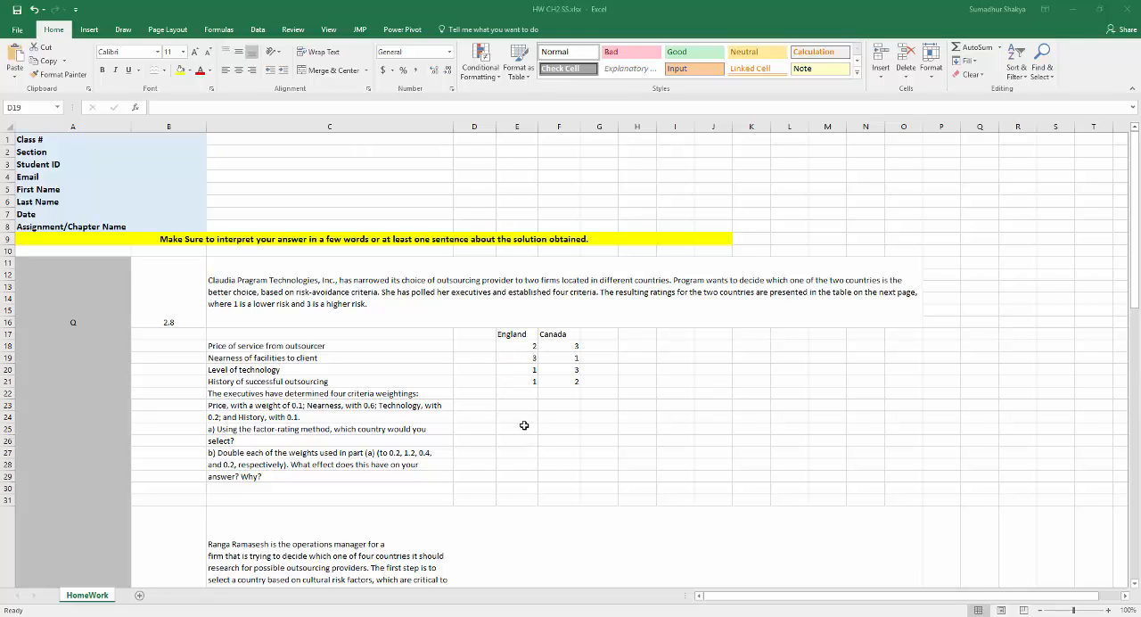
mouse_move(476, 445)
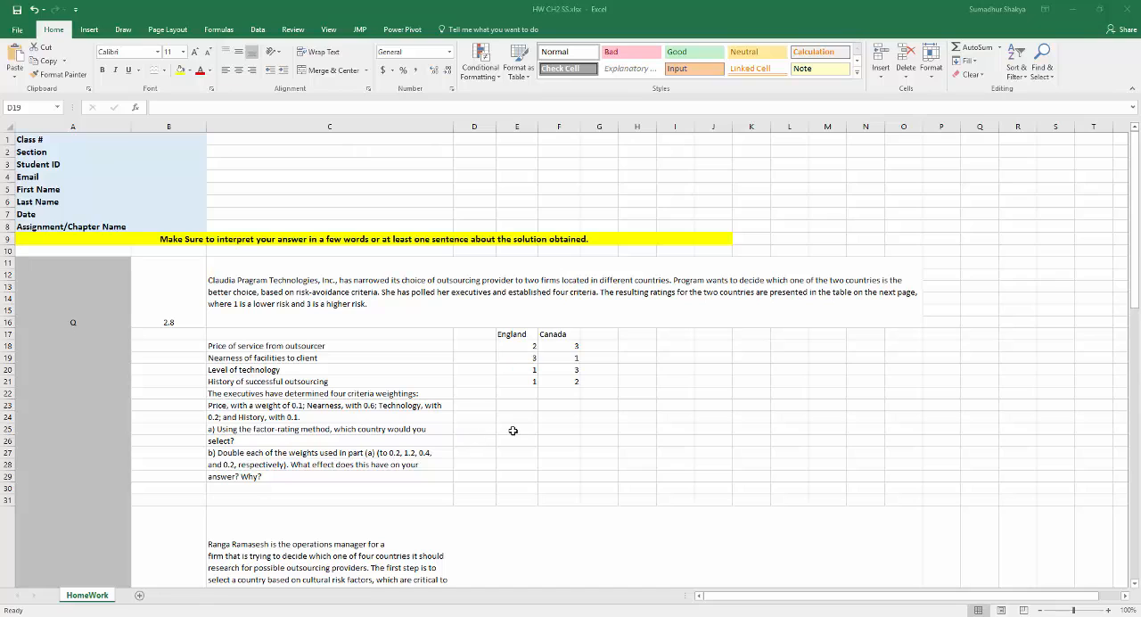
mouse_move(521, 374)
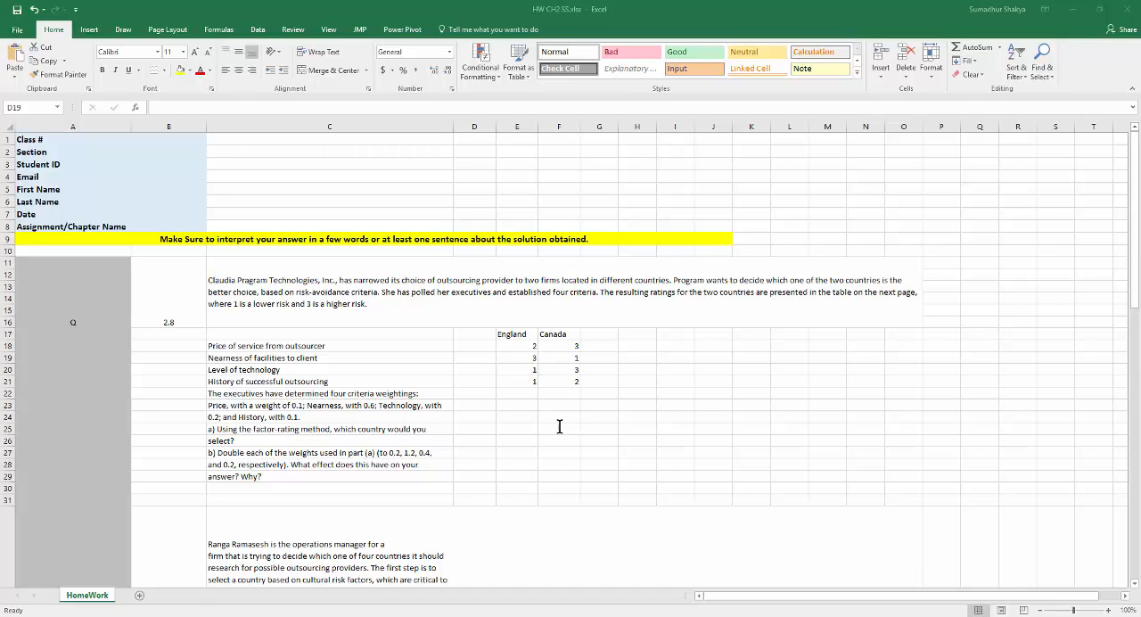
mouse_move(465, 333)
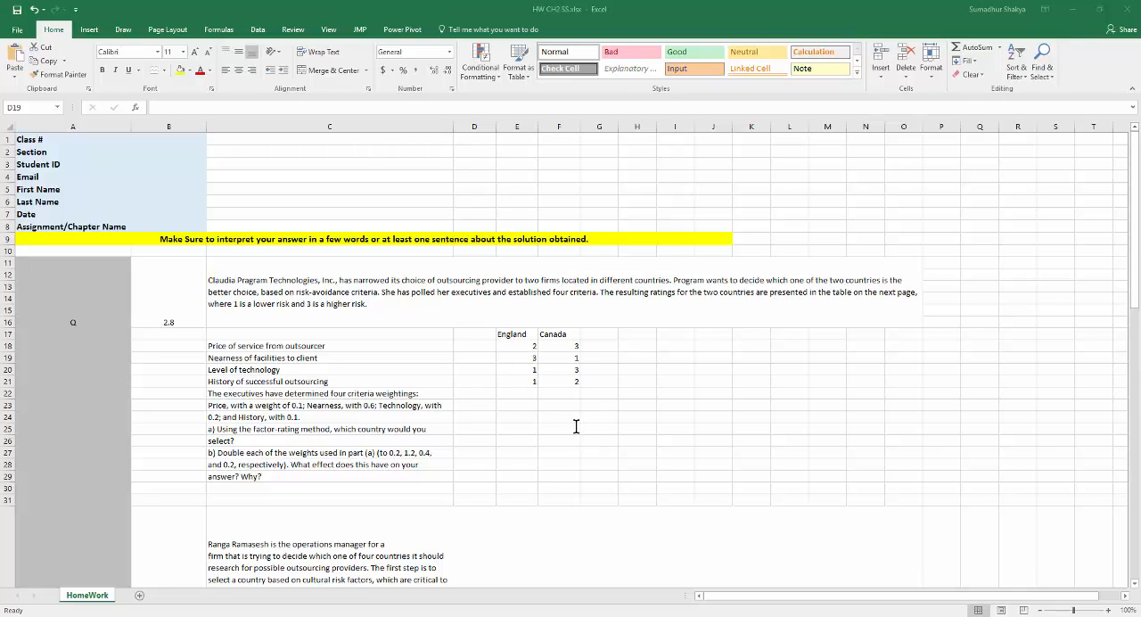
mouse_move(575, 426)
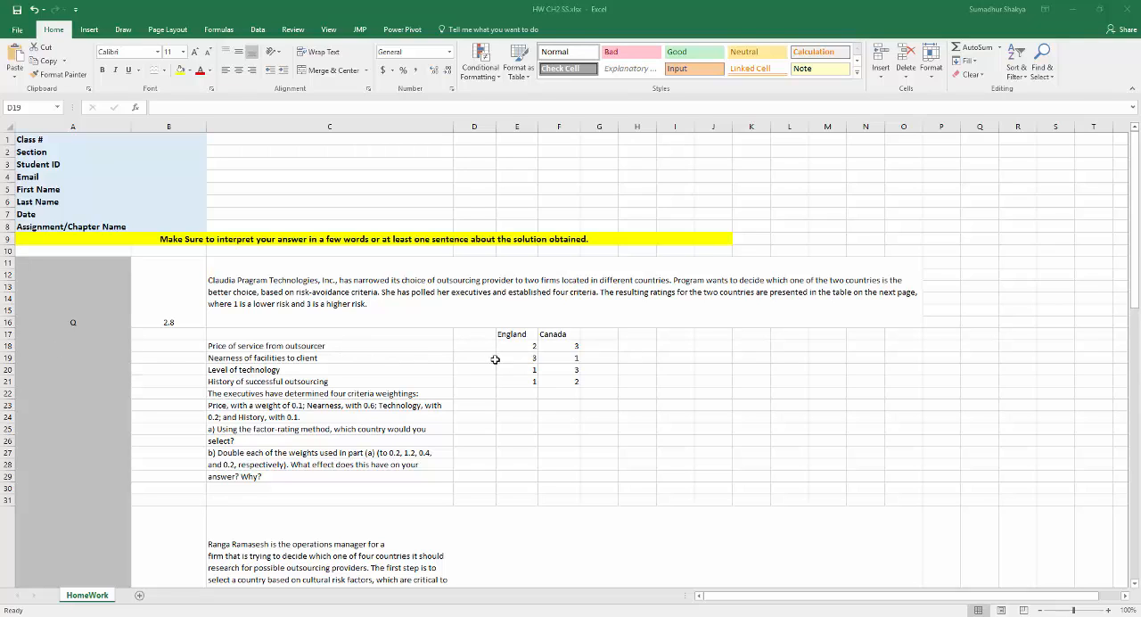
mouse_move(478, 342)
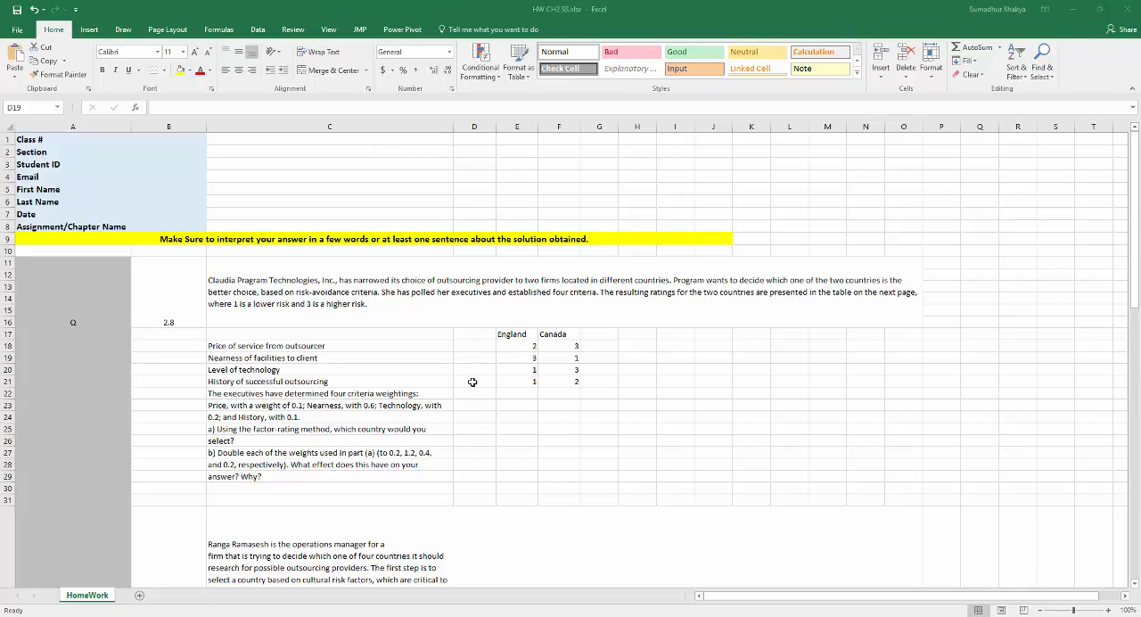
mouse_move(510, 406)
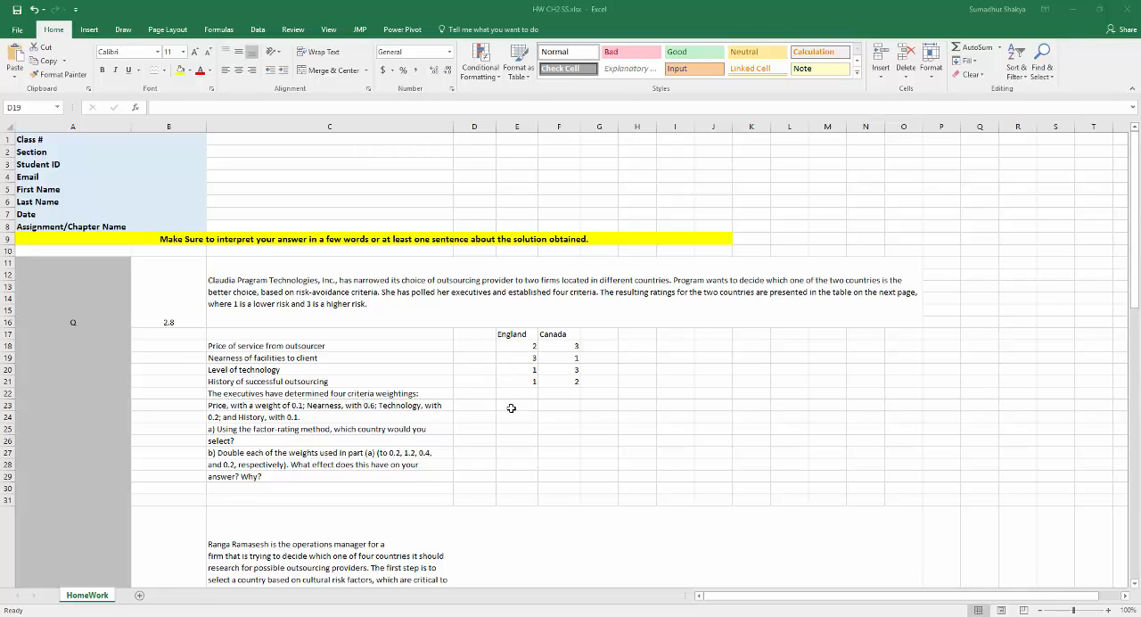
mouse_move(645, 439)
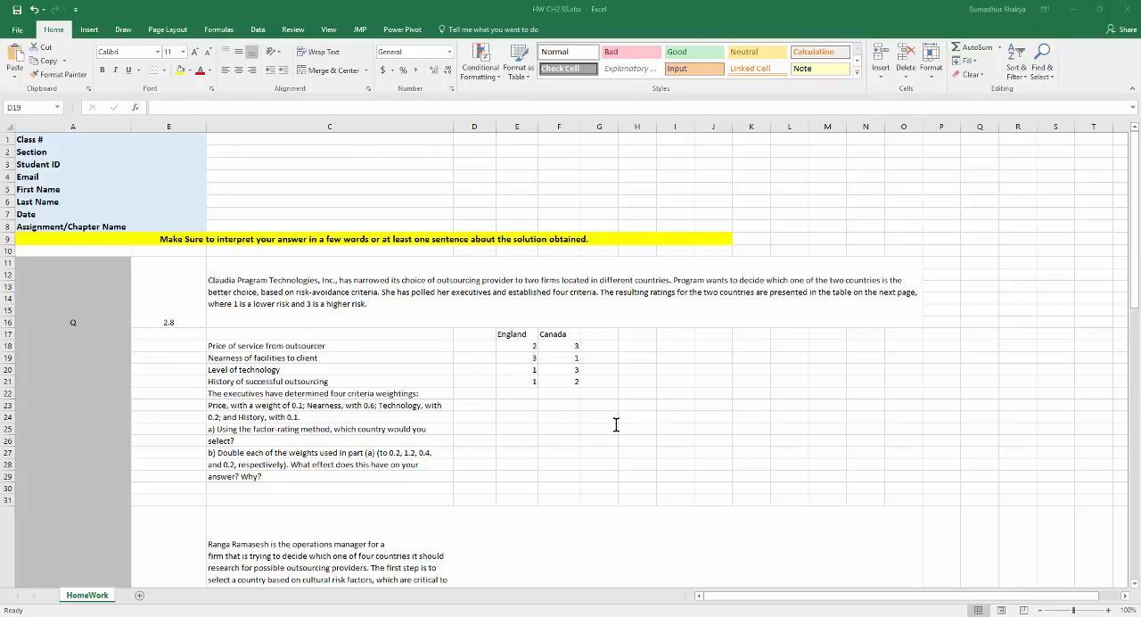
mouse_move(606, 417)
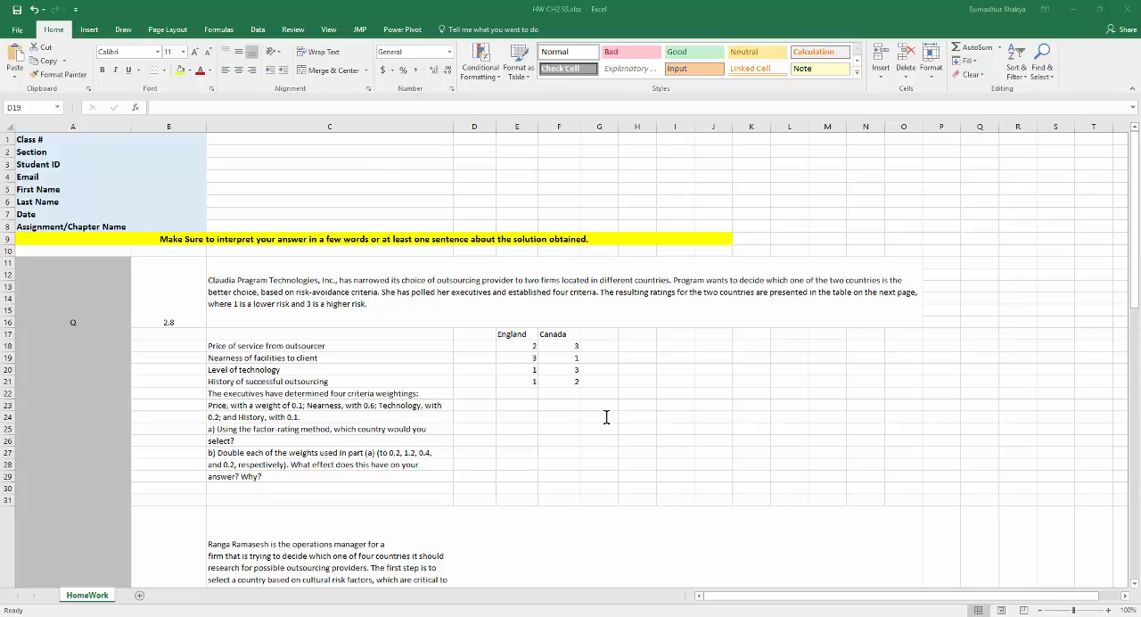
mouse_move(524, 389)
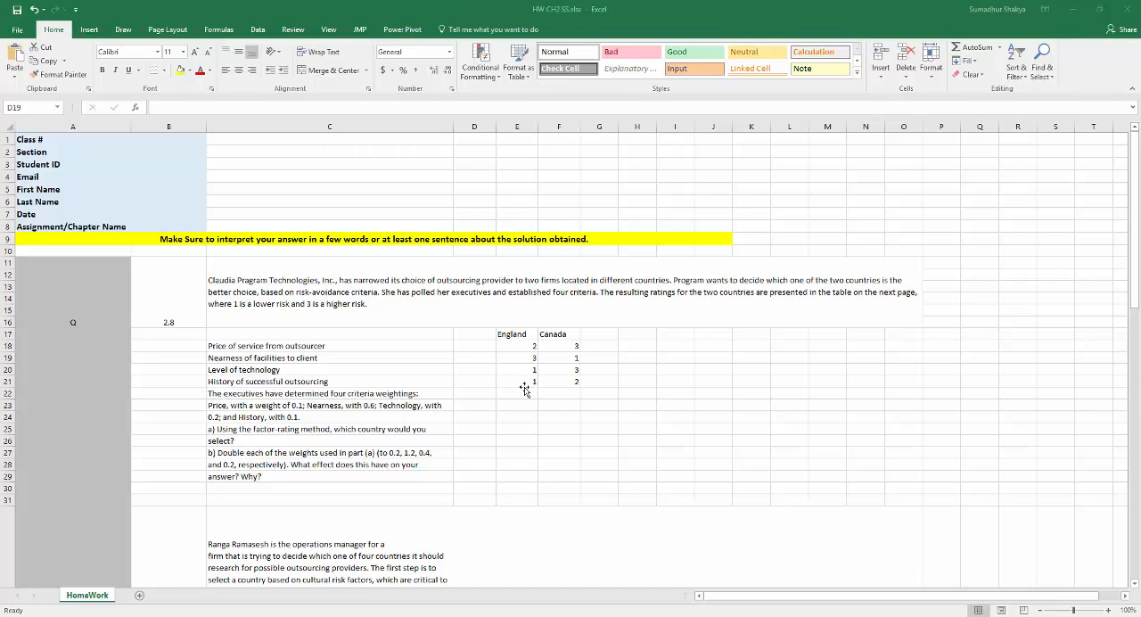
mouse_move(528, 435)
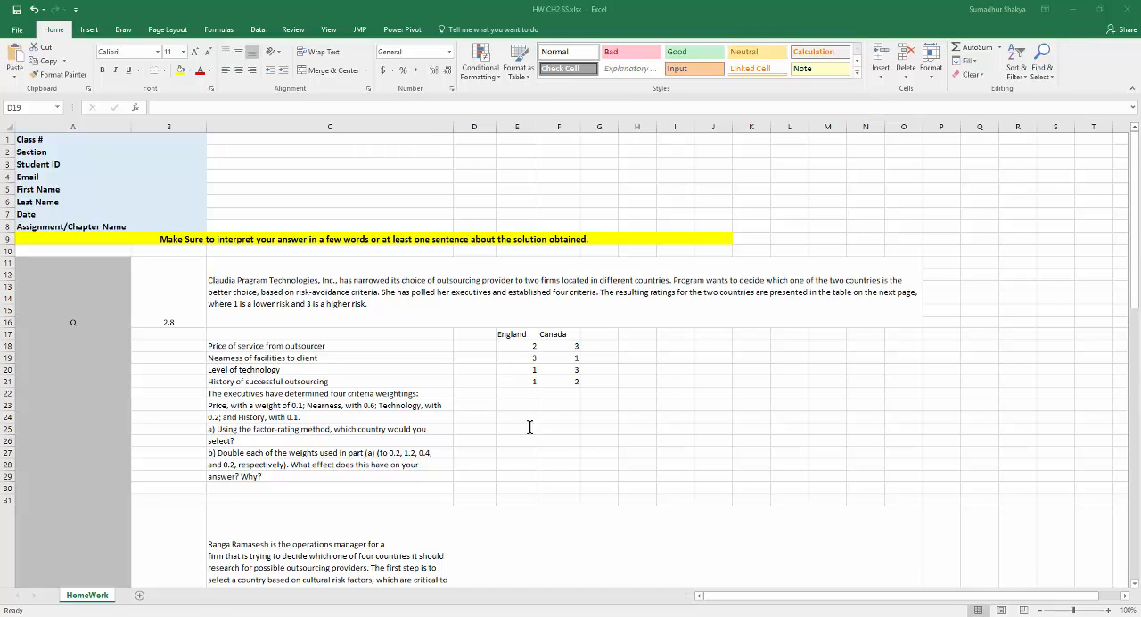
mouse_move(631, 439)
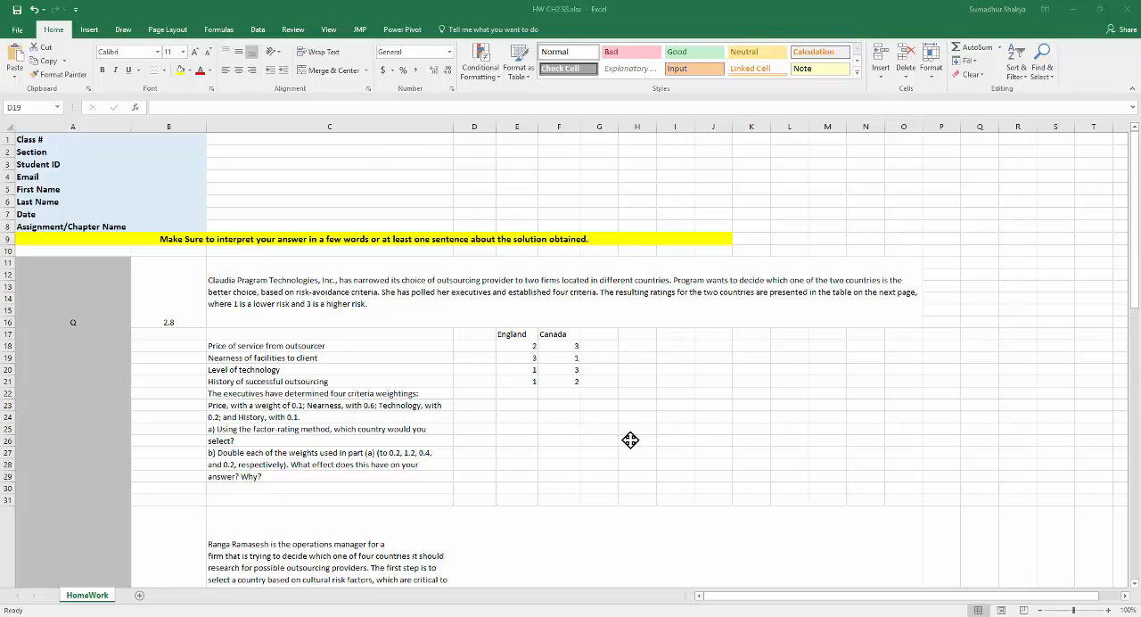
mouse_move(614, 428)
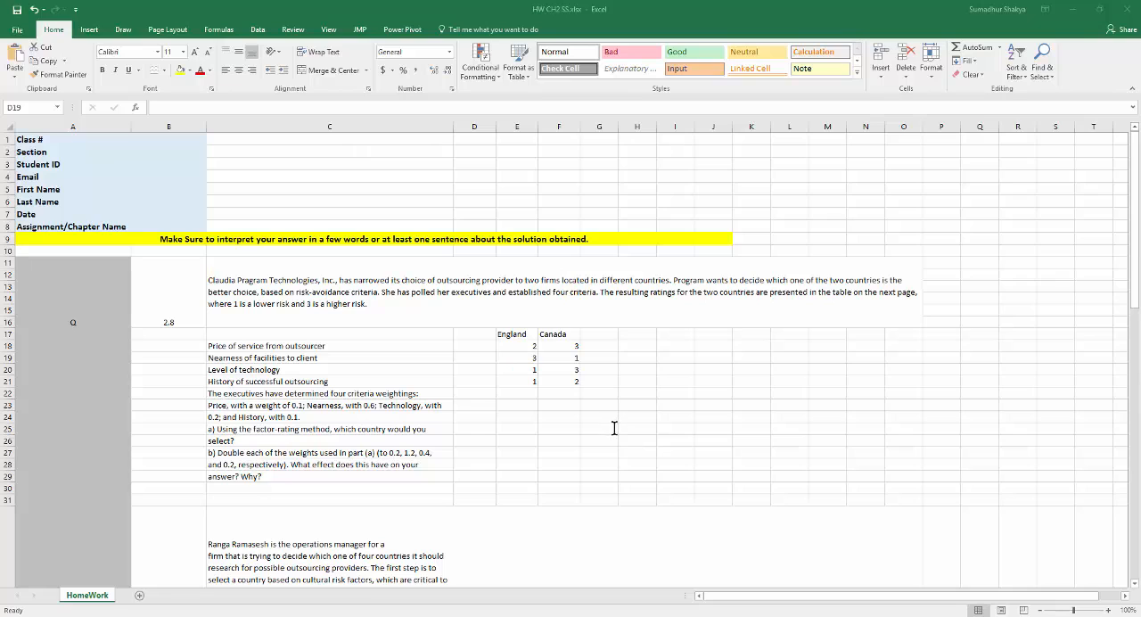
mouse_move(631, 433)
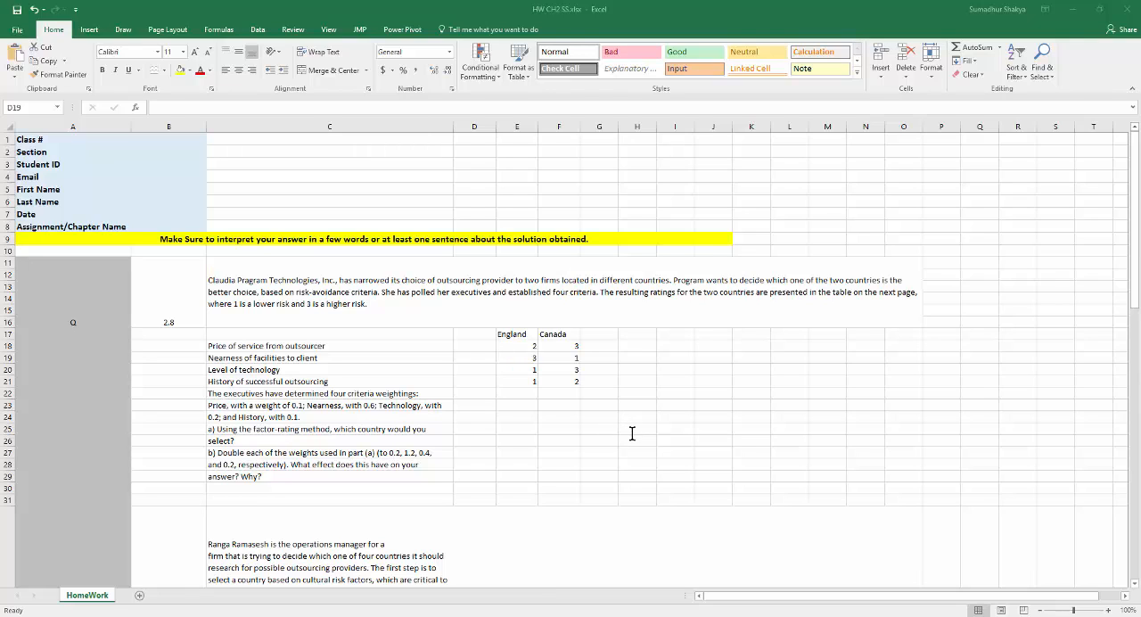
mouse_move(624, 426)
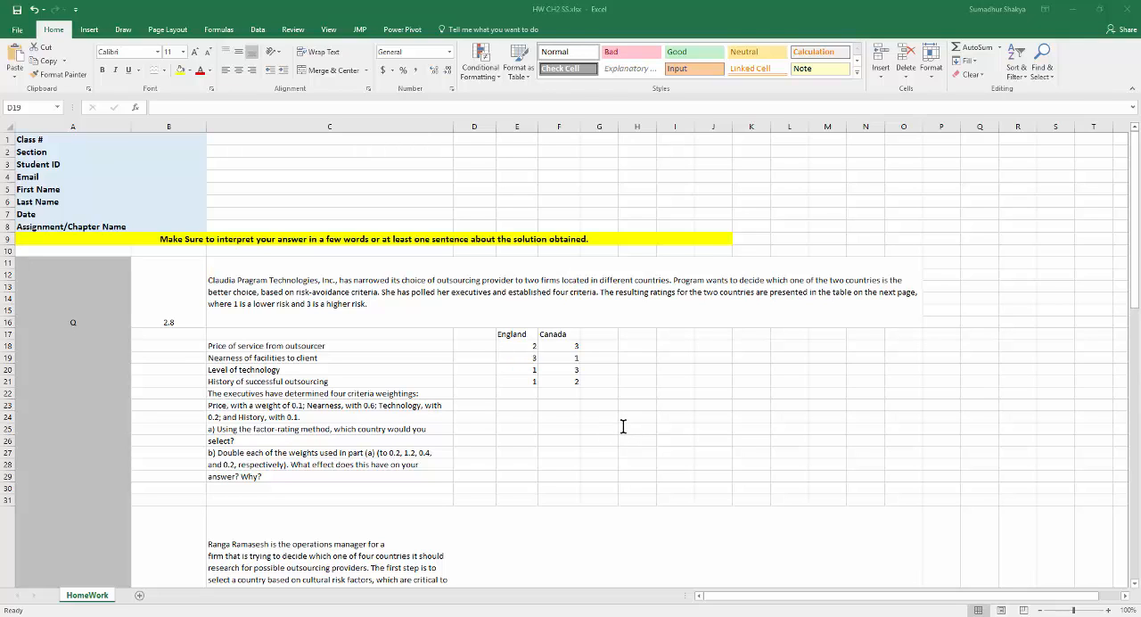
mouse_move(617, 431)
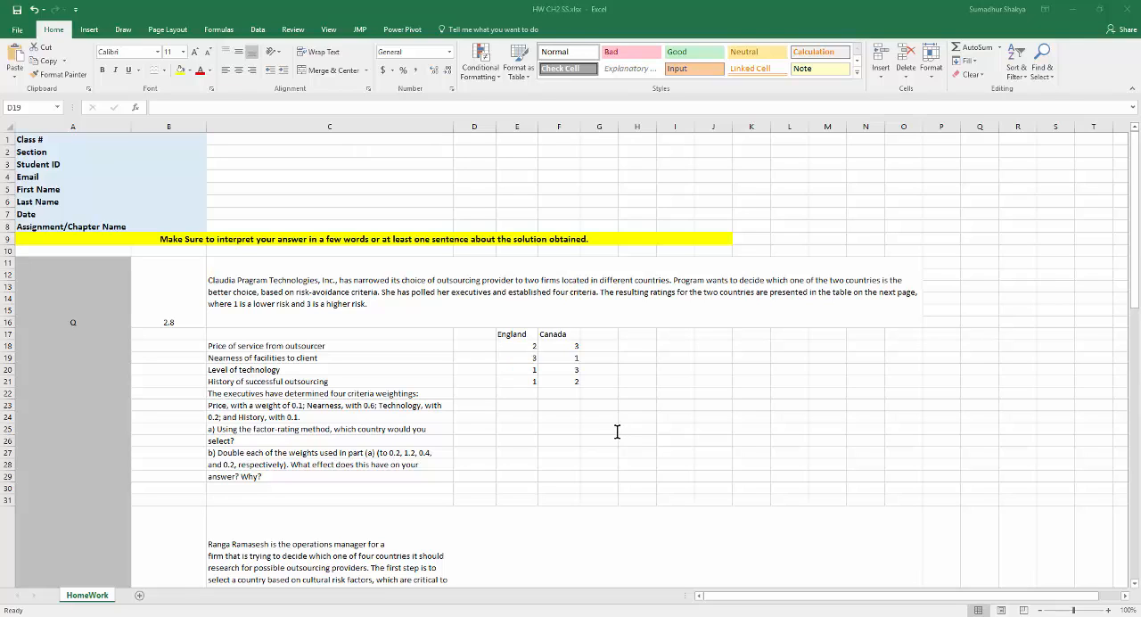
mouse_move(612, 428)
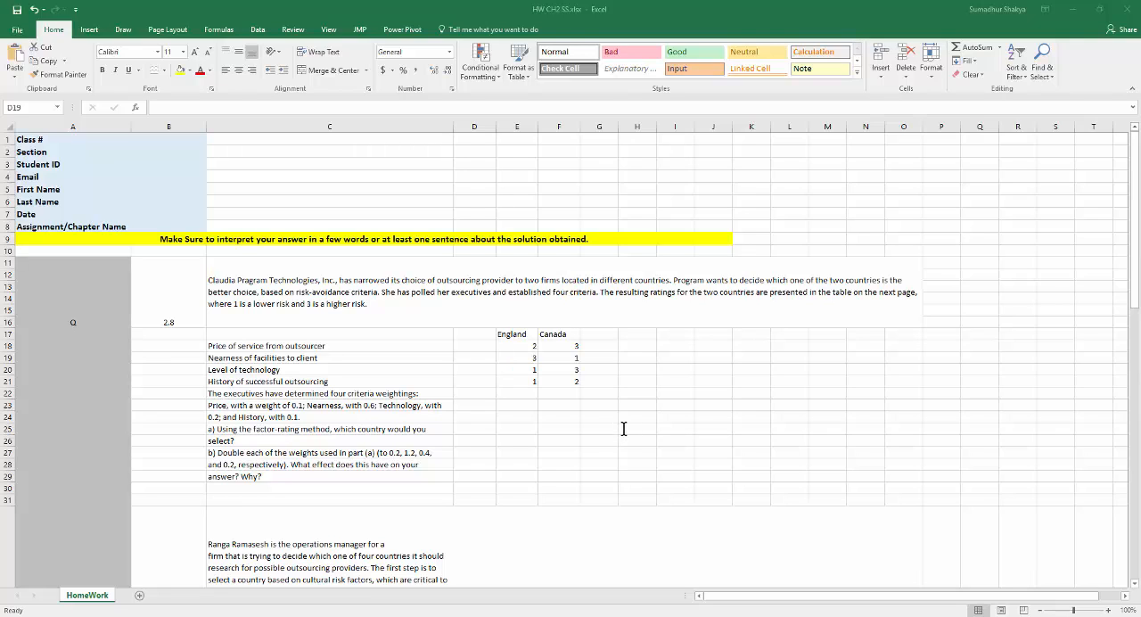
mouse_move(649, 427)
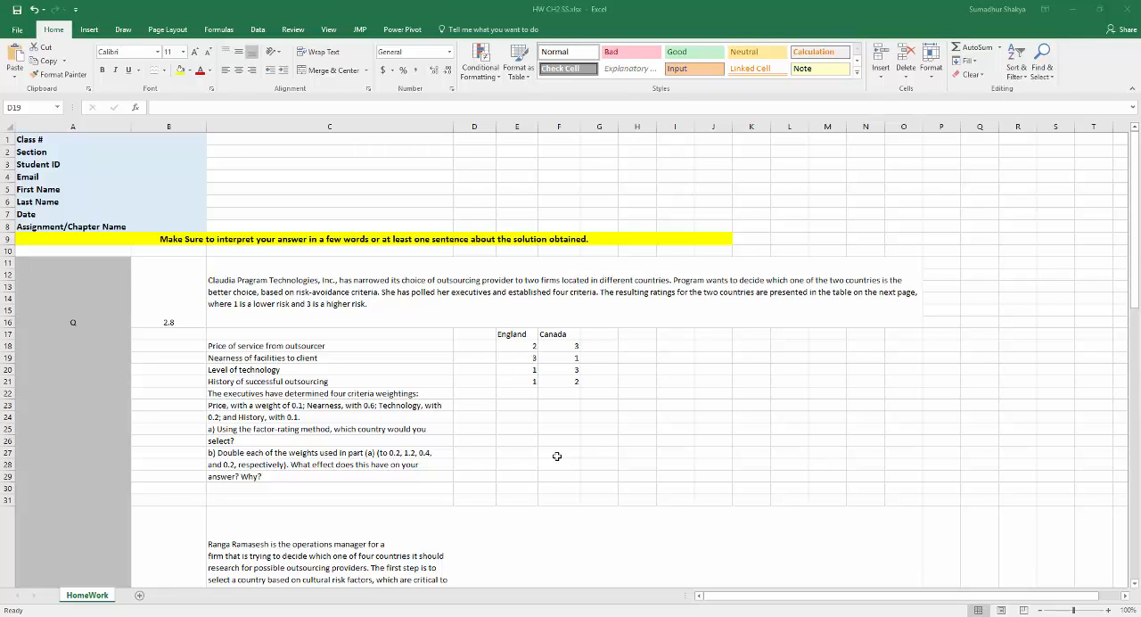
mouse_move(353, 230)
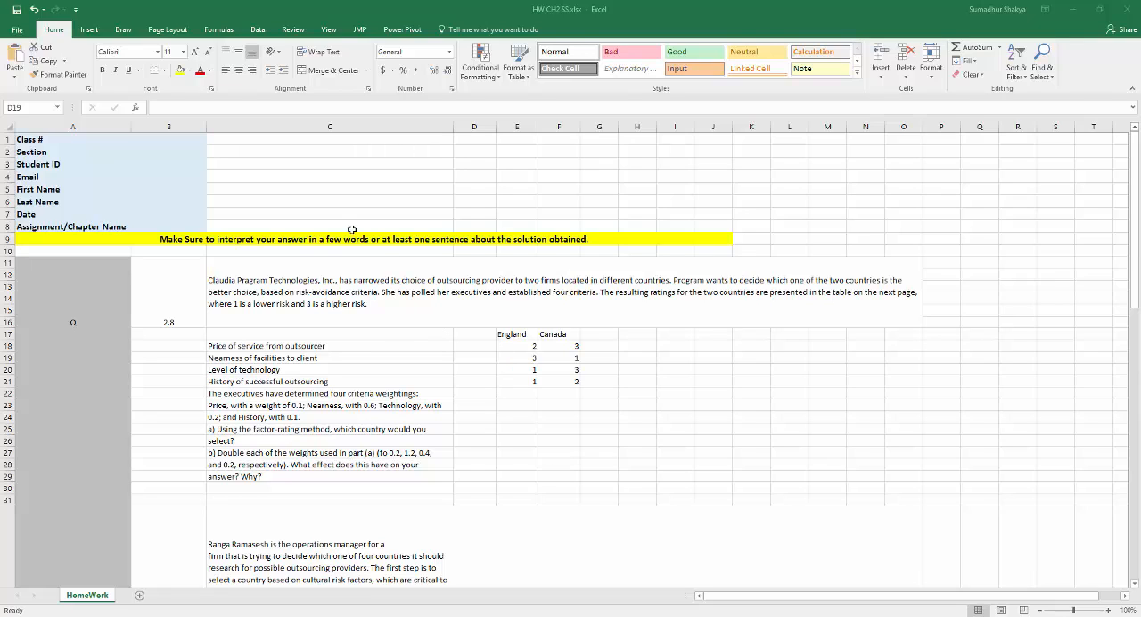
mouse_move(307, 278)
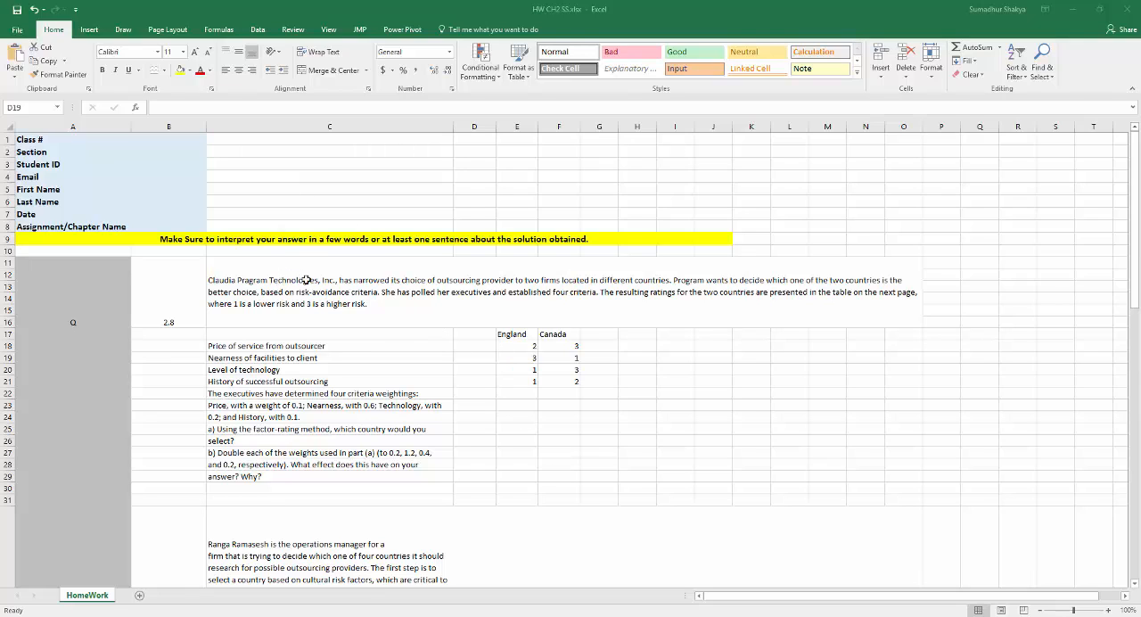
mouse_move(330, 232)
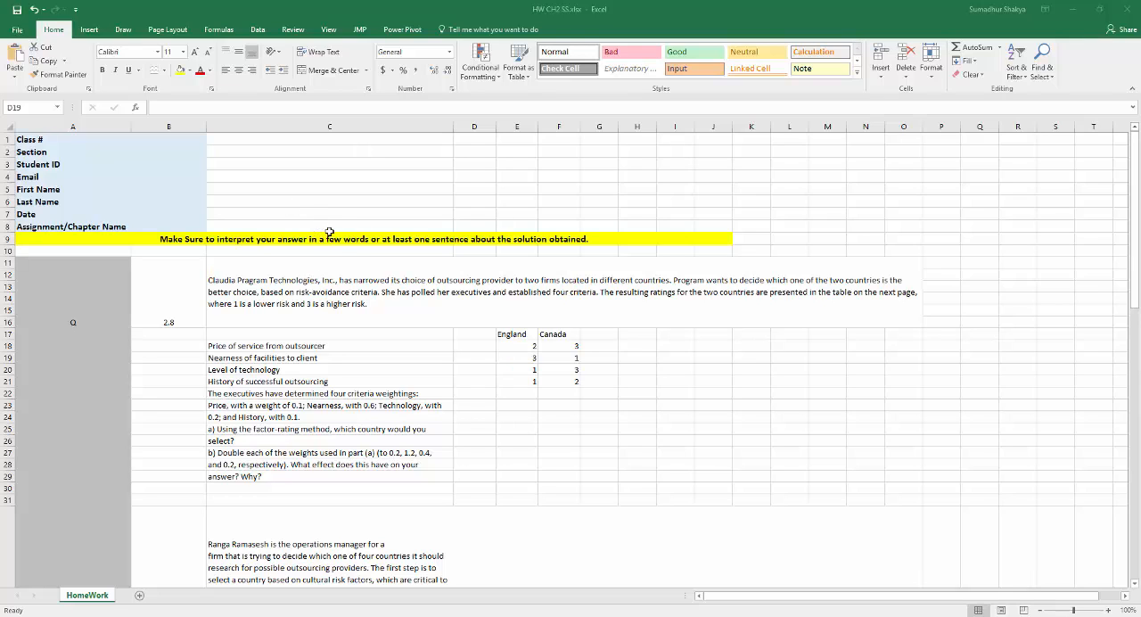
mouse_move(360, 255)
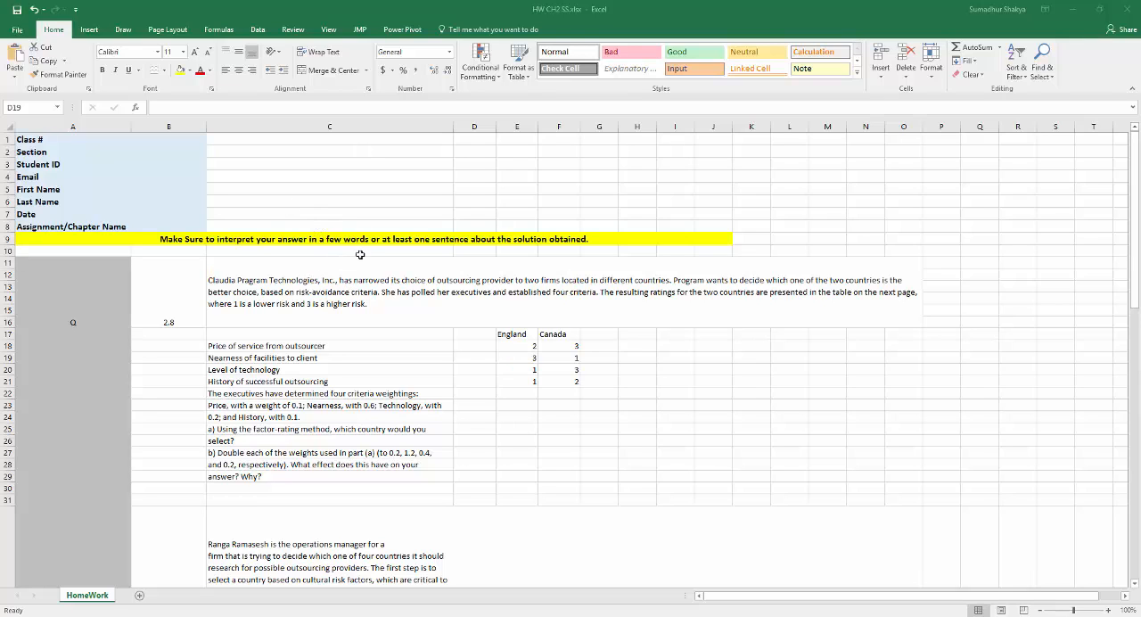
mouse_move(324, 228)
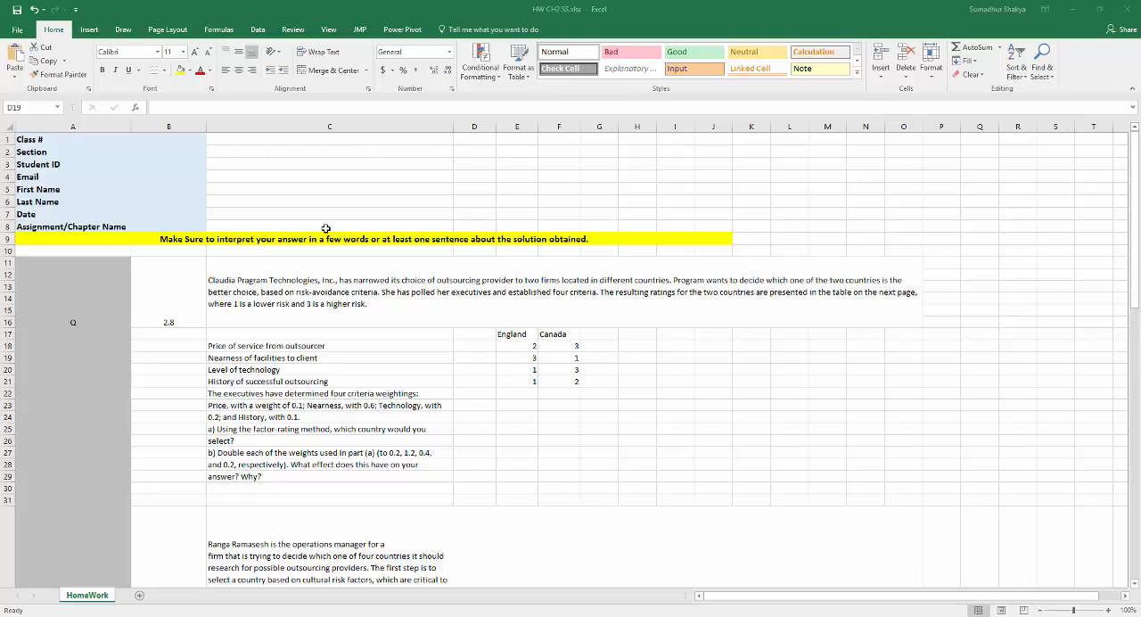
mouse_move(714, 436)
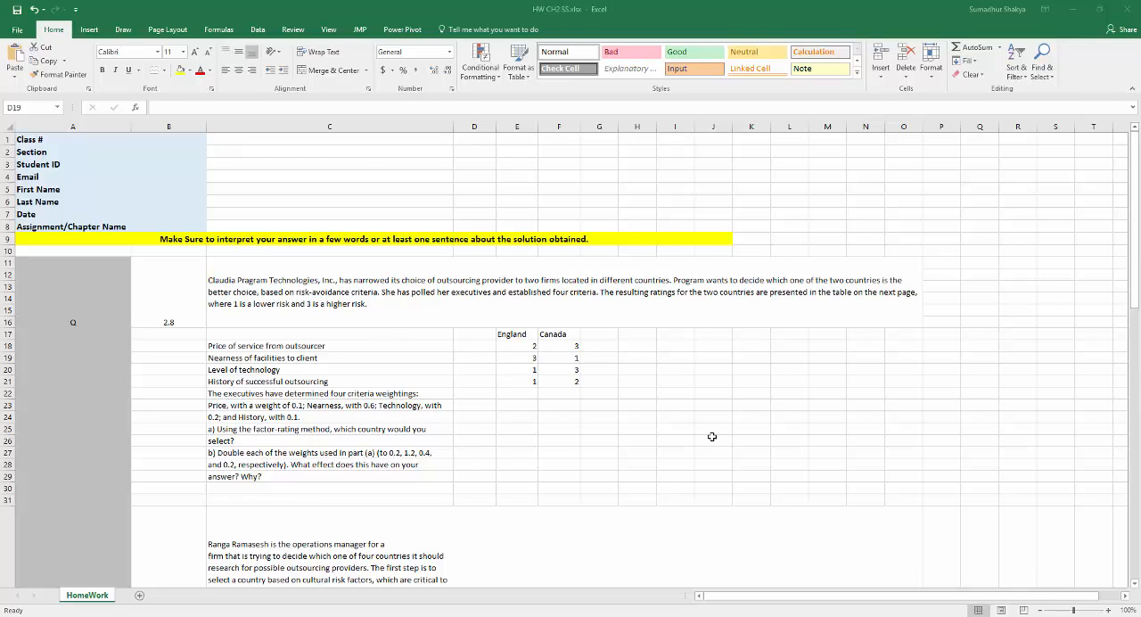
mouse_move(977, 492)
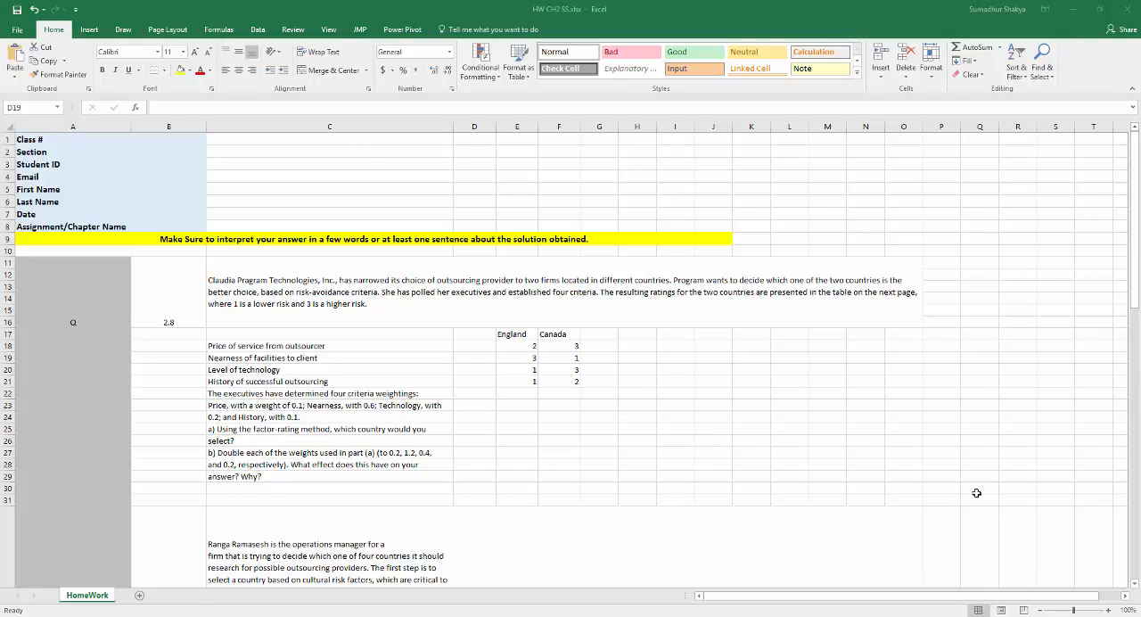
mouse_move(949, 493)
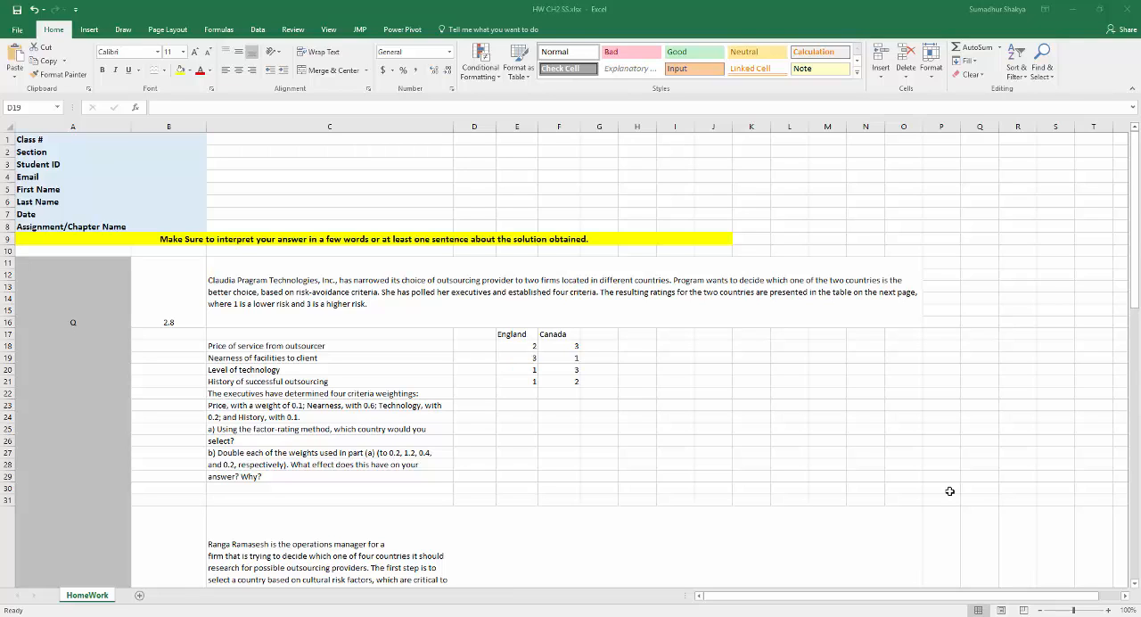
mouse_move(860, 508)
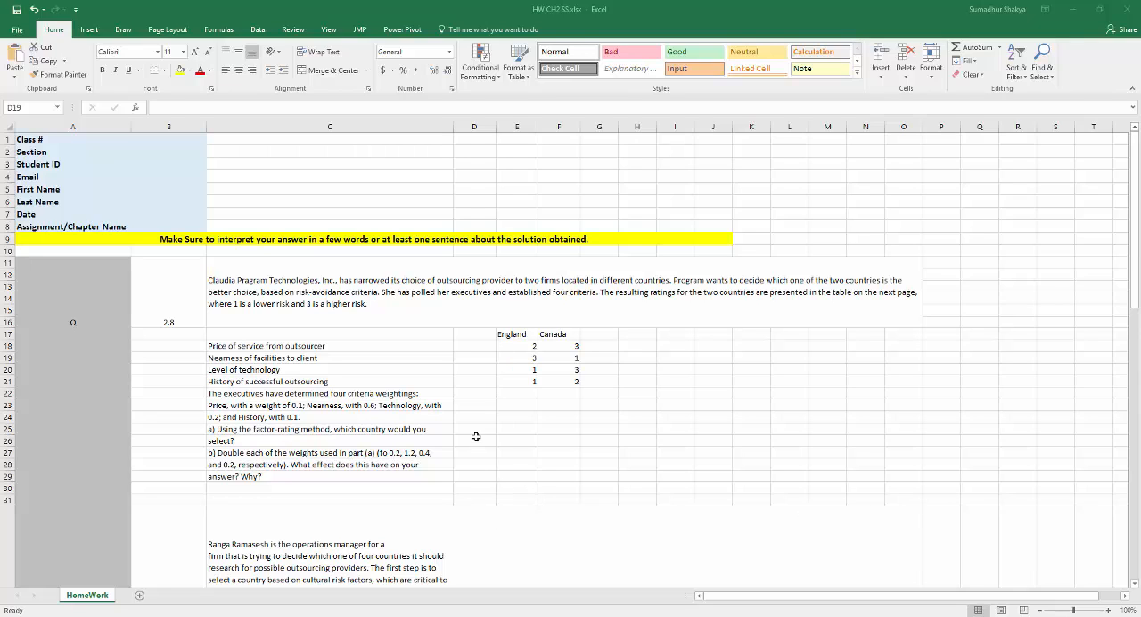
mouse_move(477, 419)
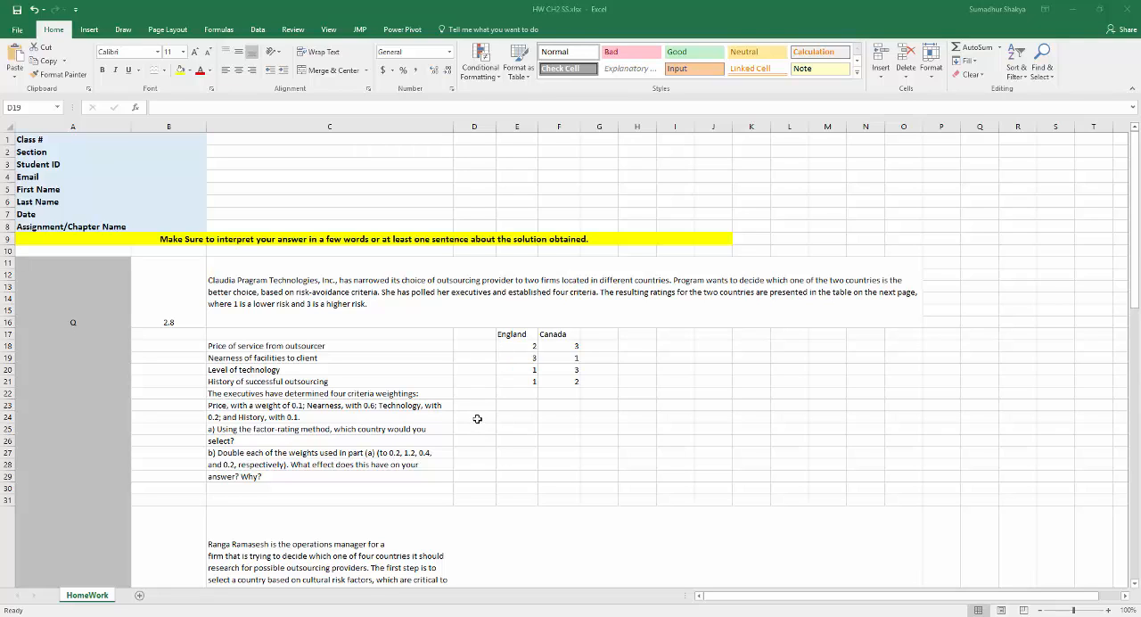
mouse_move(374, 321)
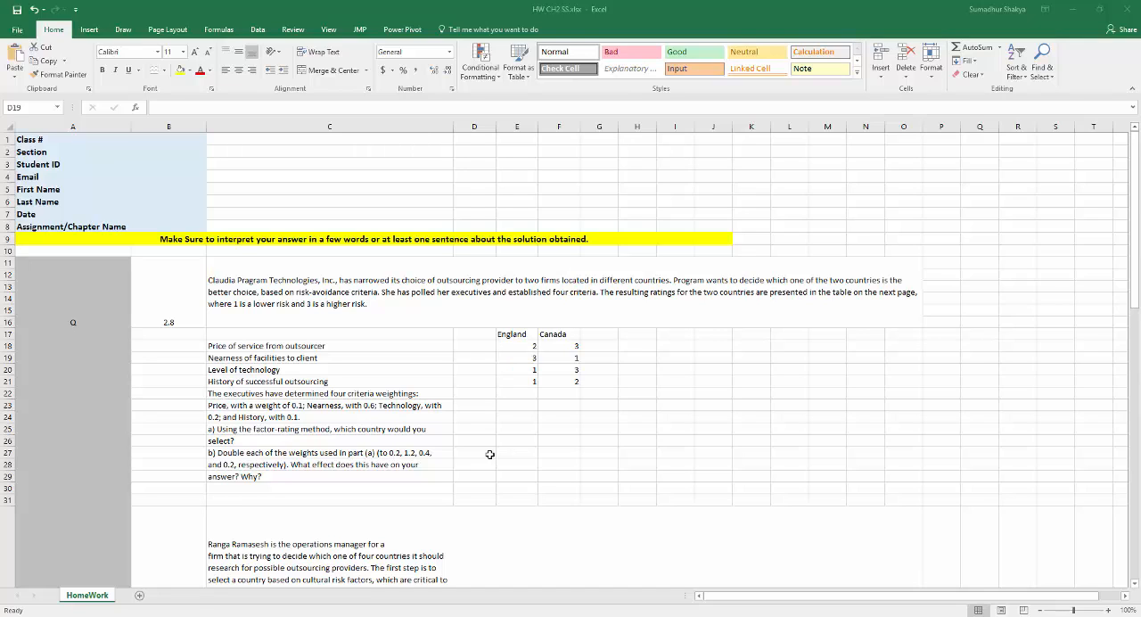
mouse_move(194, 446)
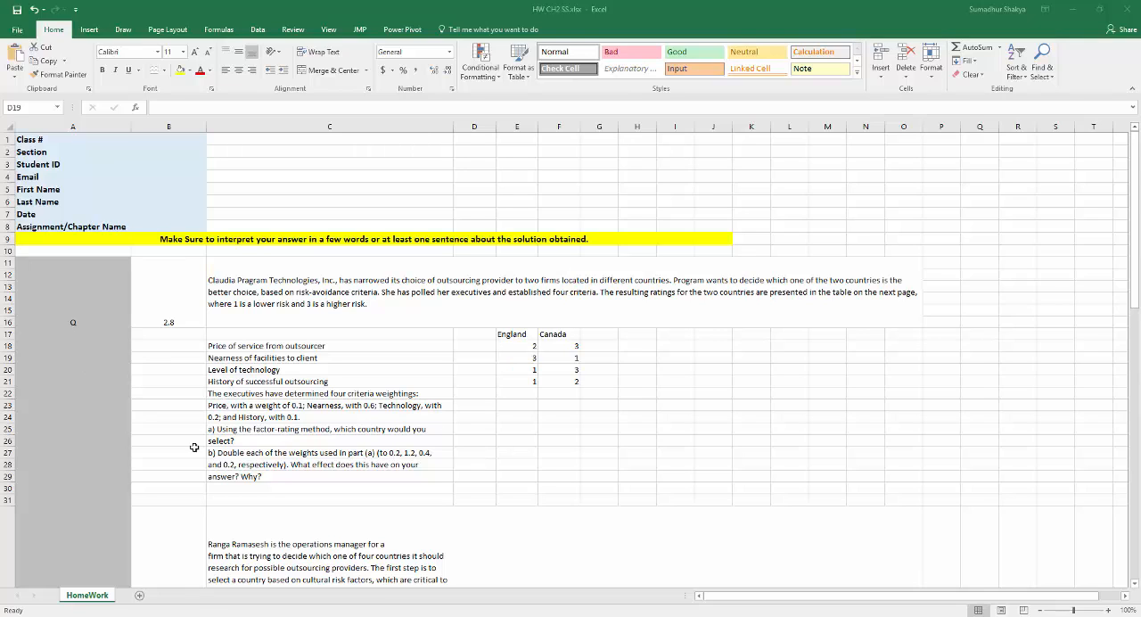
mouse_move(293, 328)
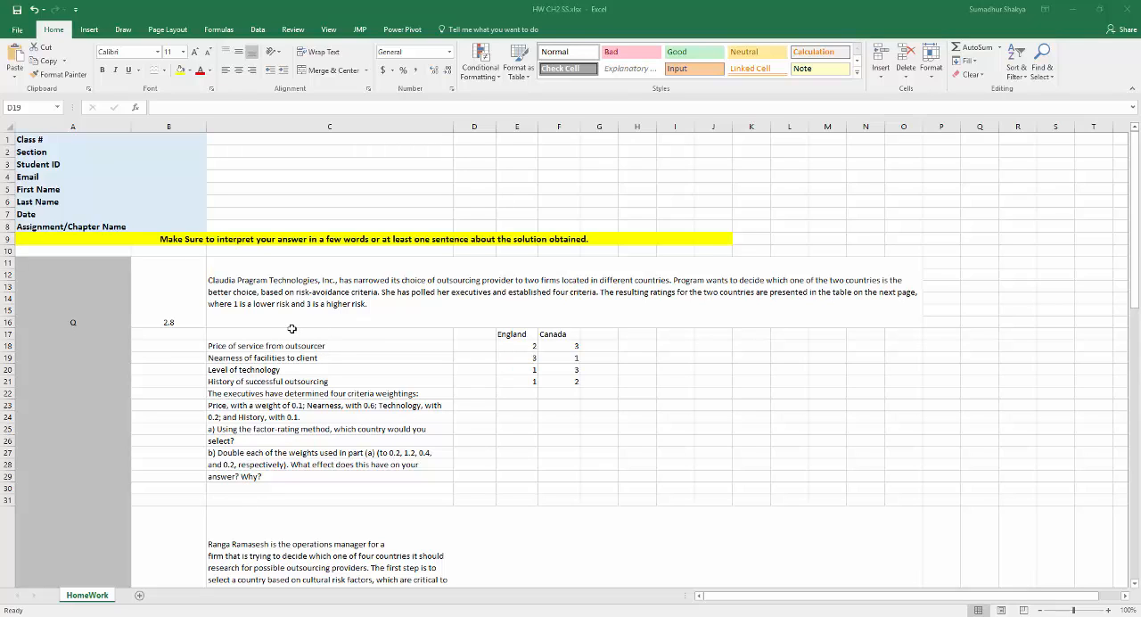
mouse_move(339, 337)
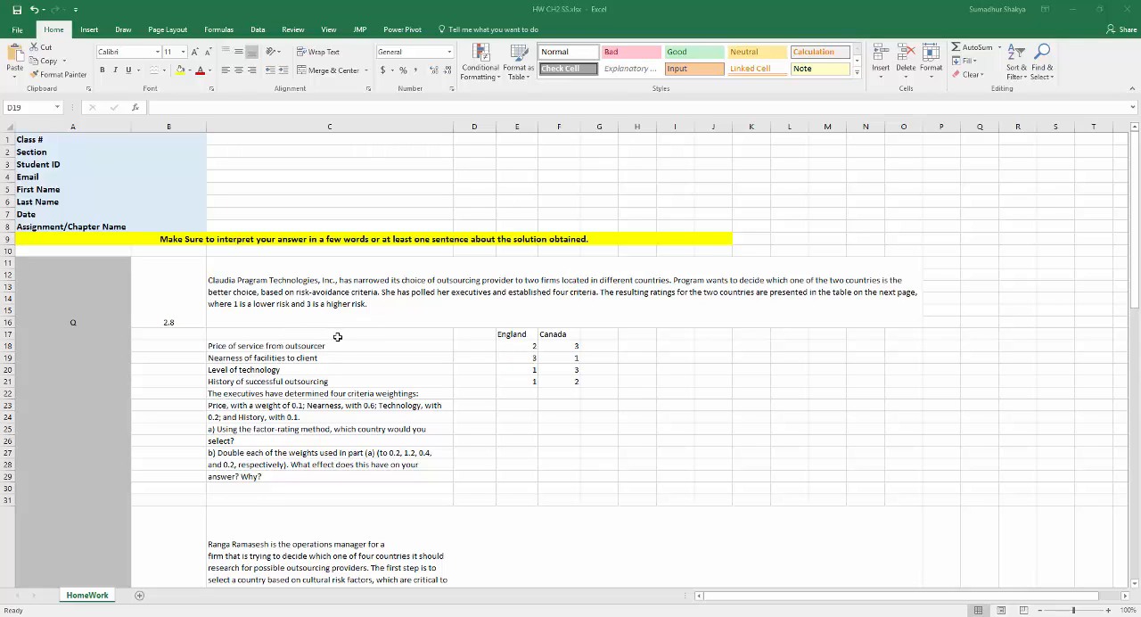
mouse_move(265, 349)
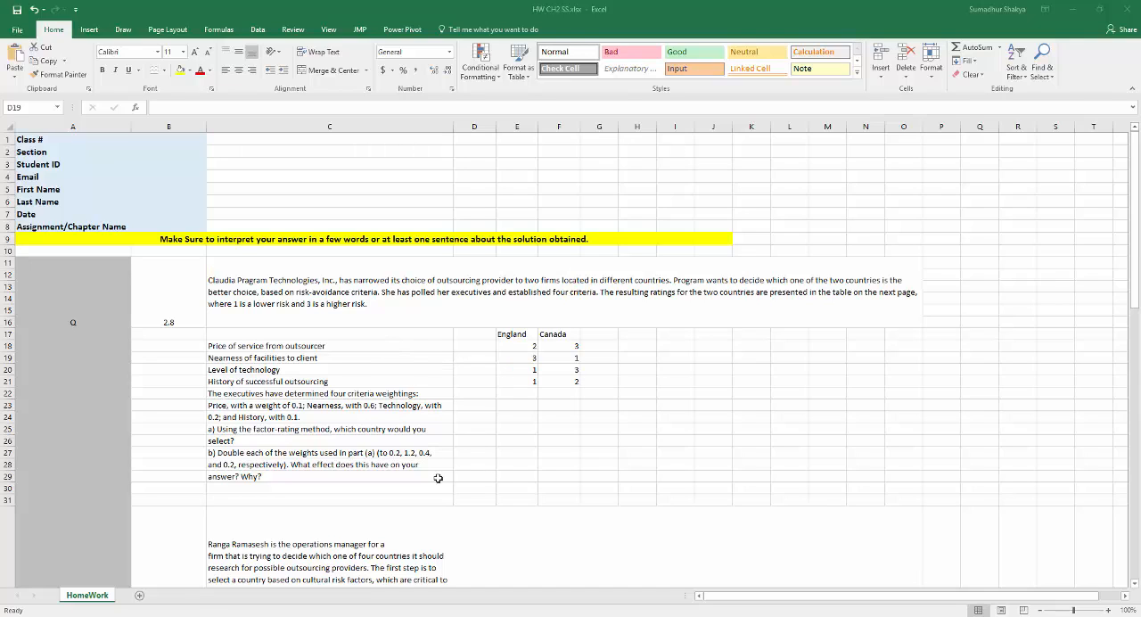
mouse_move(470, 489)
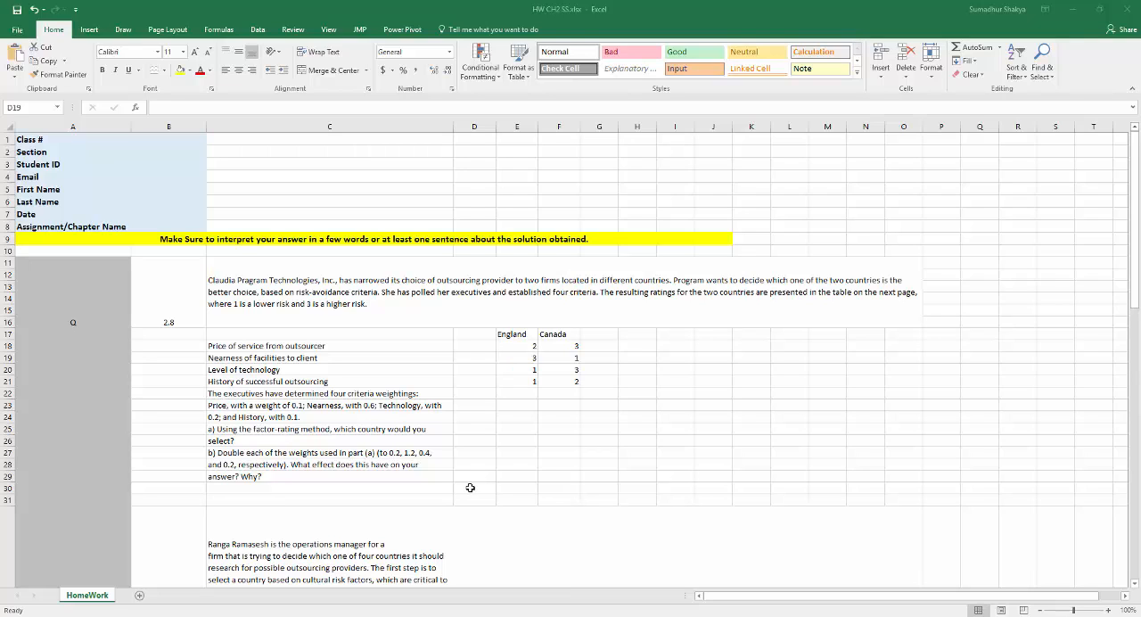
mouse_move(488, 428)
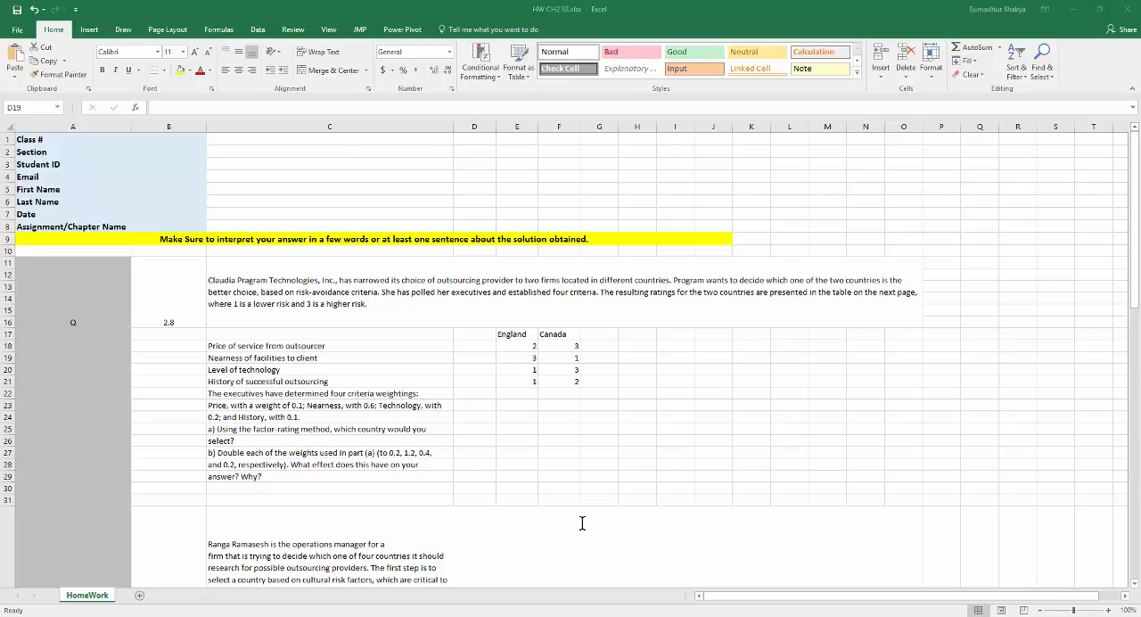
mouse_move(539, 424)
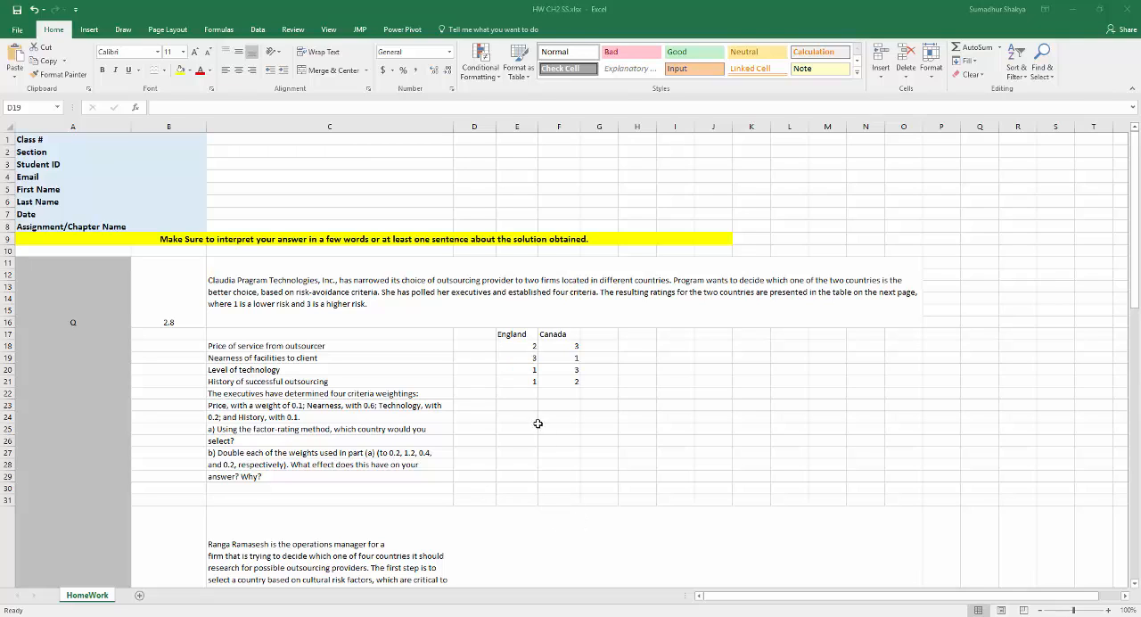
mouse_move(521, 489)
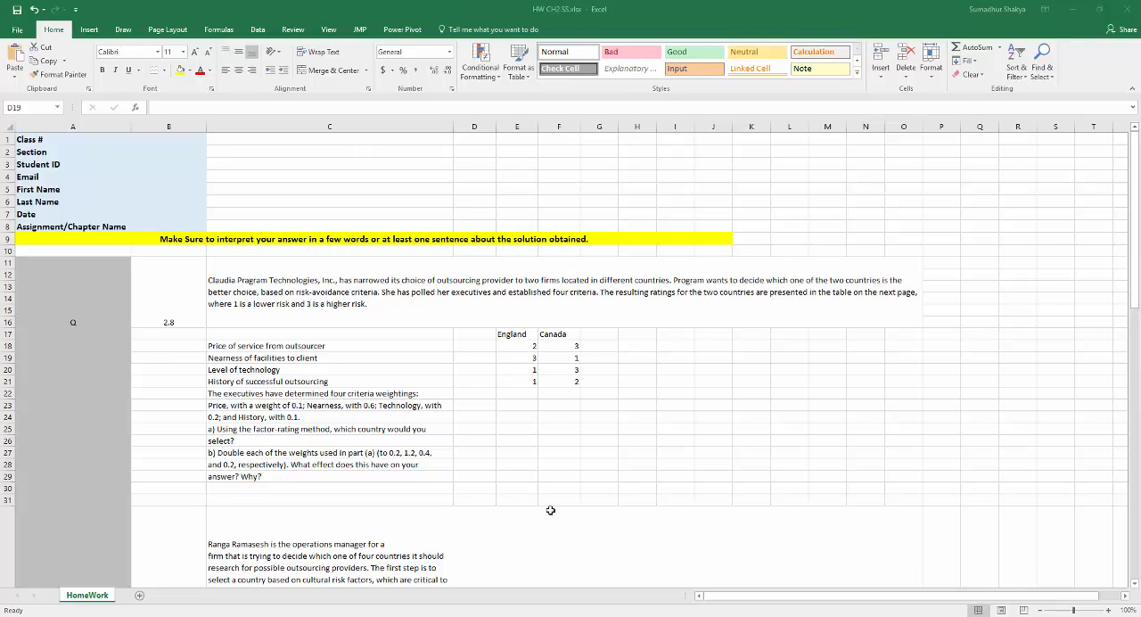
mouse_move(518, 521)
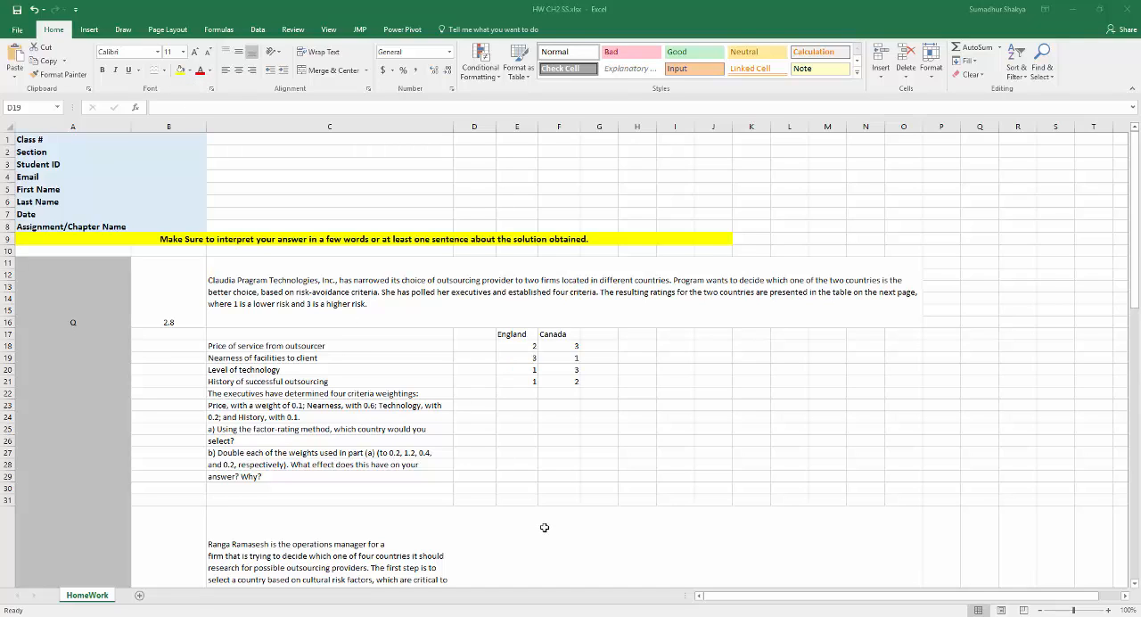
mouse_move(513, 472)
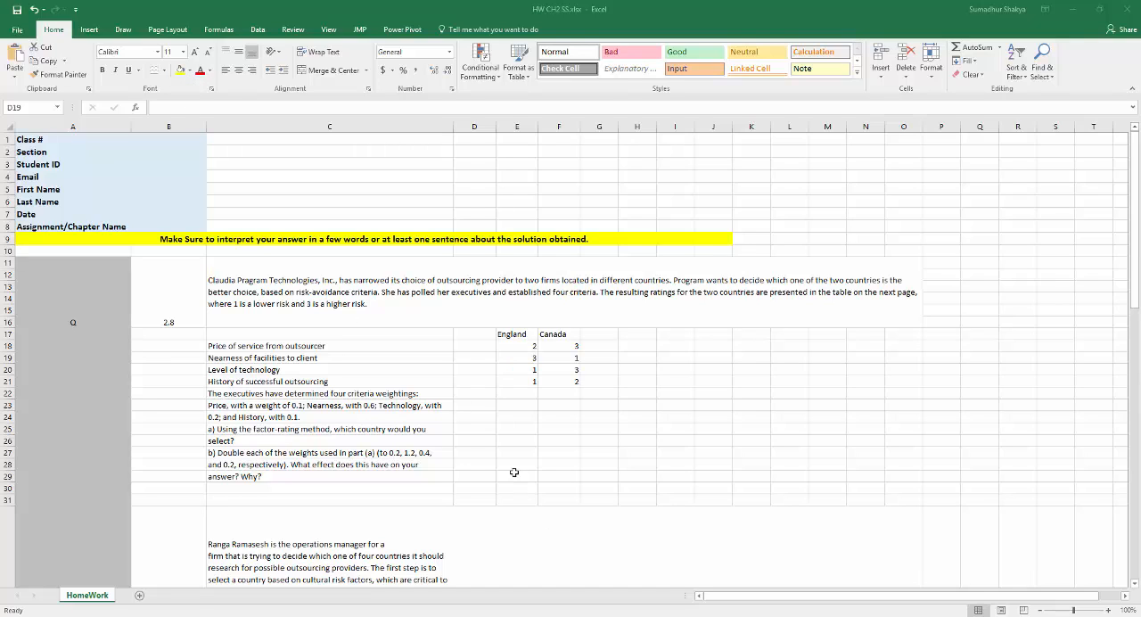
mouse_move(481, 478)
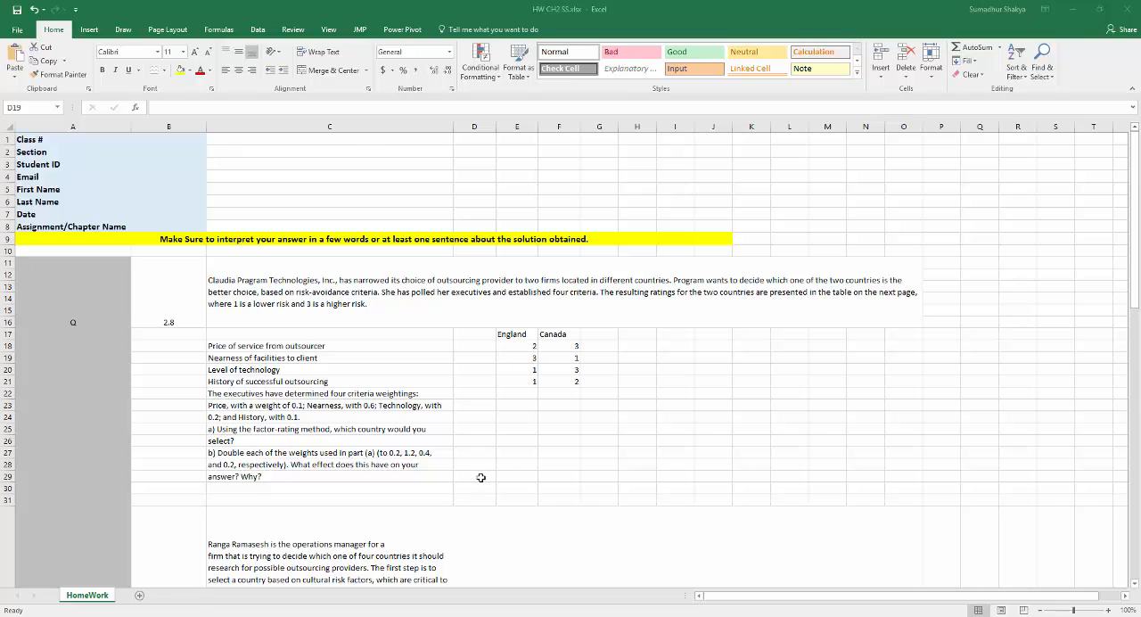
mouse_move(521, 432)
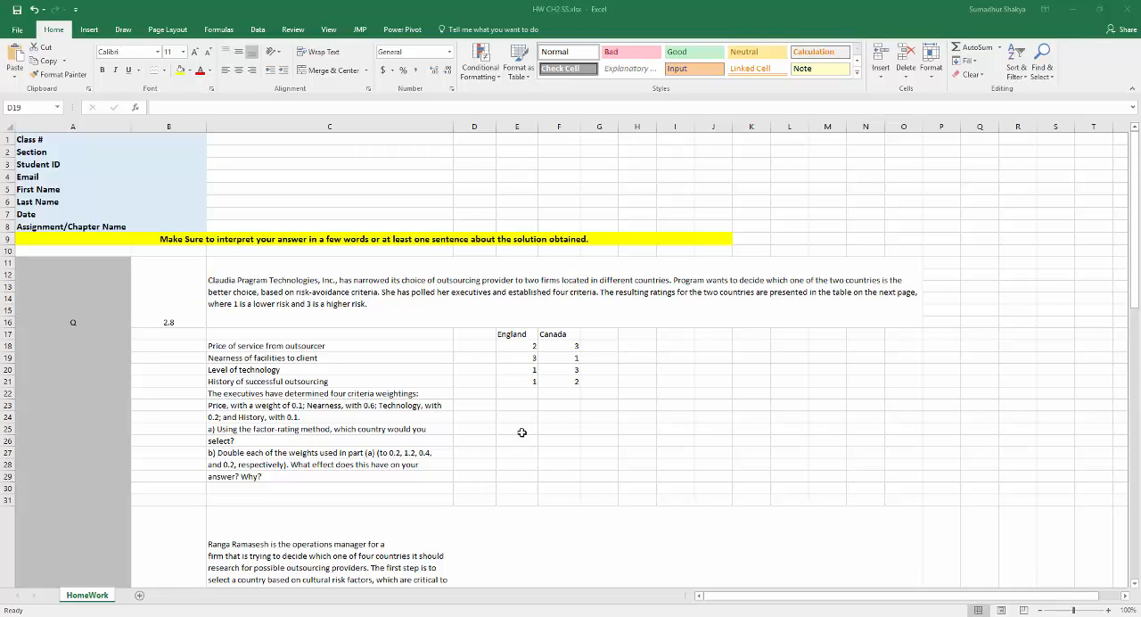
mouse_move(525, 492)
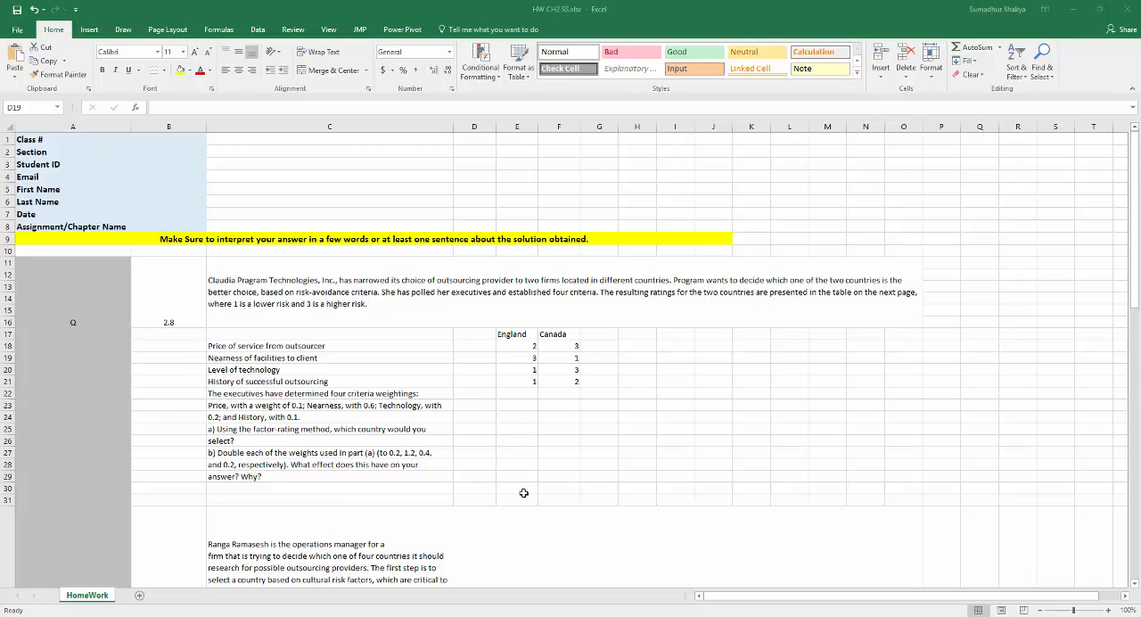
mouse_move(326, 288)
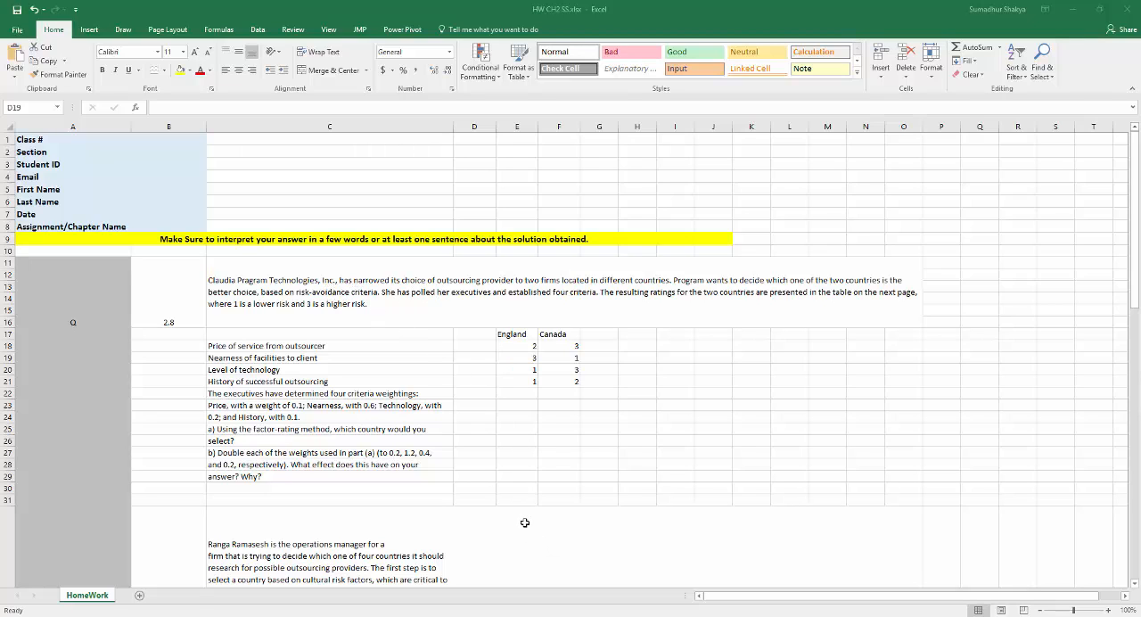
mouse_move(553, 524)
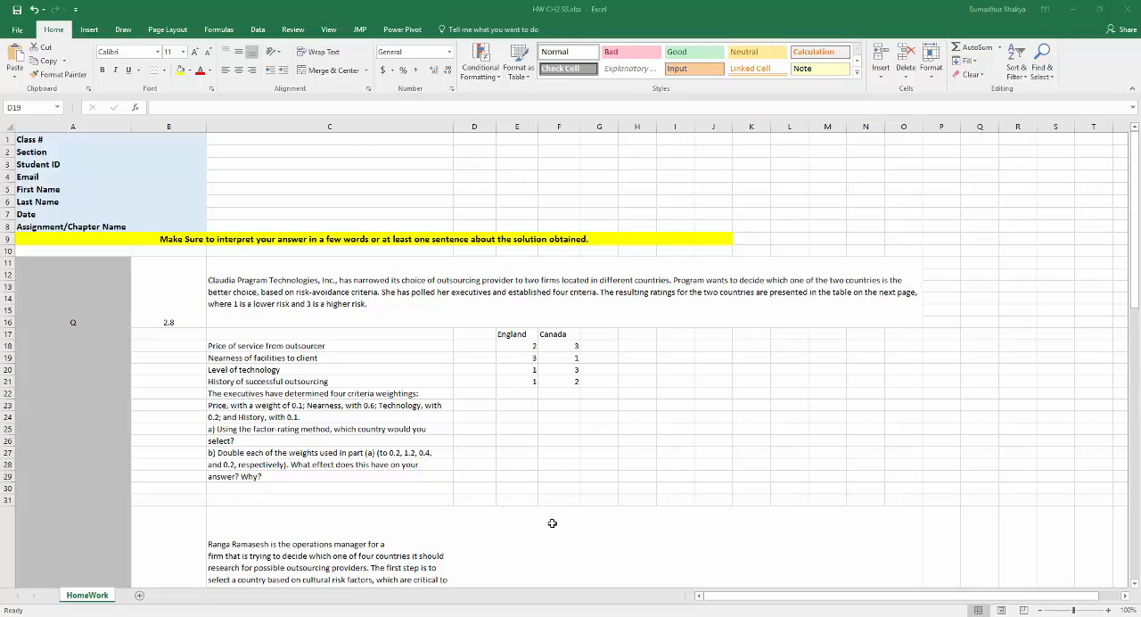
mouse_move(654, 528)
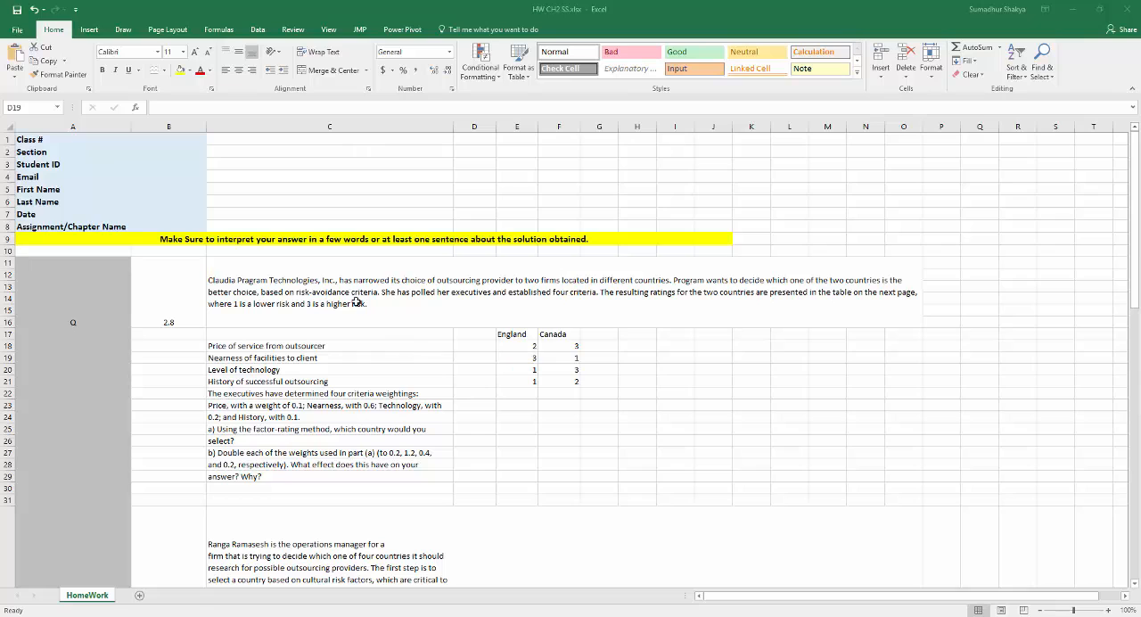
mouse_move(289, 267)
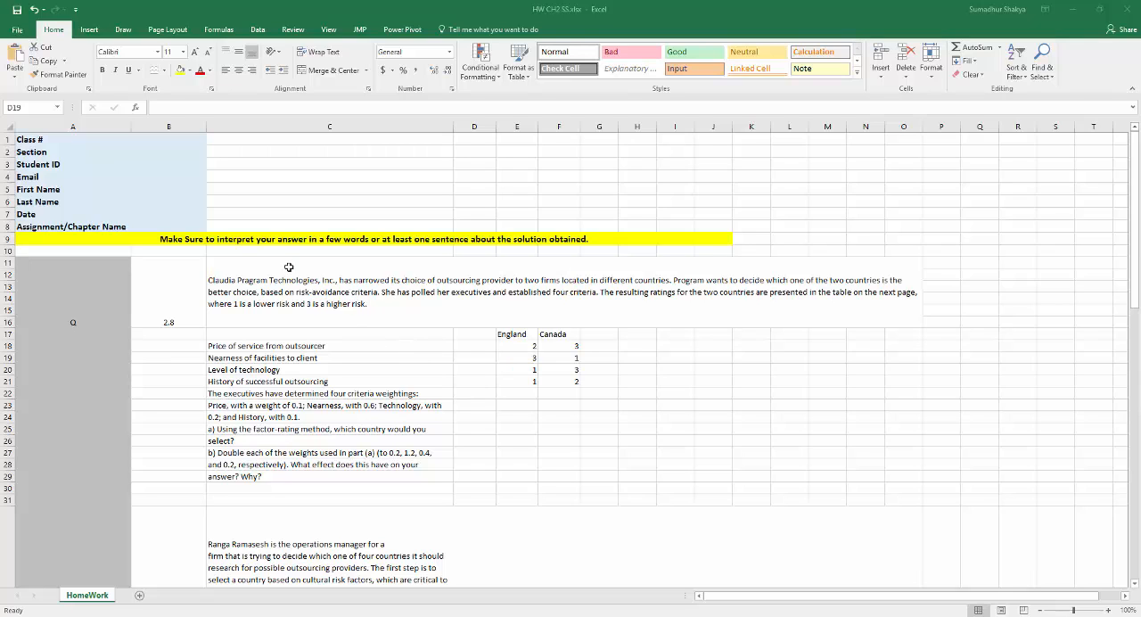
mouse_move(265, 258)
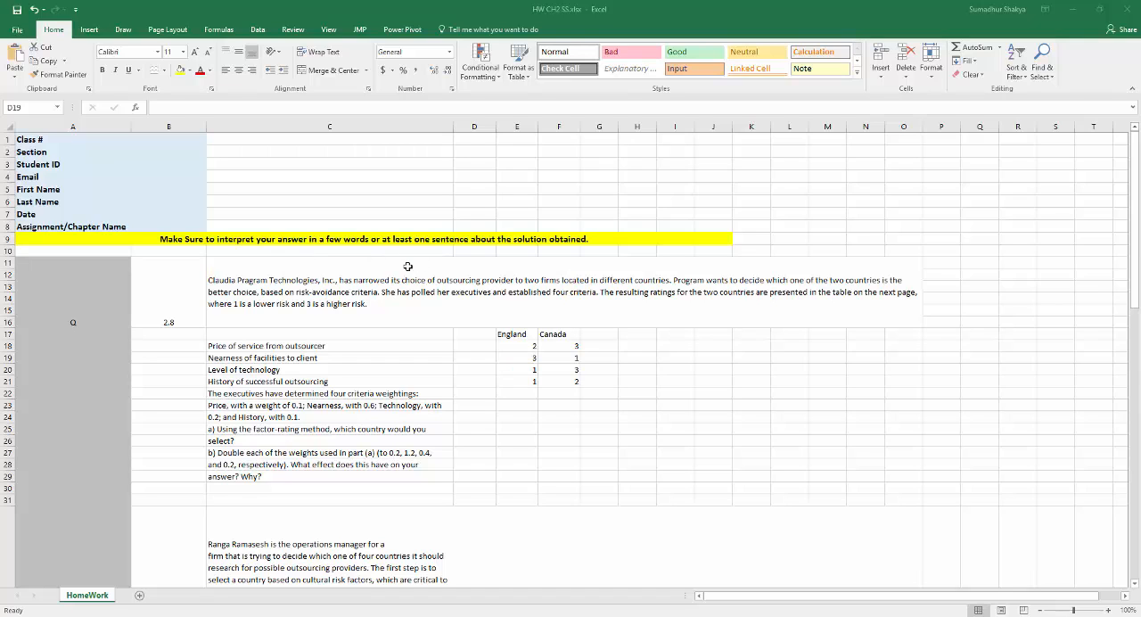
mouse_move(336, 278)
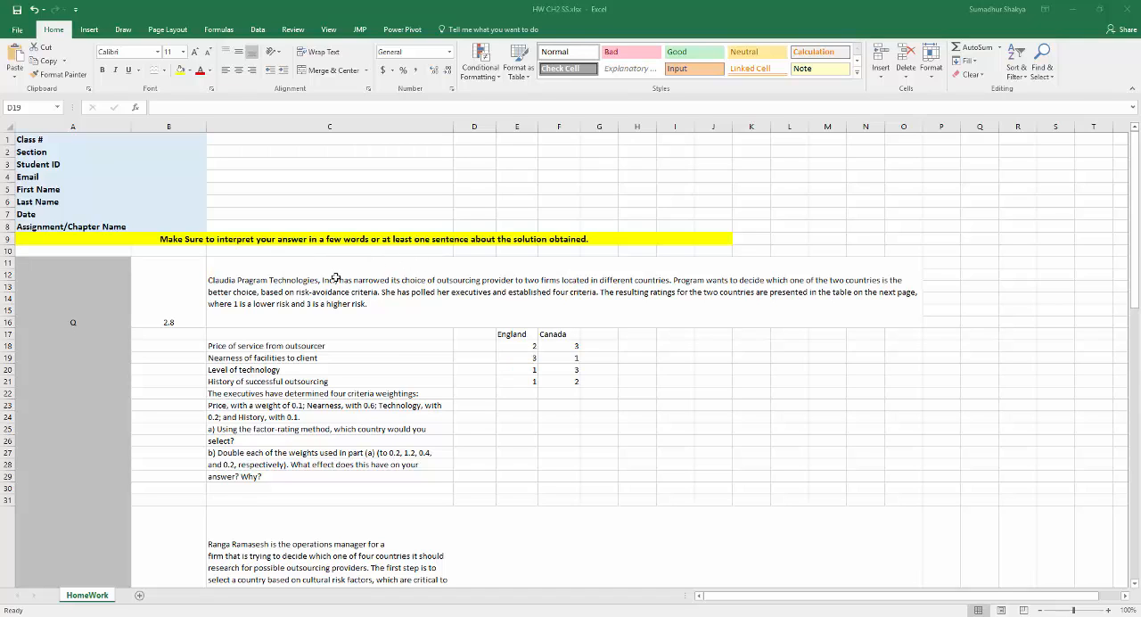
mouse_move(328, 292)
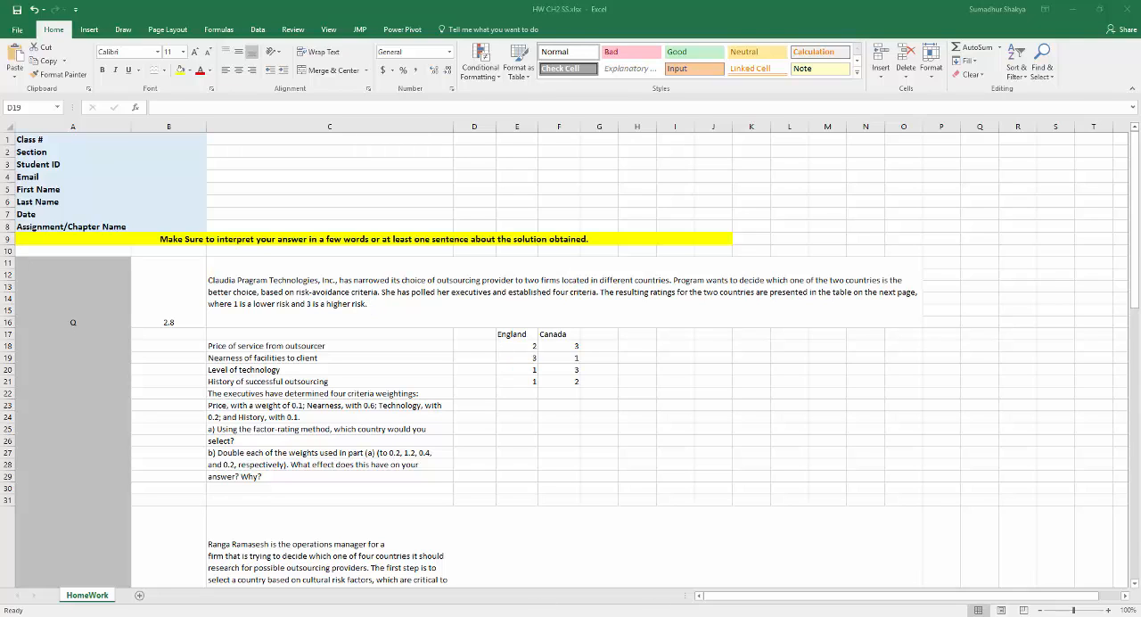
mouse_move(492, 457)
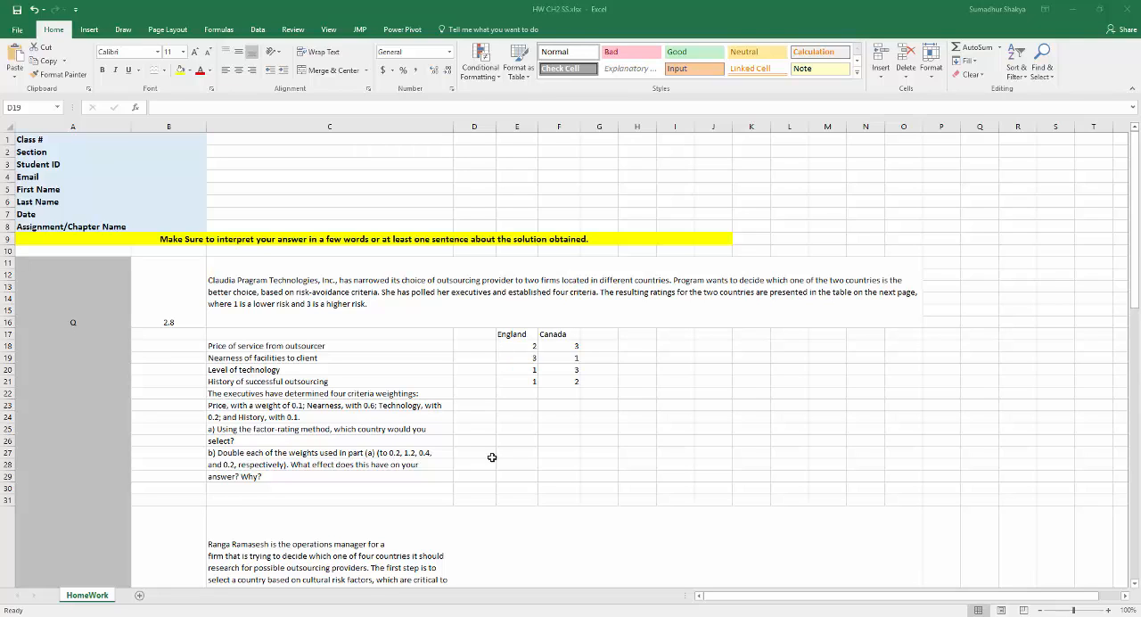
mouse_move(599, 444)
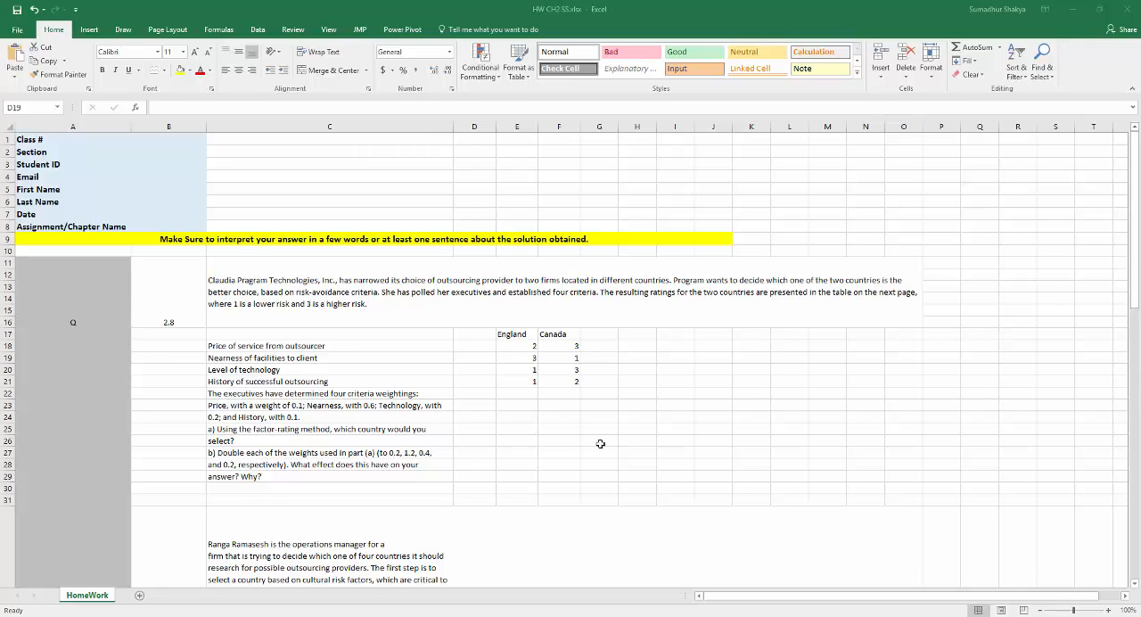
mouse_move(521, 507)
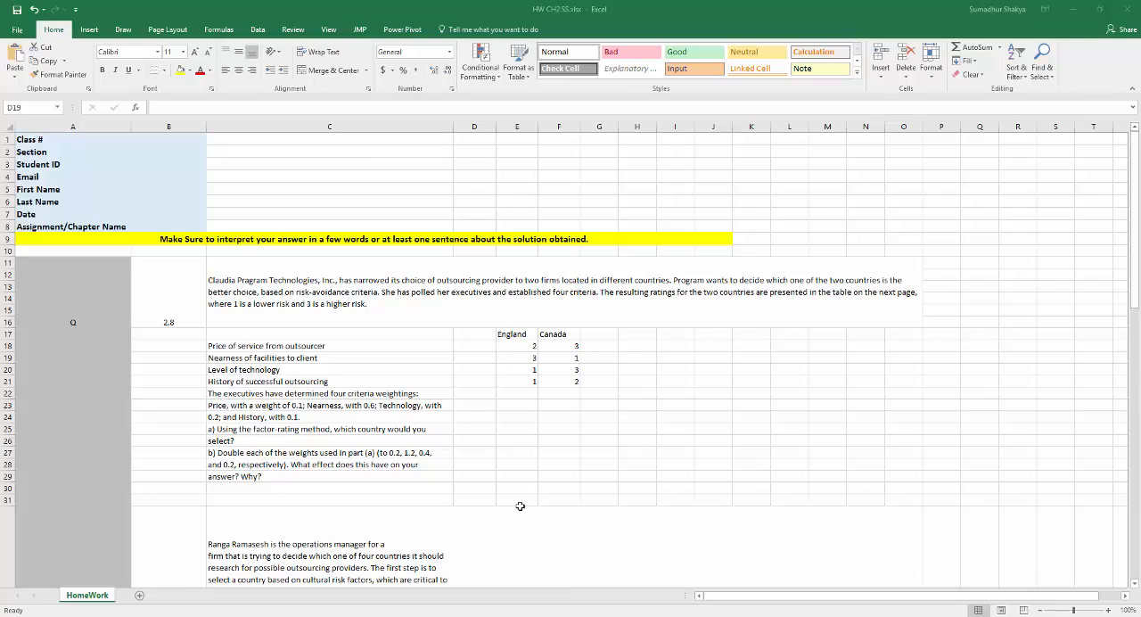
mouse_move(503, 438)
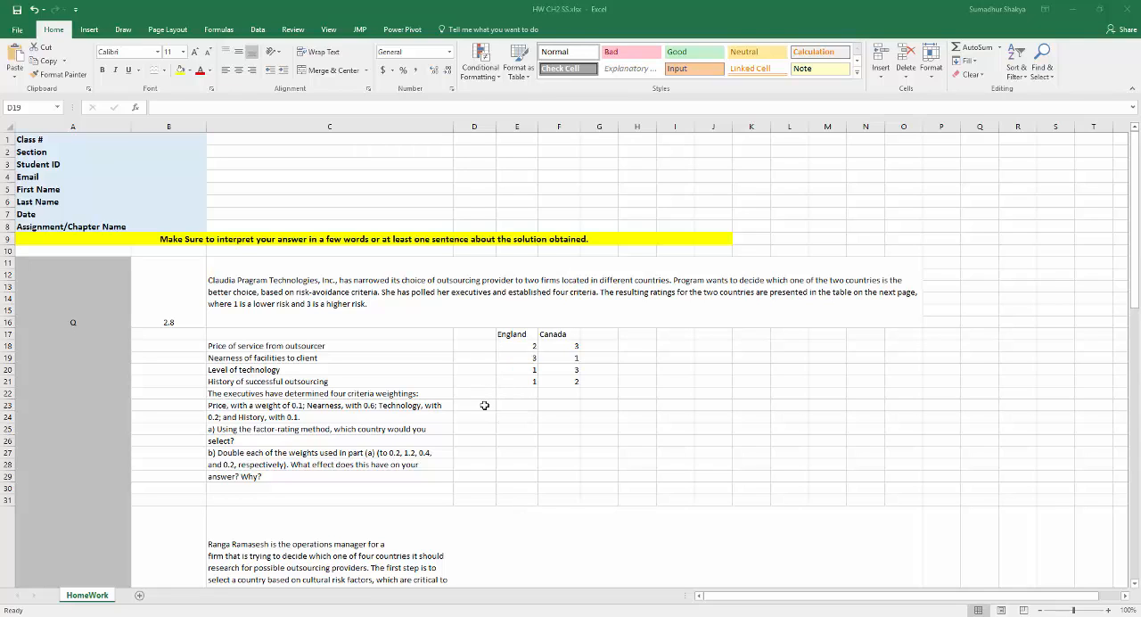
mouse_move(485, 428)
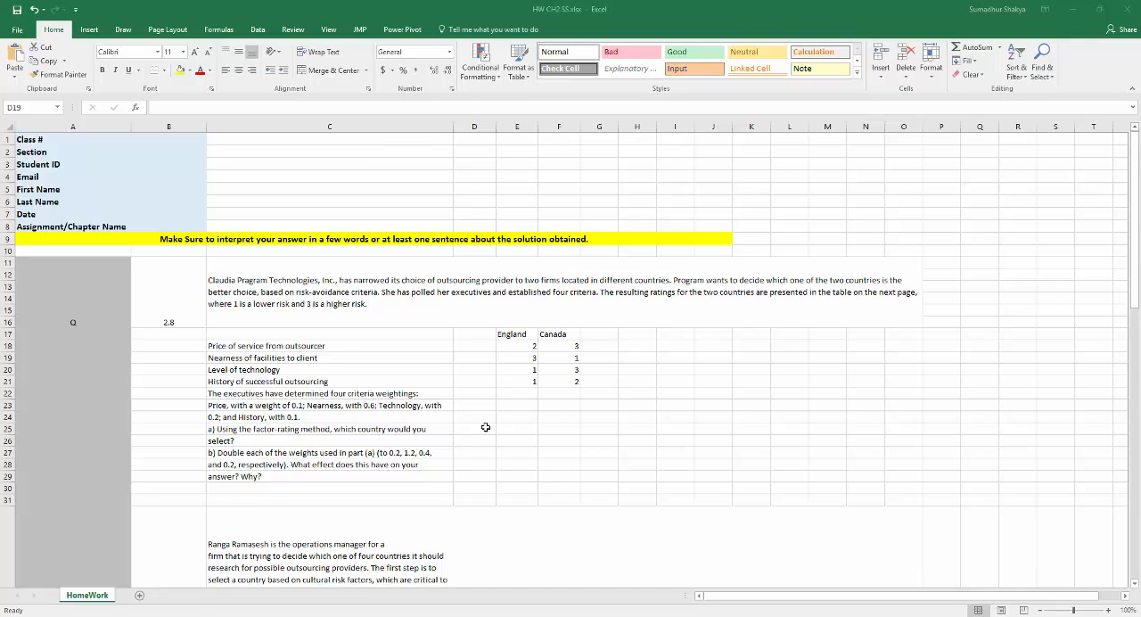
mouse_move(508, 396)
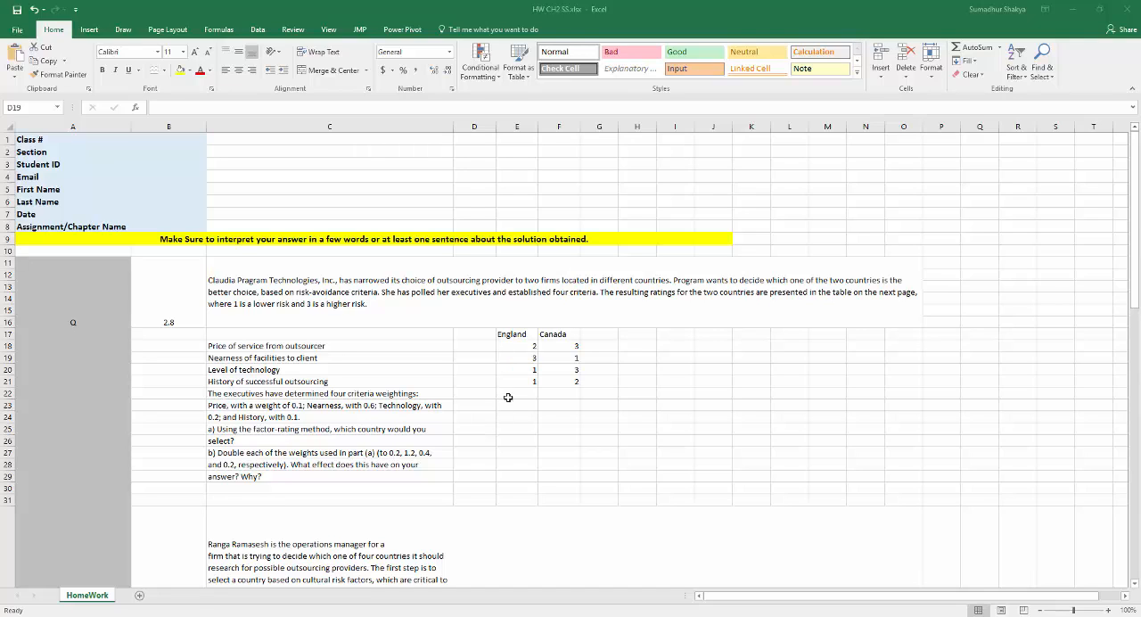
mouse_move(513, 390)
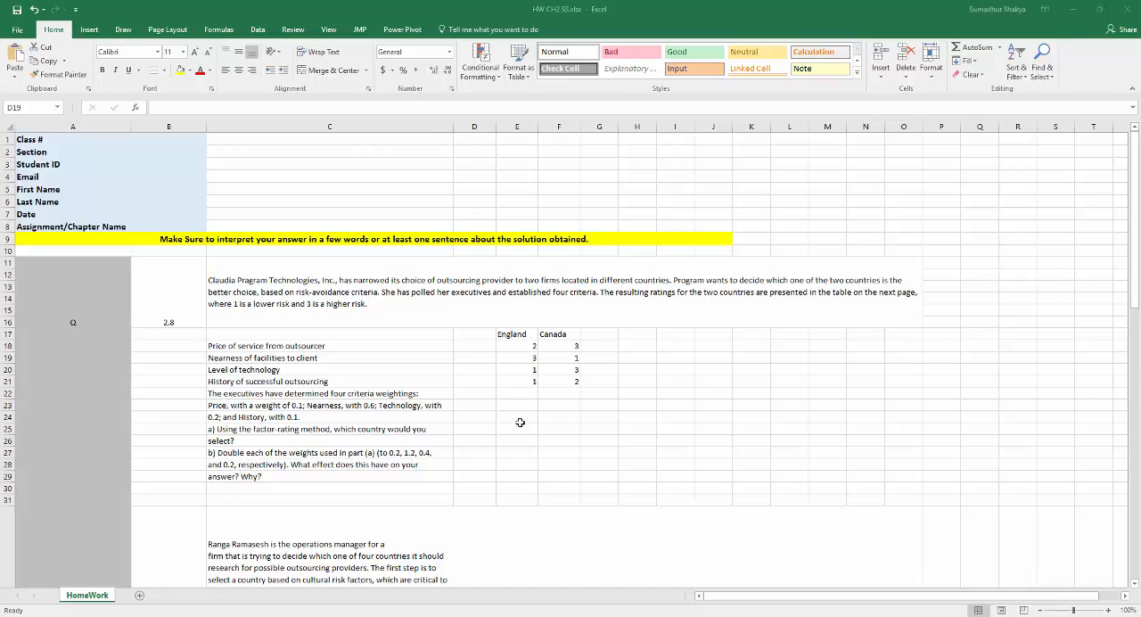
mouse_move(521, 430)
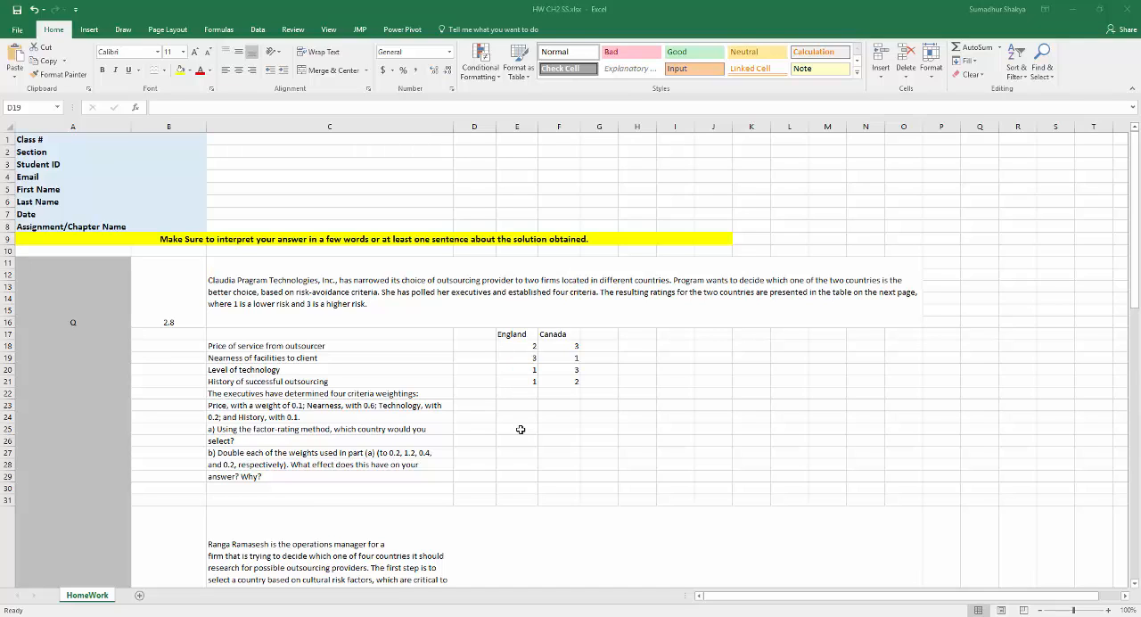
mouse_move(467, 246)
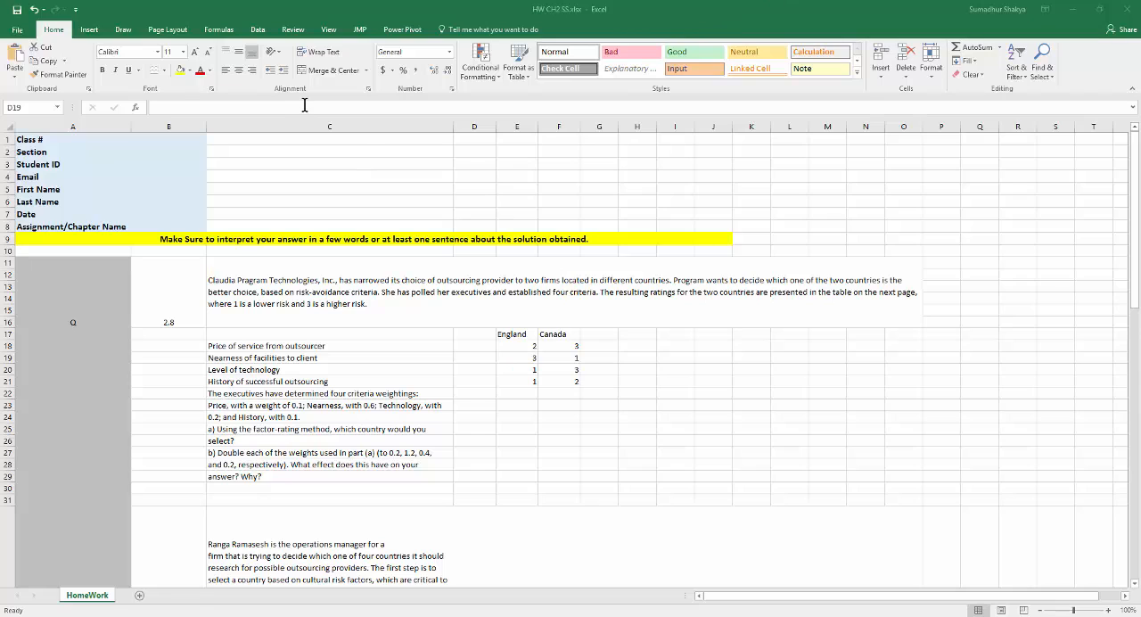
mouse_move(474, 444)
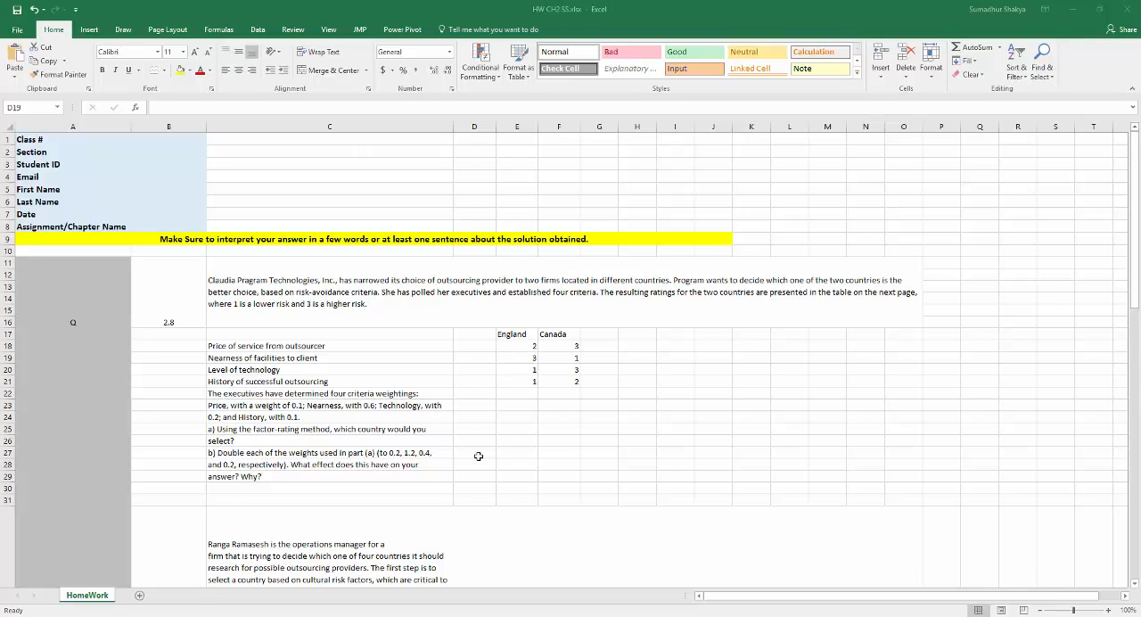
mouse_move(489, 467)
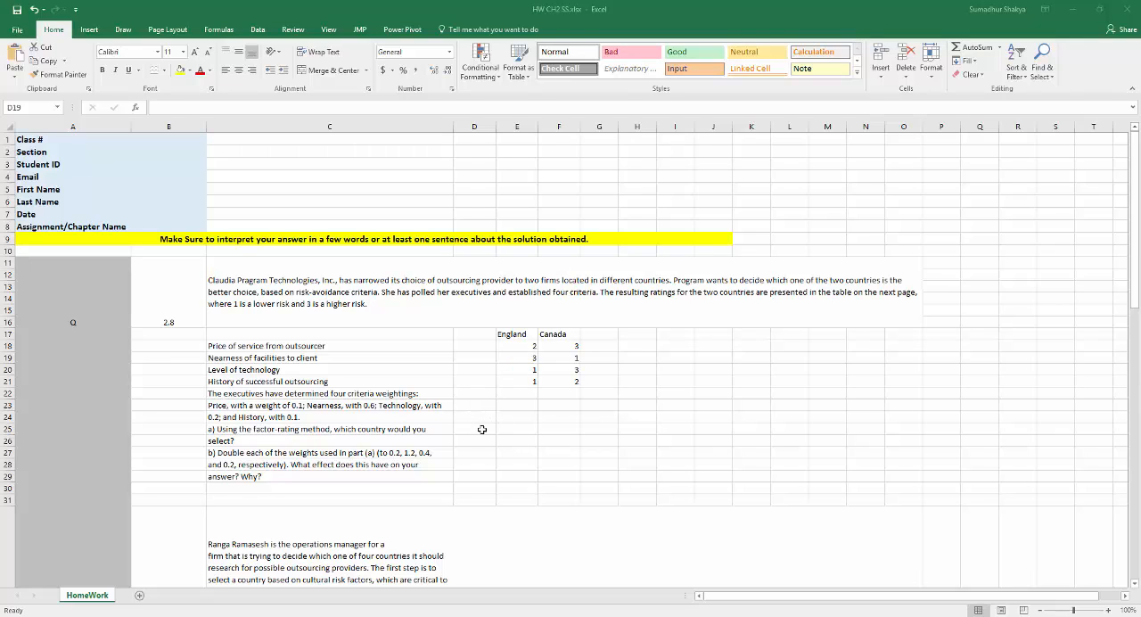
mouse_move(604, 460)
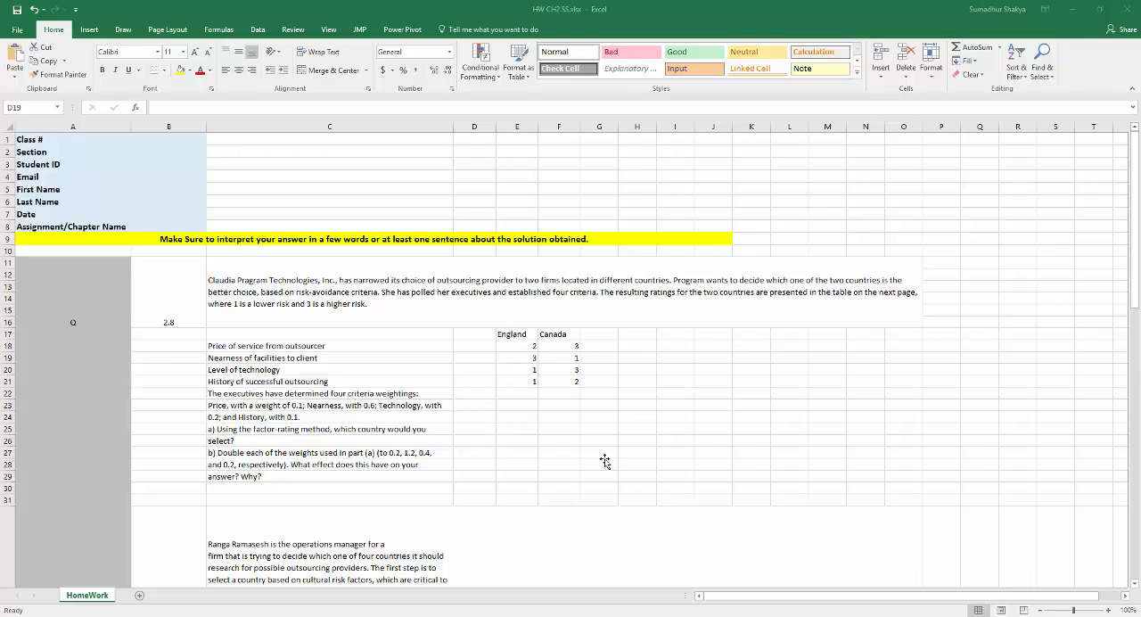
mouse_move(287, 71)
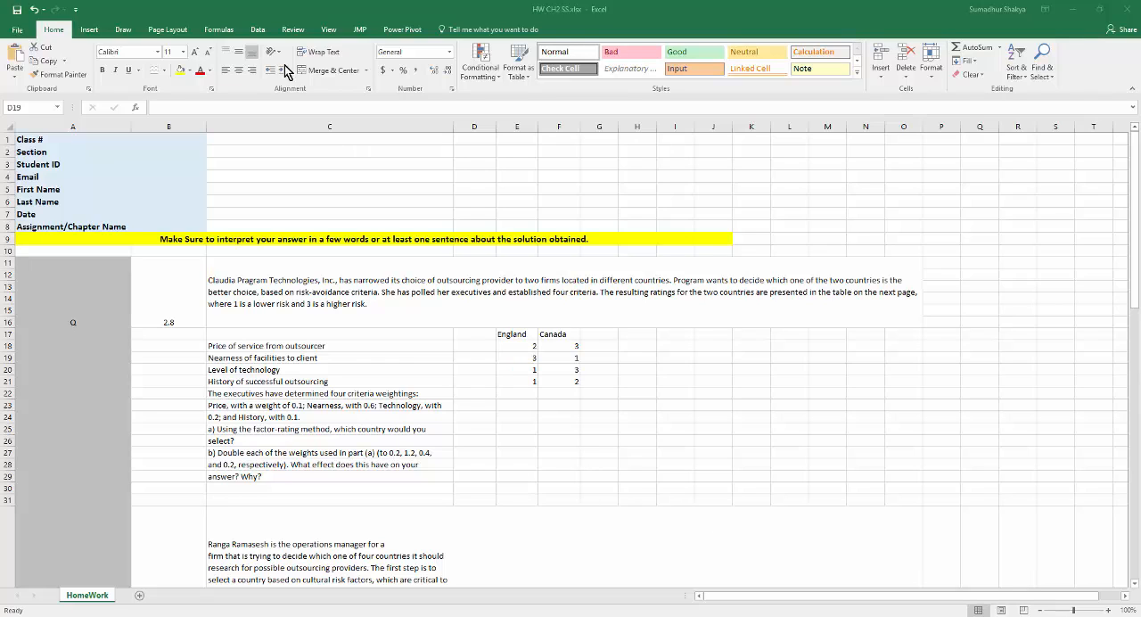
mouse_move(372, 321)
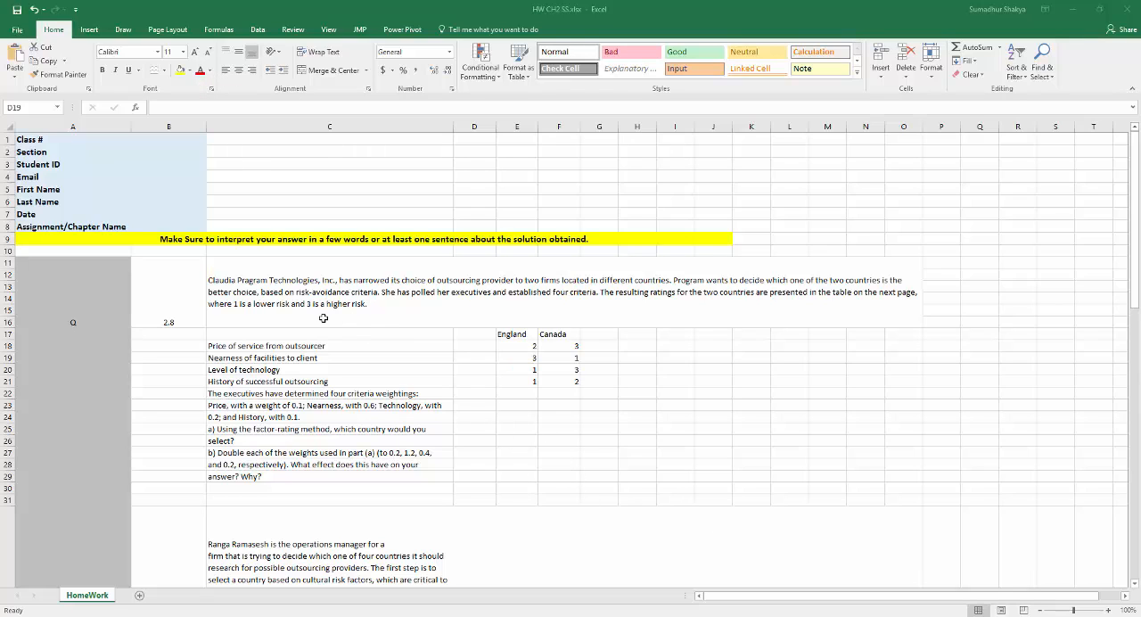
mouse_move(350, 324)
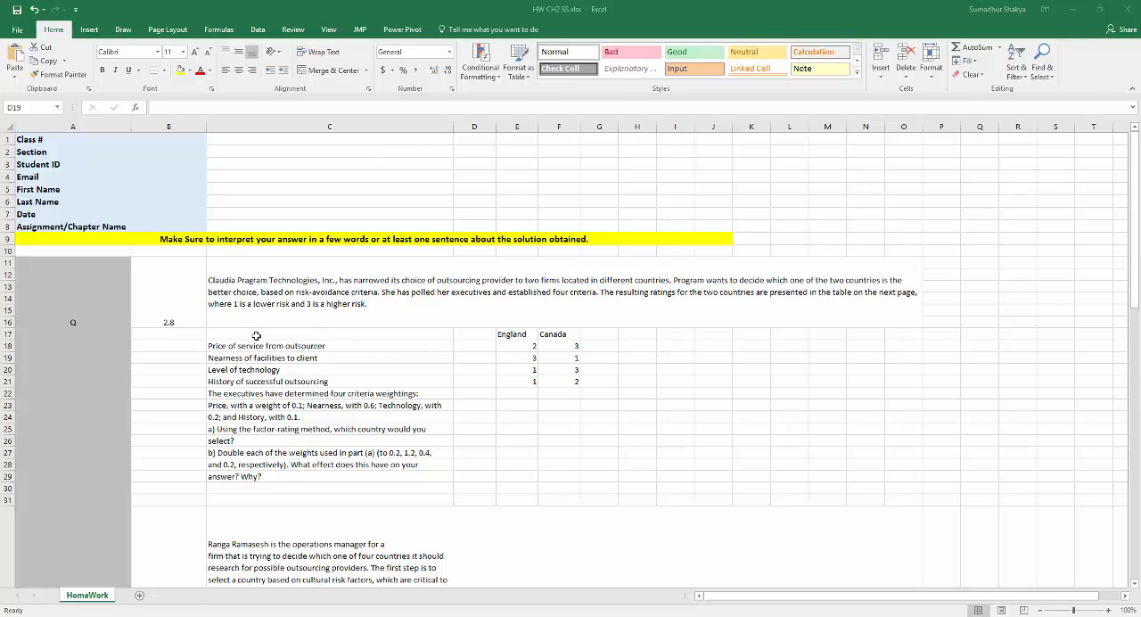
mouse_move(596, 457)
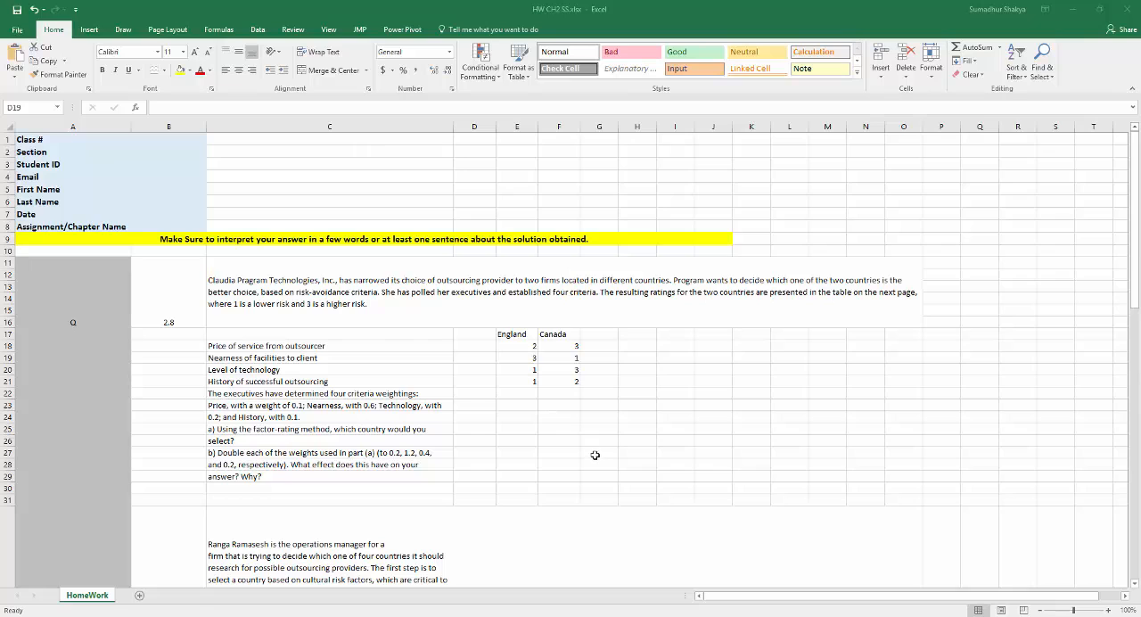
mouse_move(589, 364)
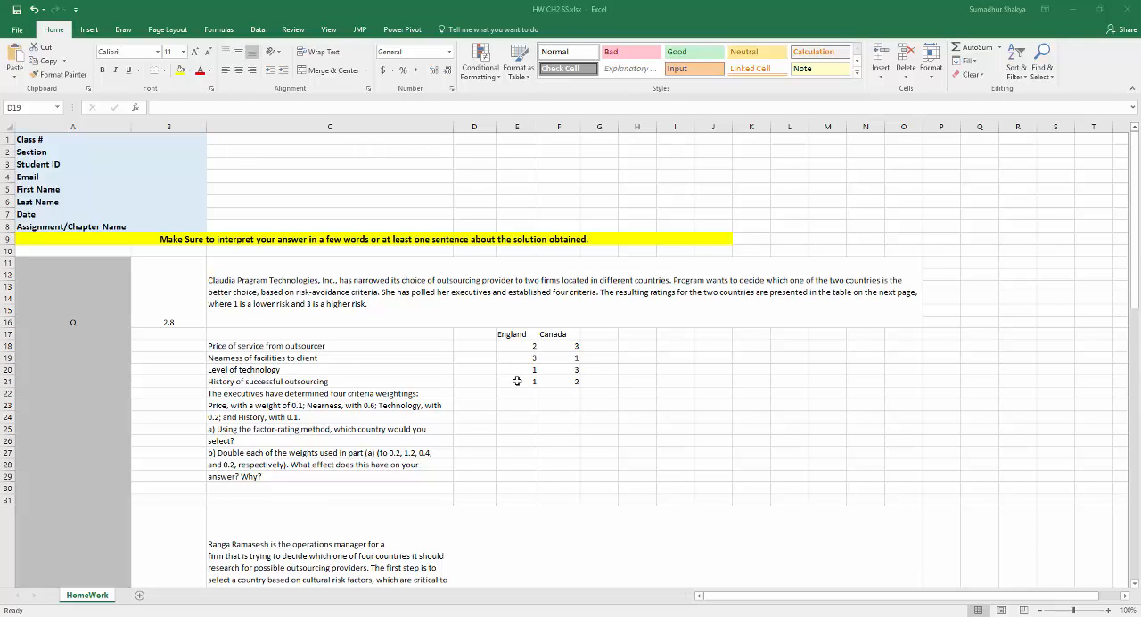
mouse_move(602, 450)
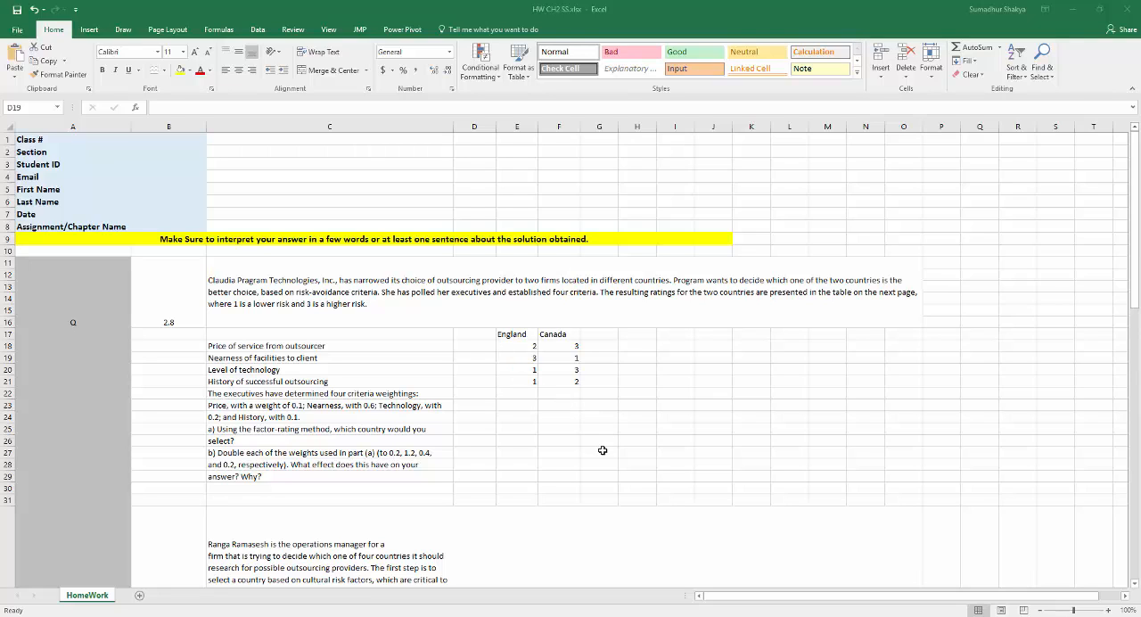